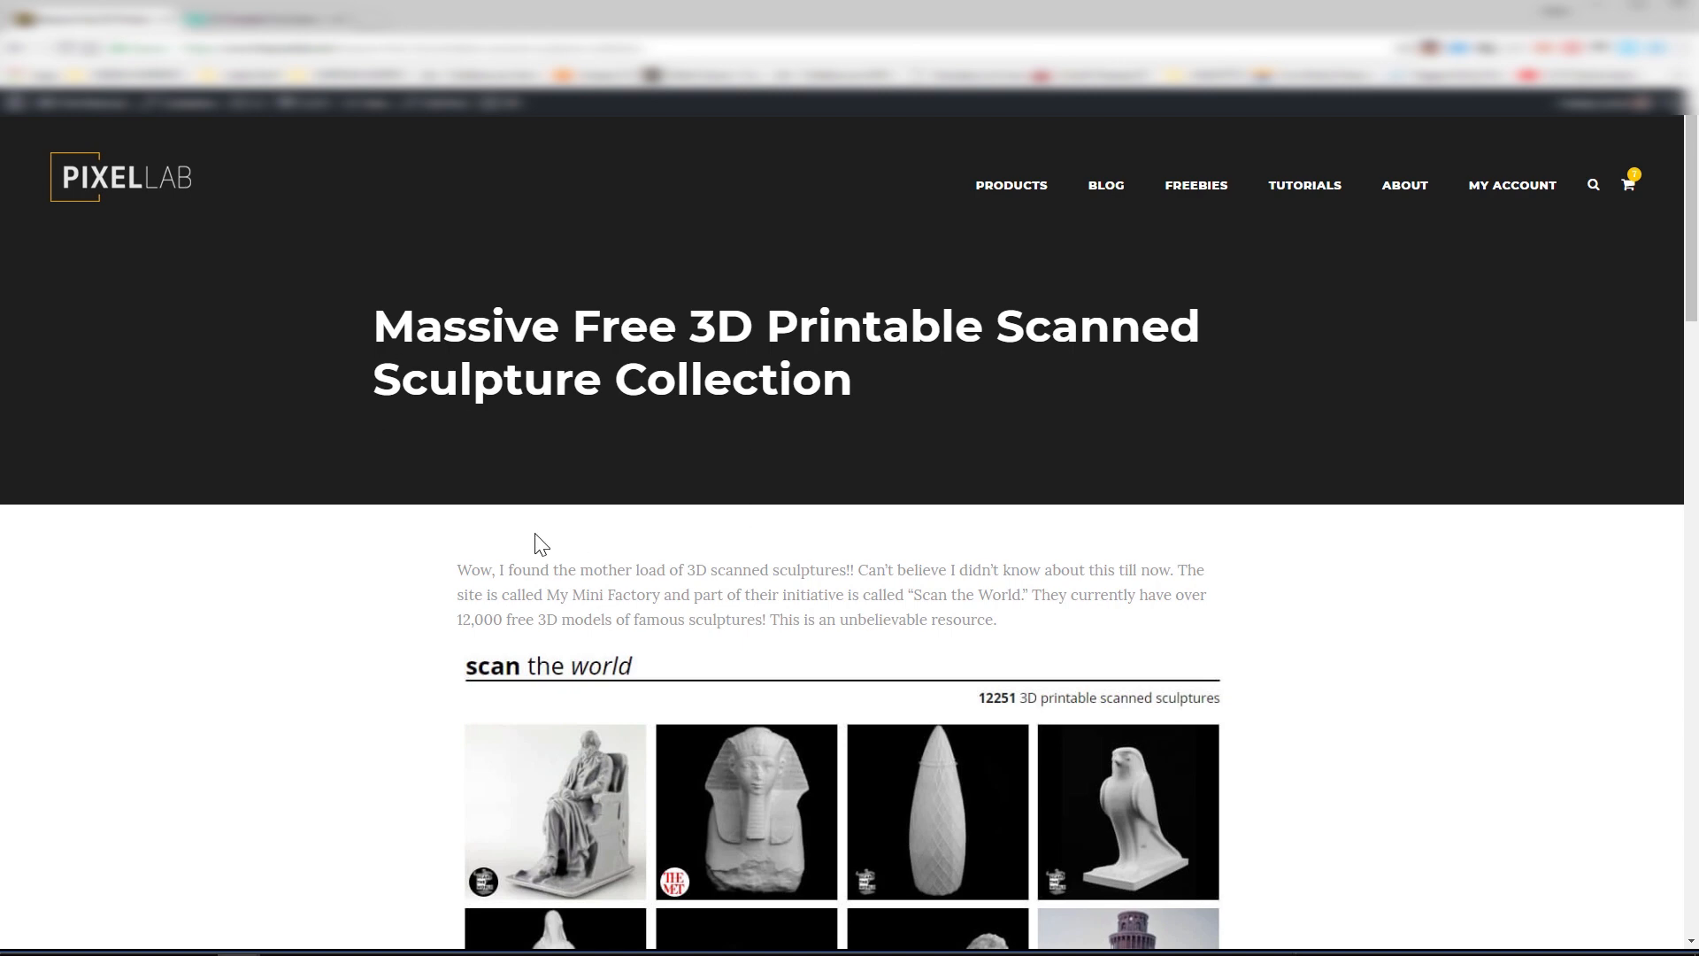
mouse_move(407, 659)
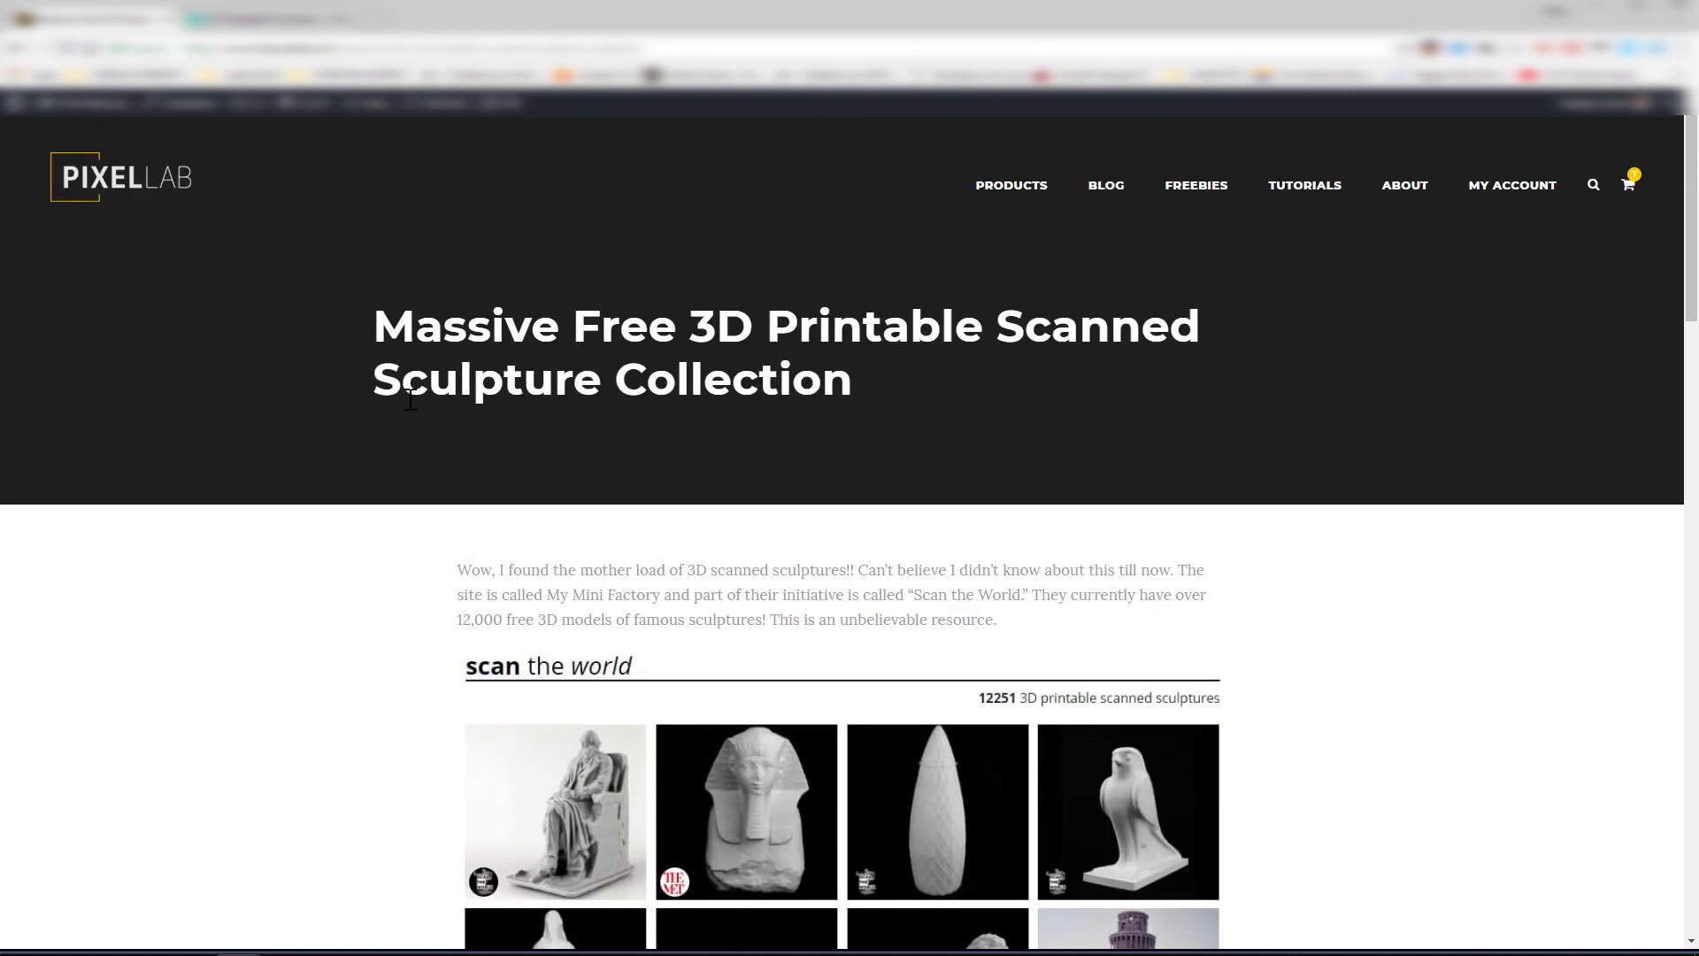
Scroll the Pixel Lab blog post down to the embedded MyMiniFactory Buddha model.
scroll("down", 3)
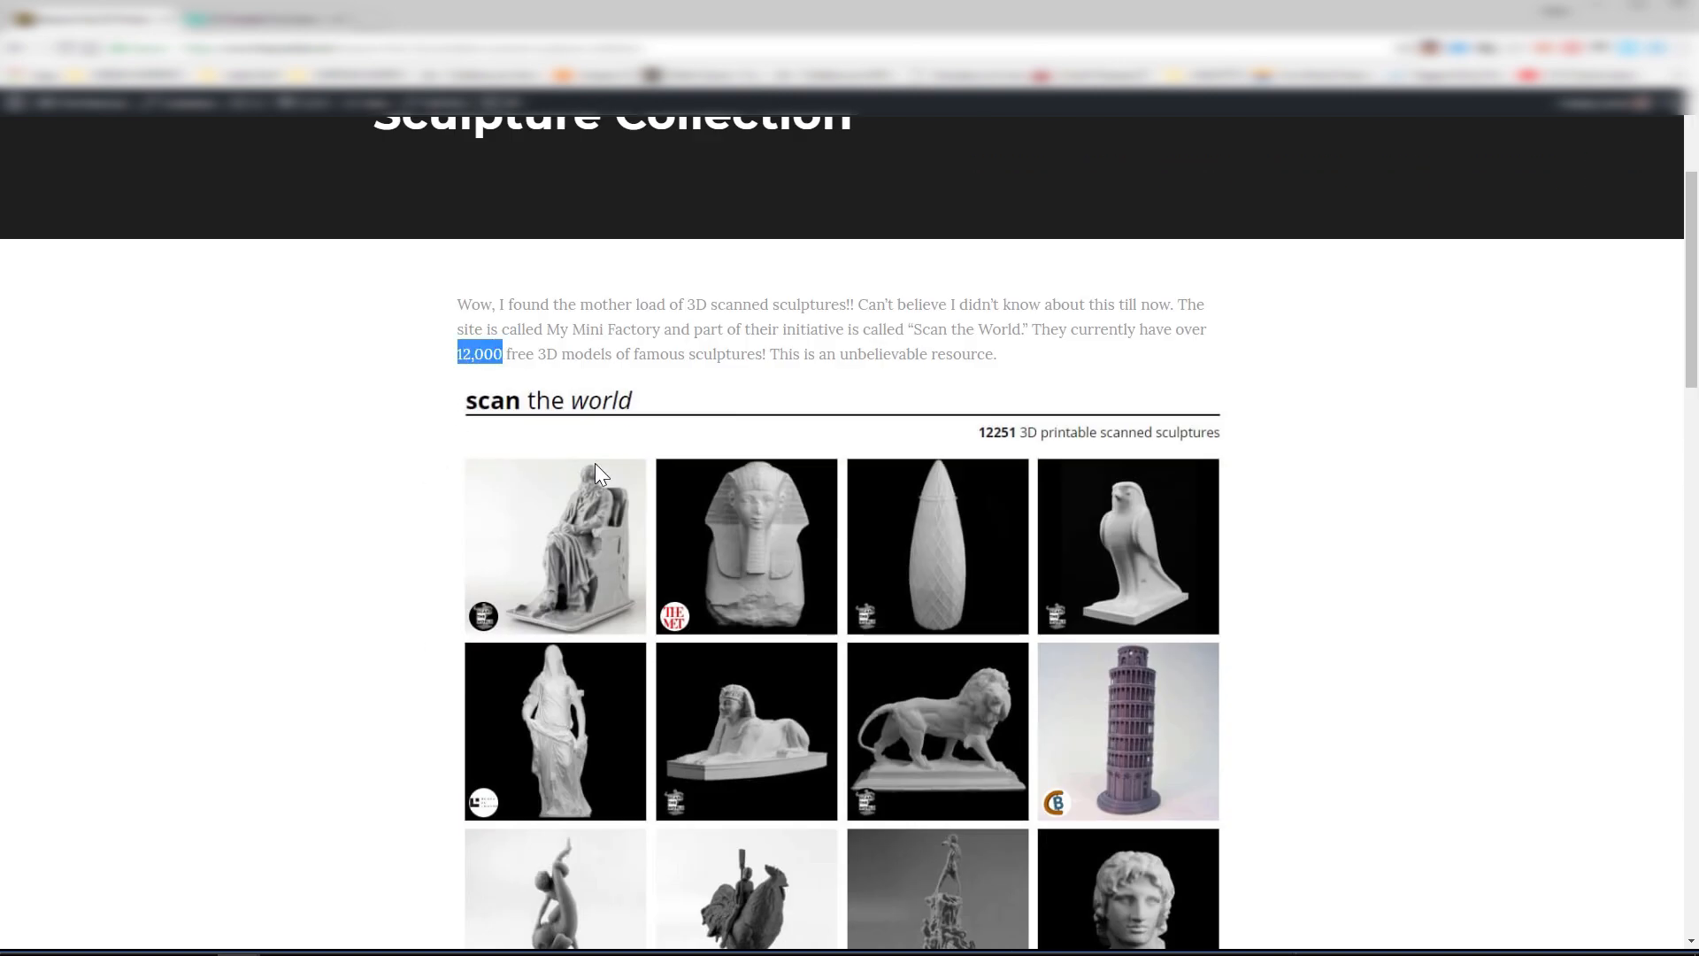
scroll("down", 3)
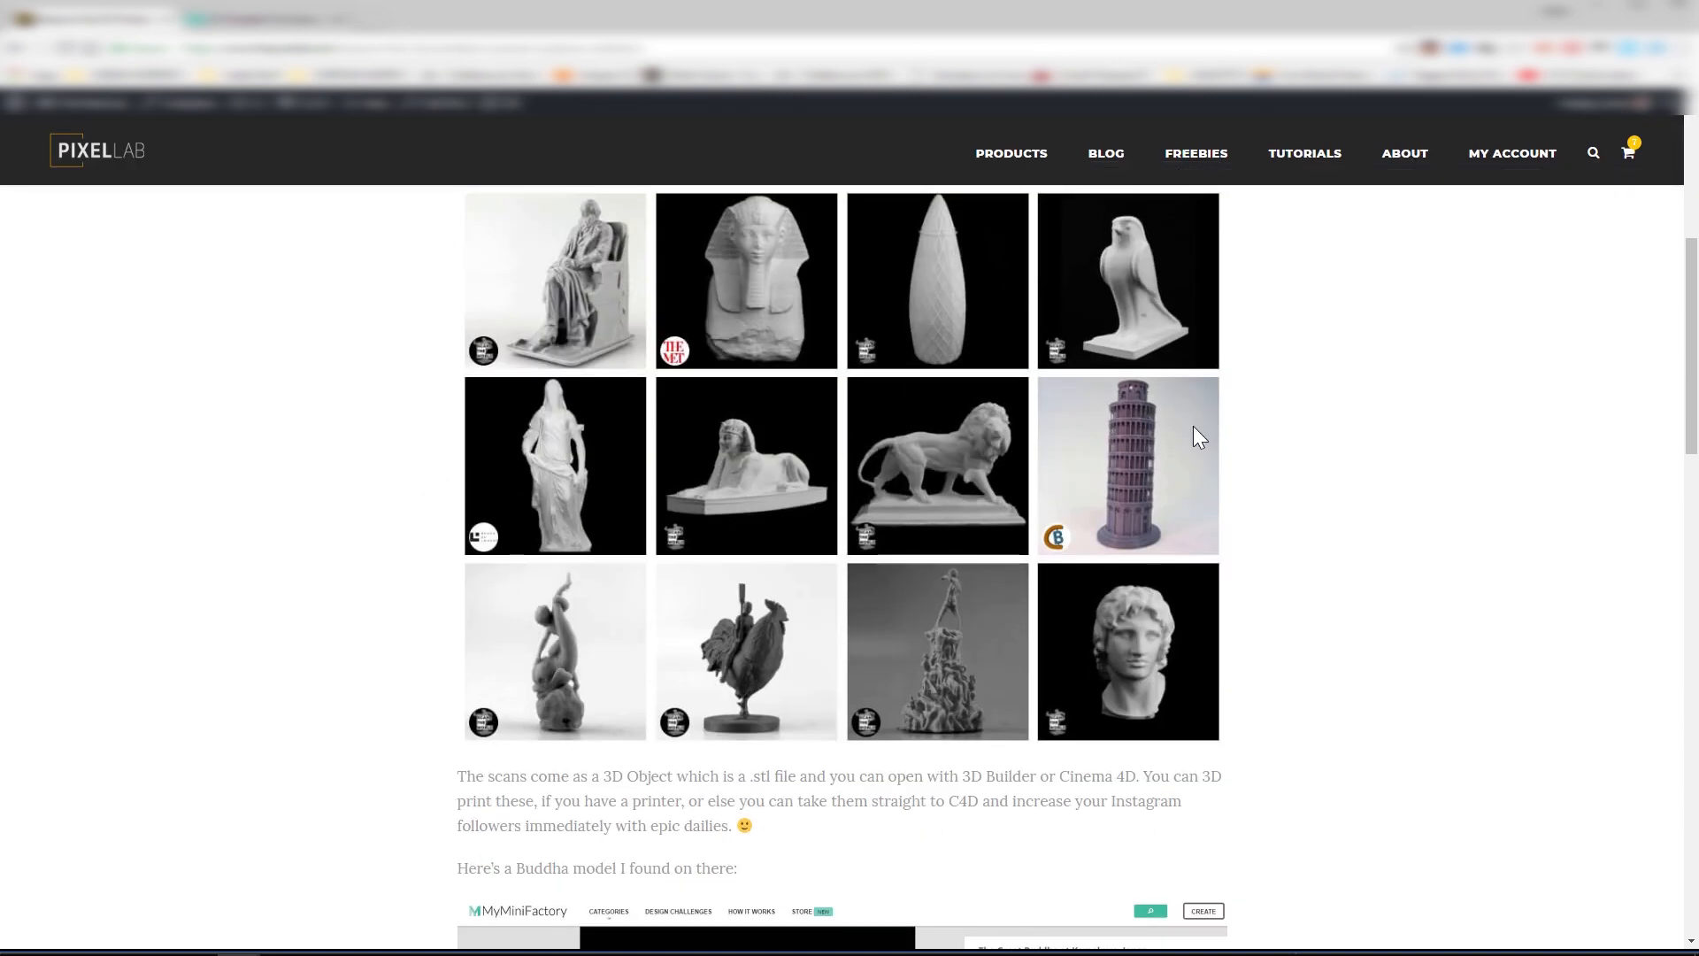
scroll("down", 3)
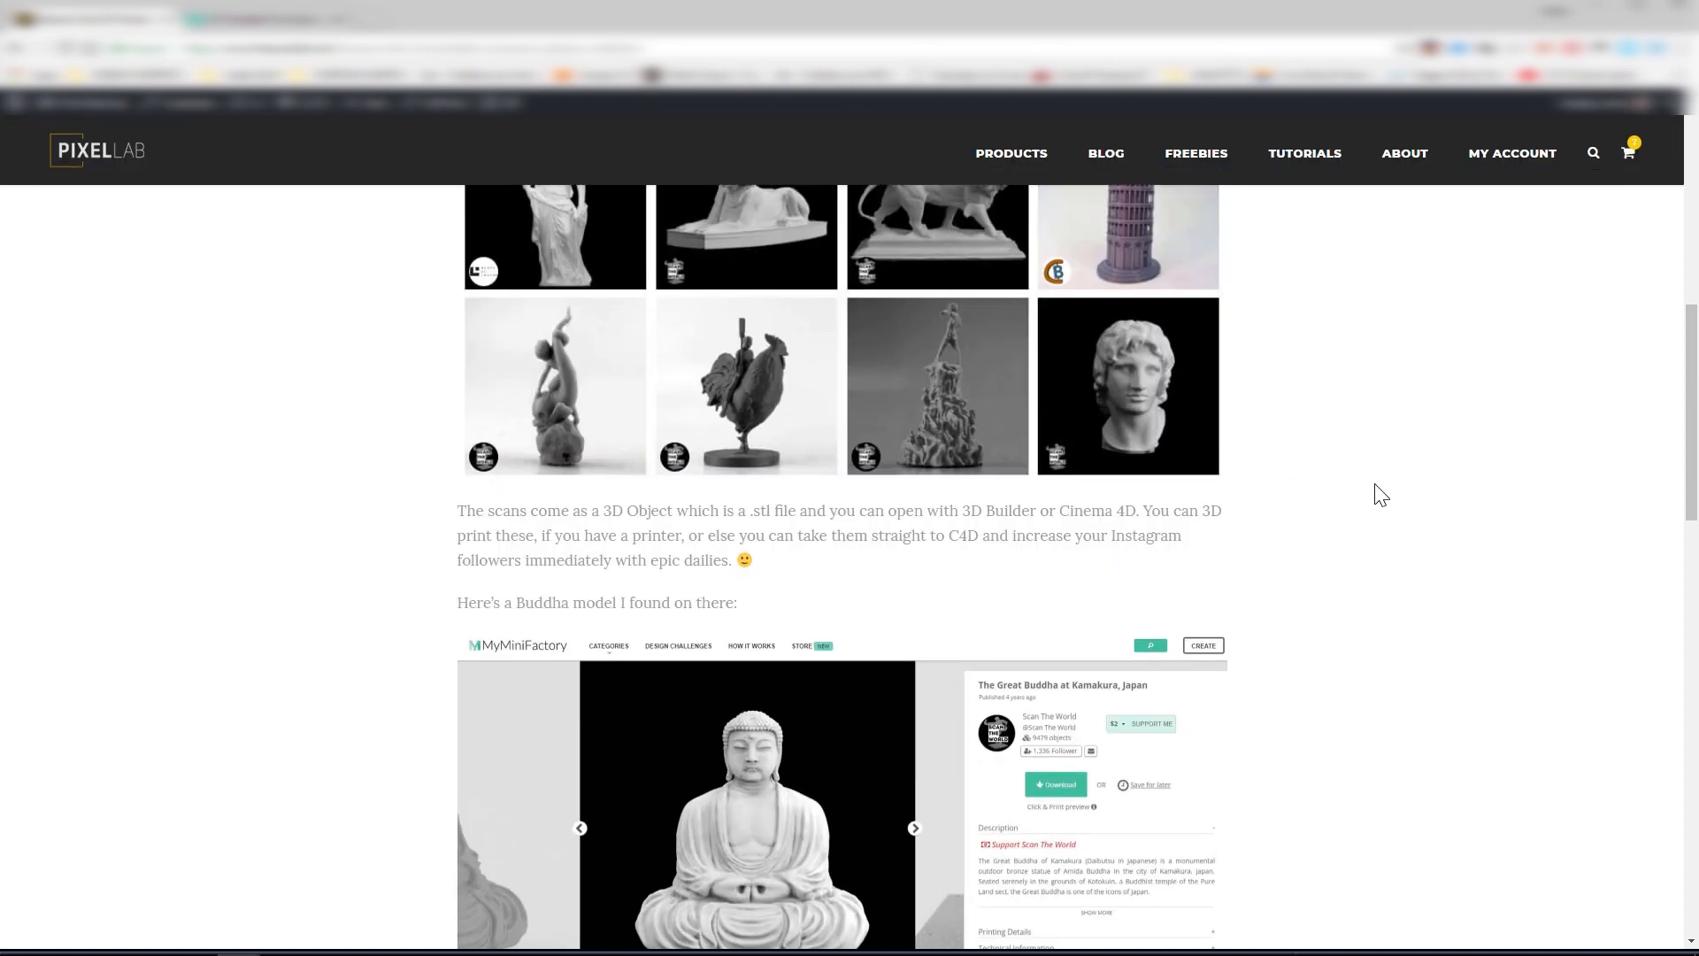
scroll("up", 3)
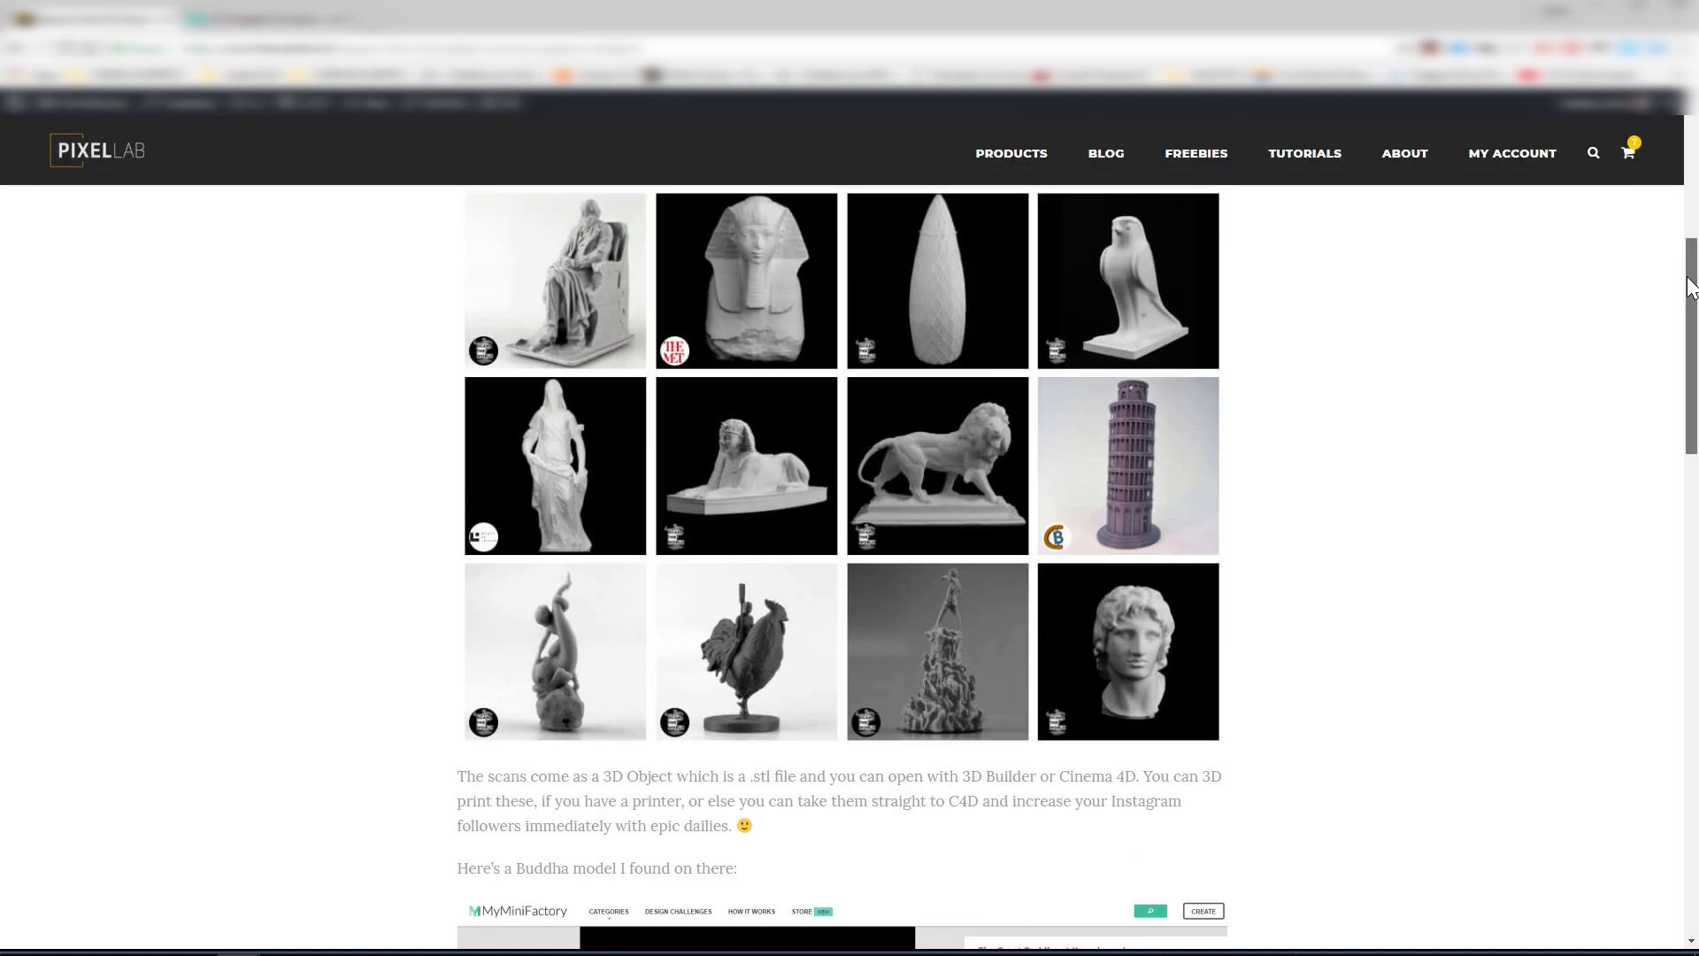
scroll("down", 3)
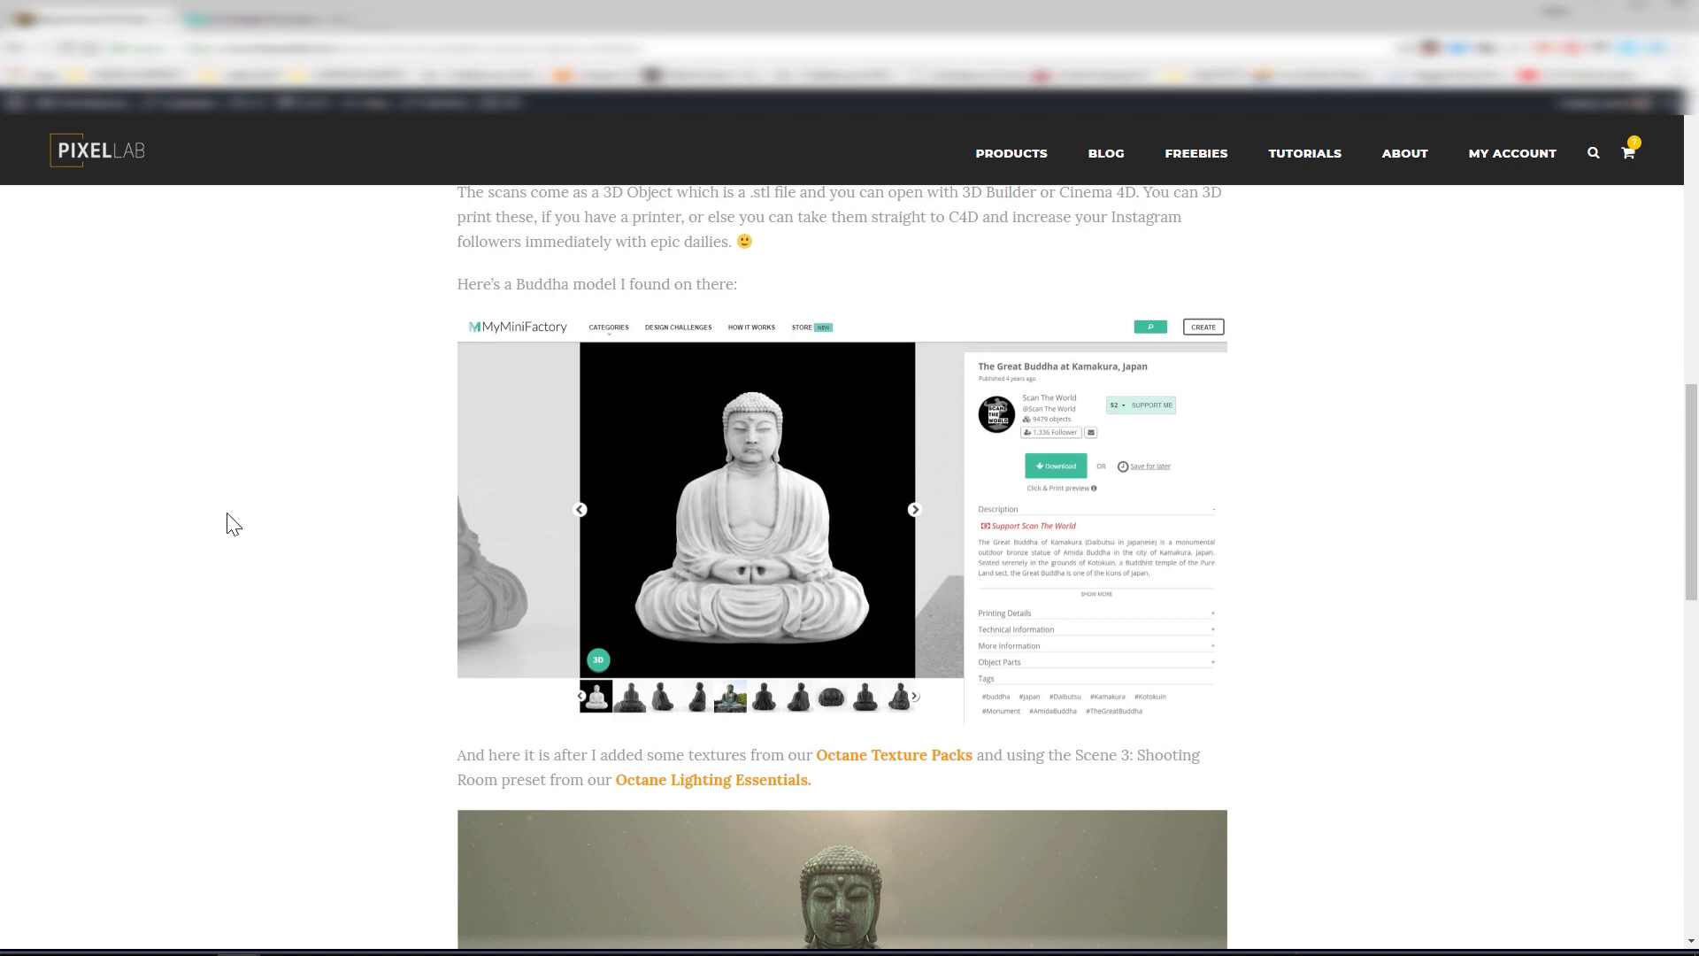
scroll("down", 3)
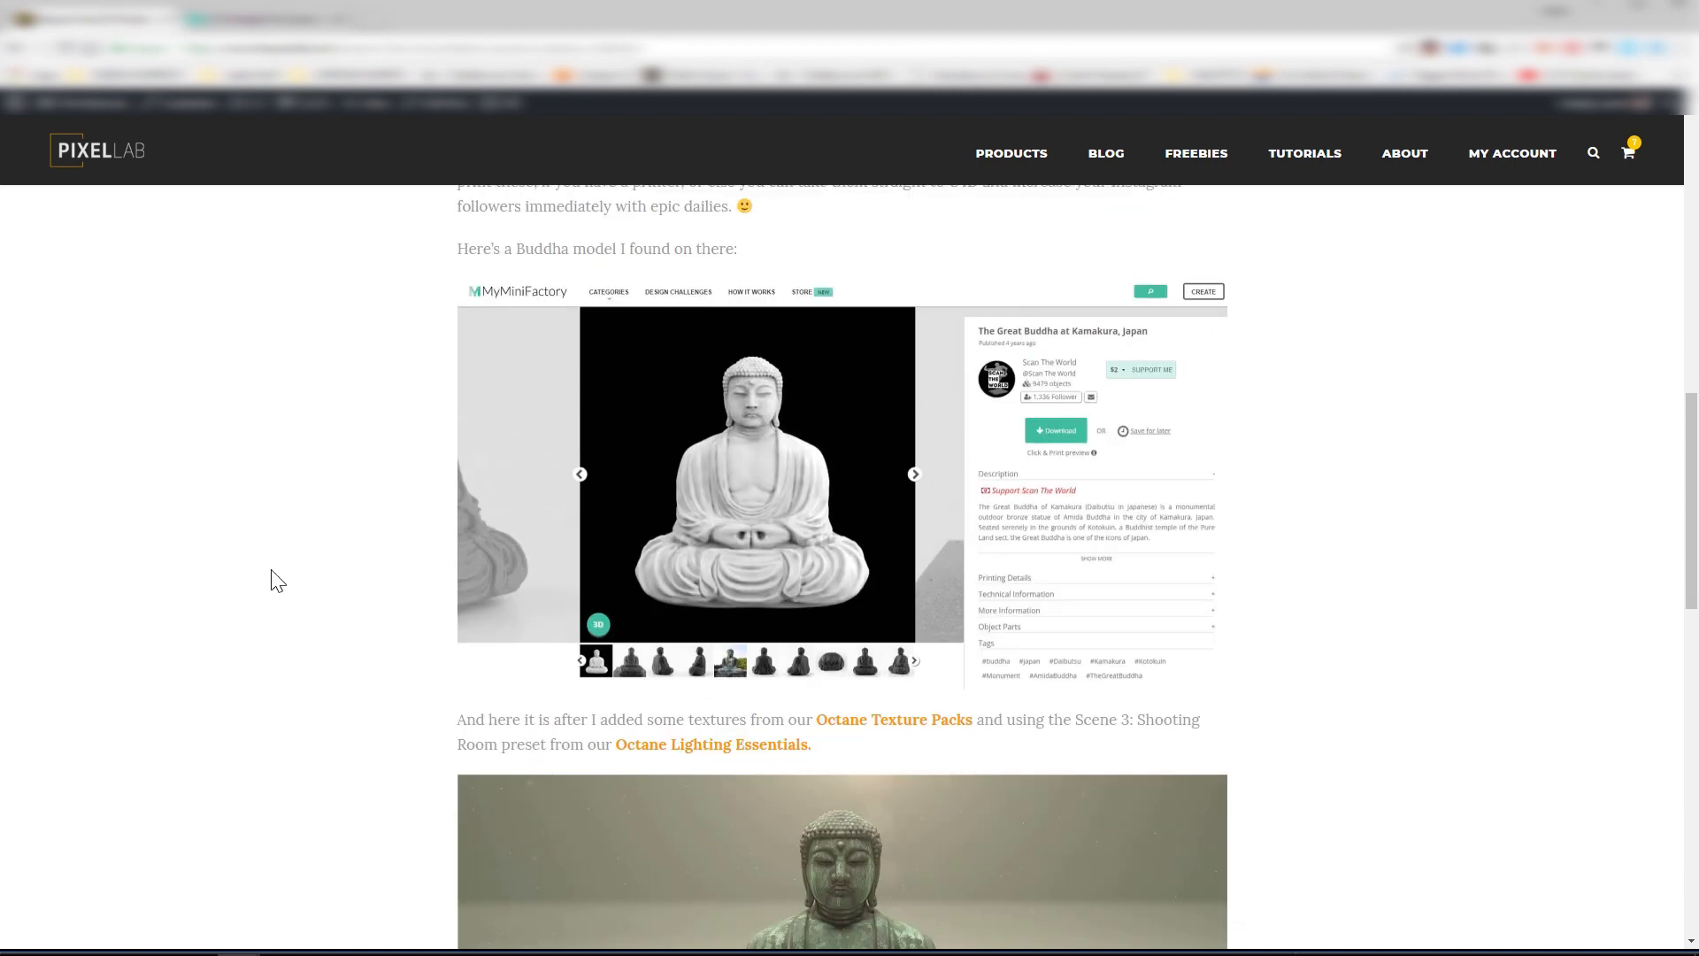
Show the real bronze statue photo from the thumbnails on the Great Buddha at Kamakura page.
scroll("down", 3)
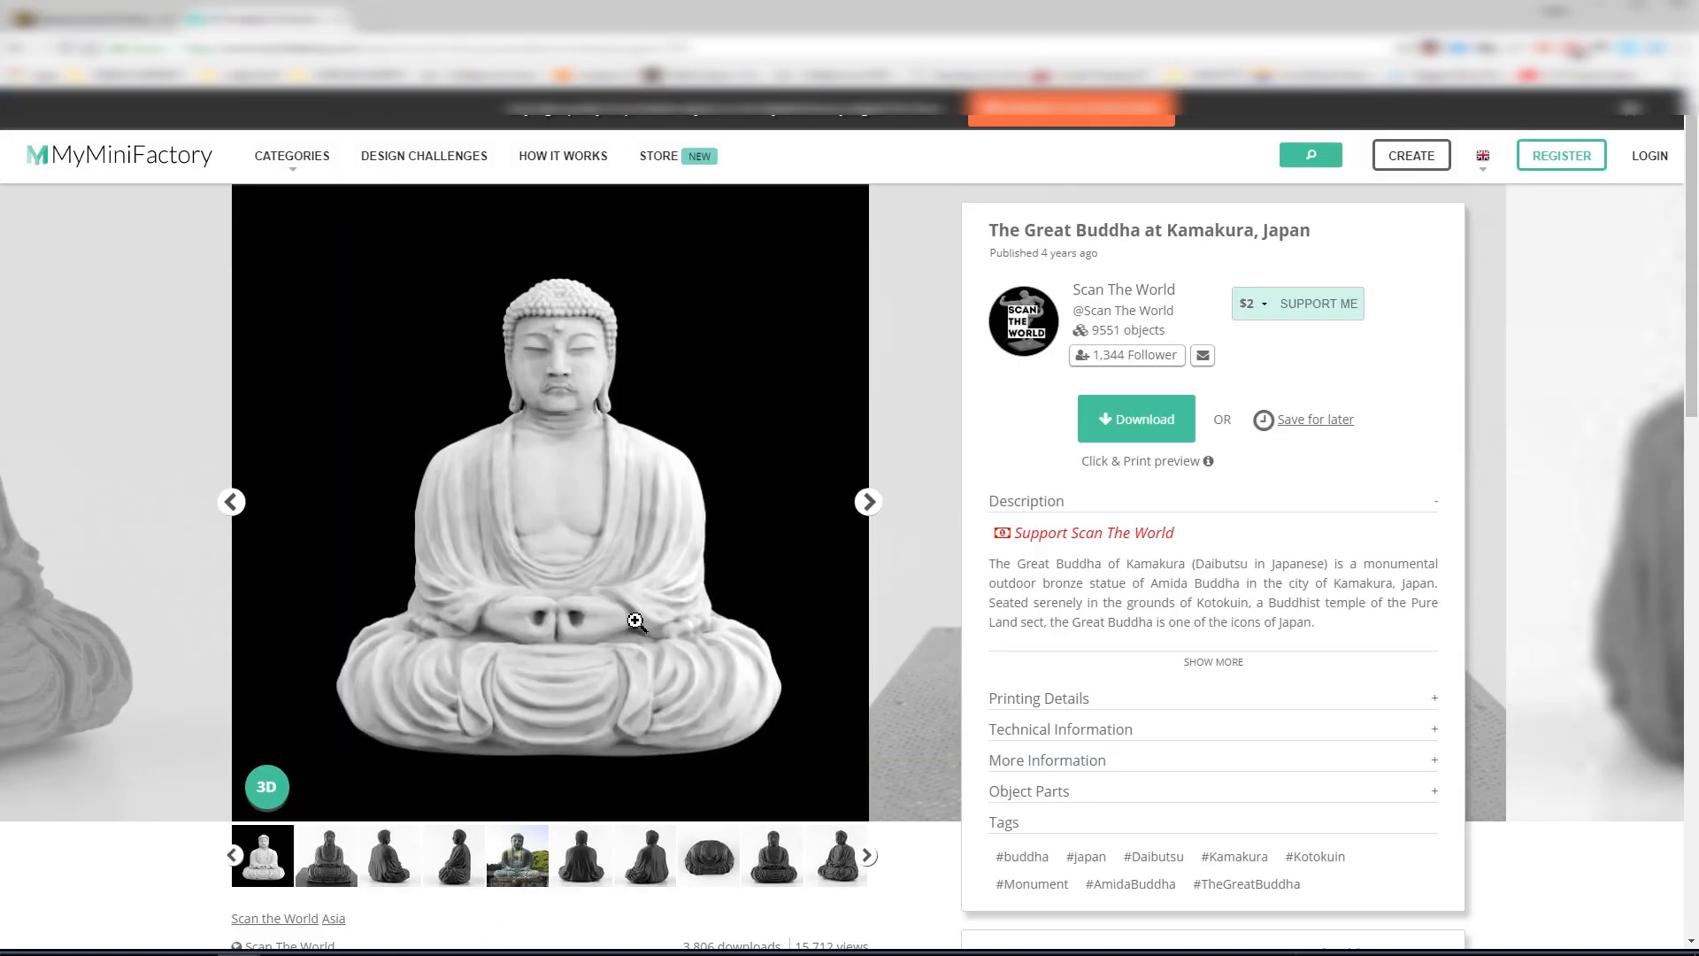
mouse_move(531, 876)
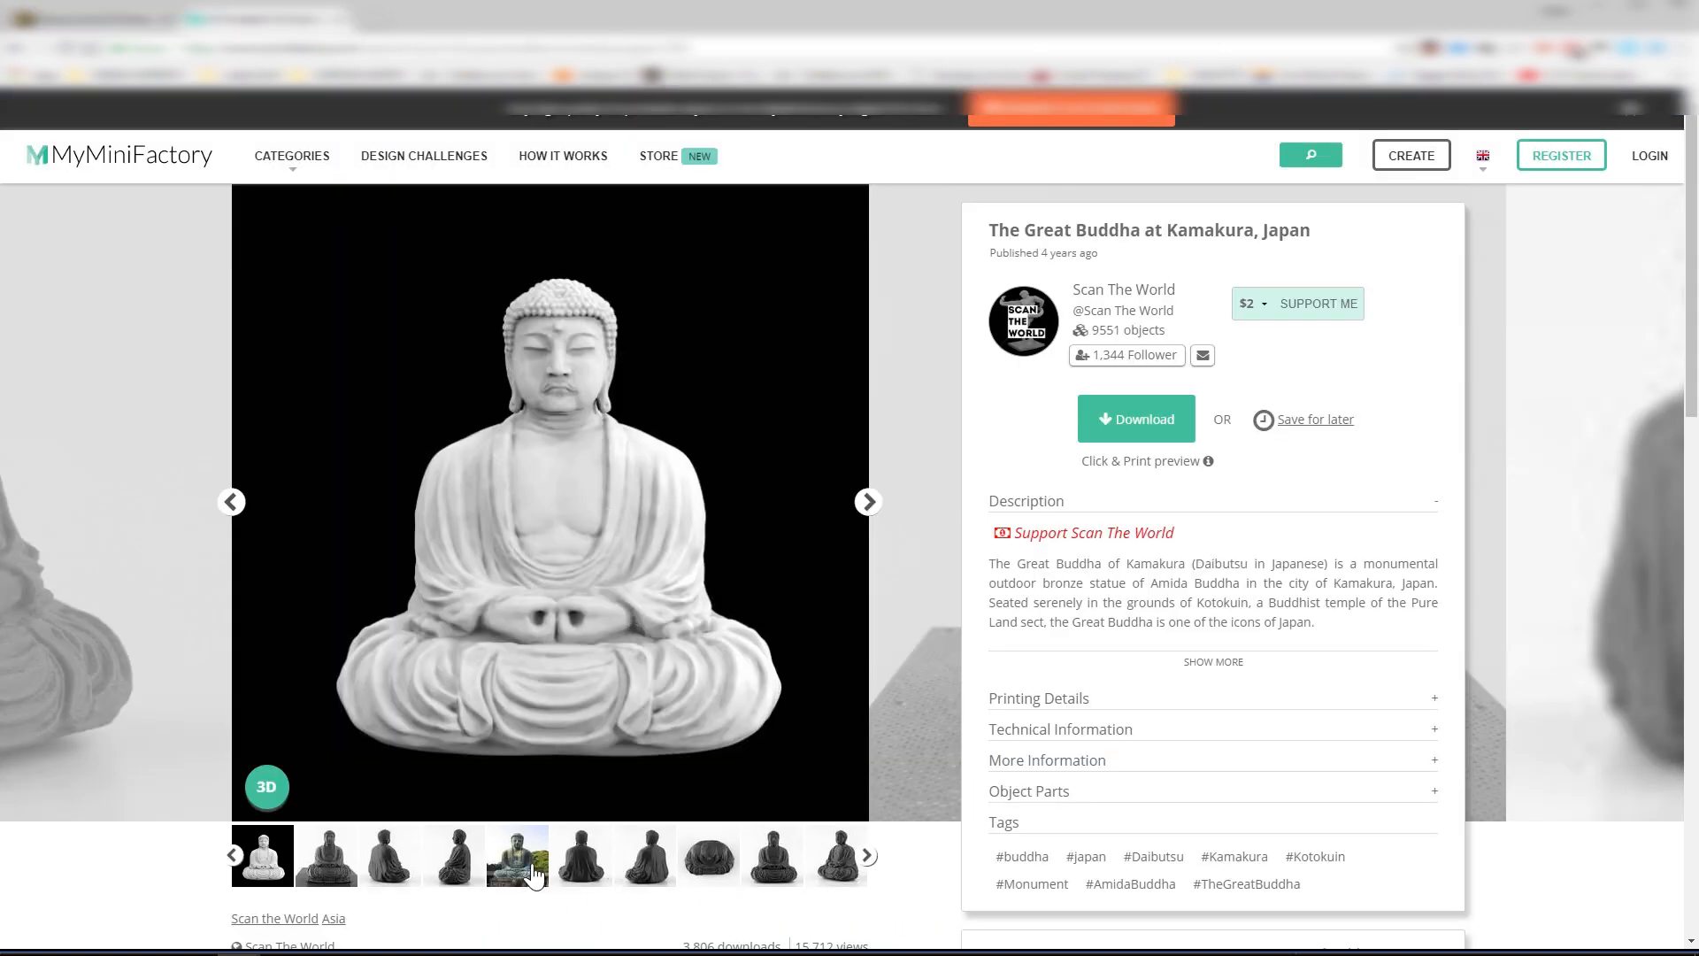
left_click(518, 856)
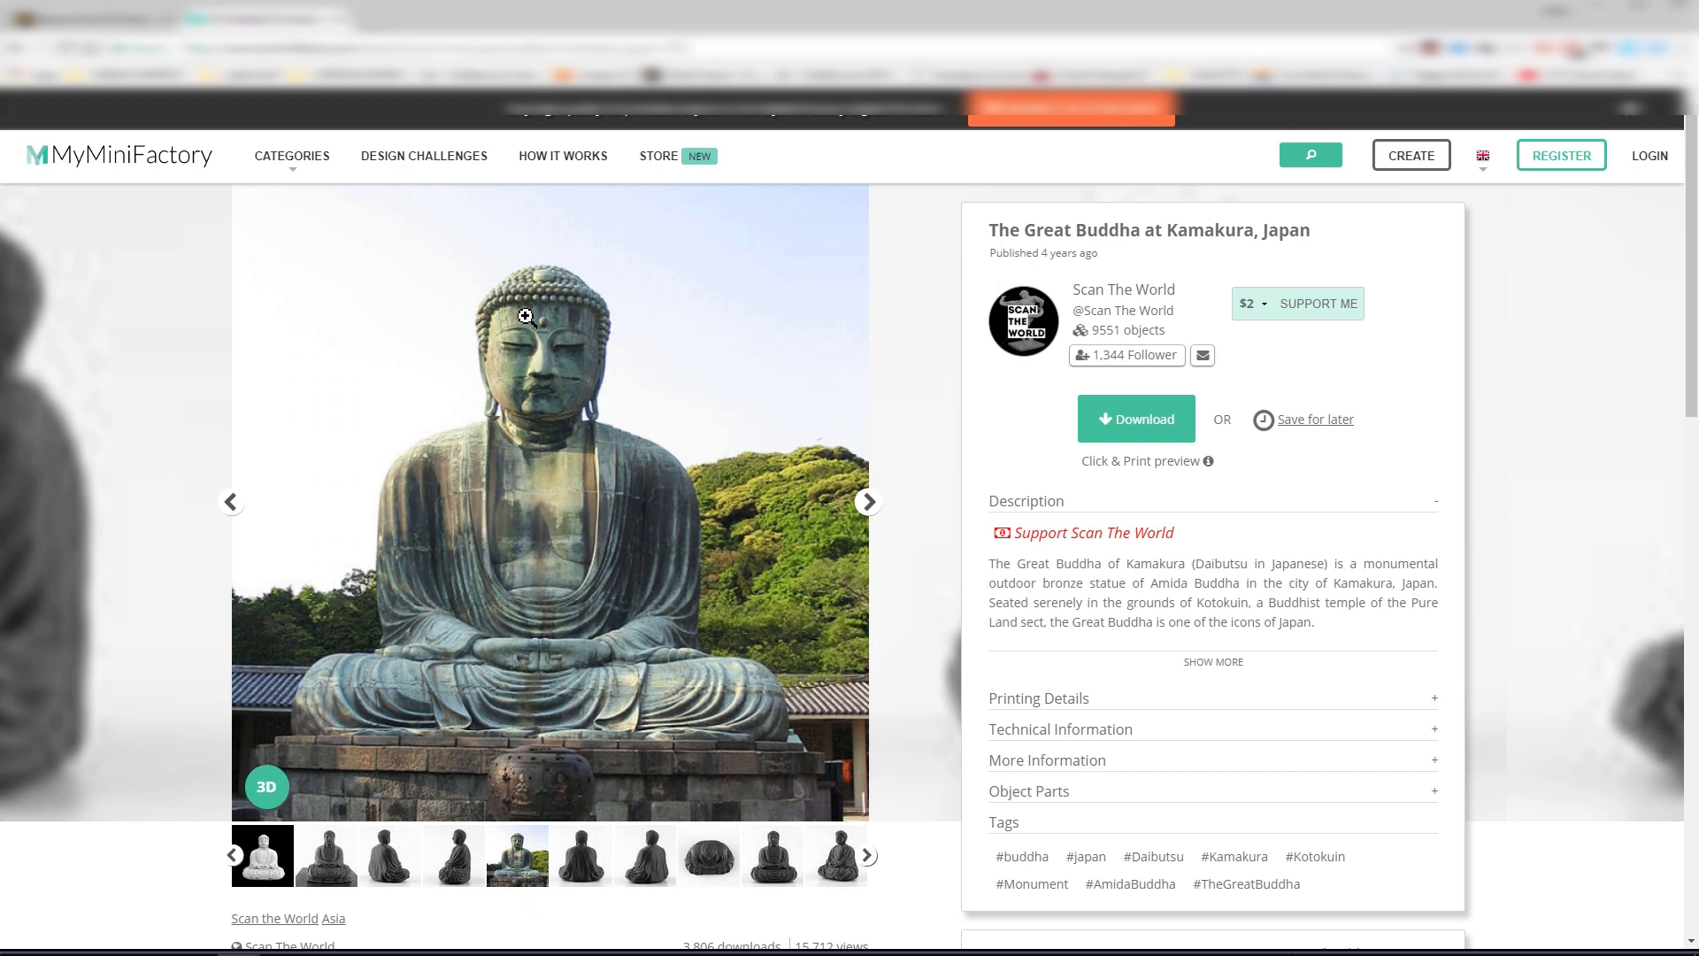
mouse_move(517, 299)
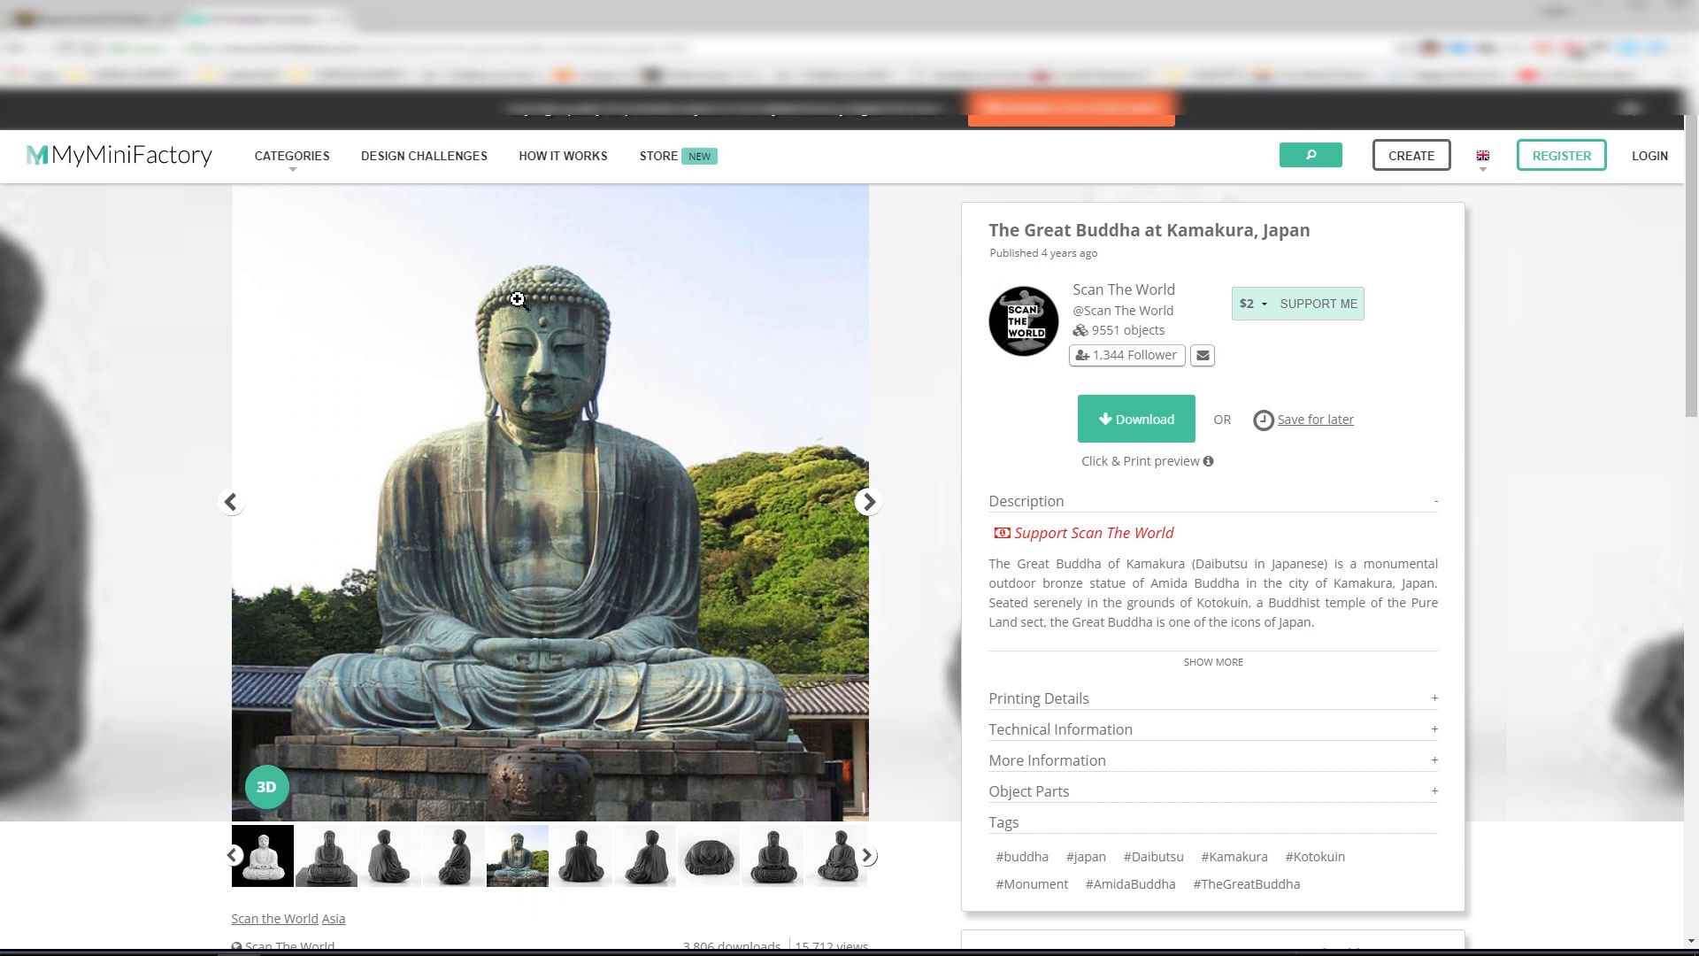
mouse_move(542, 462)
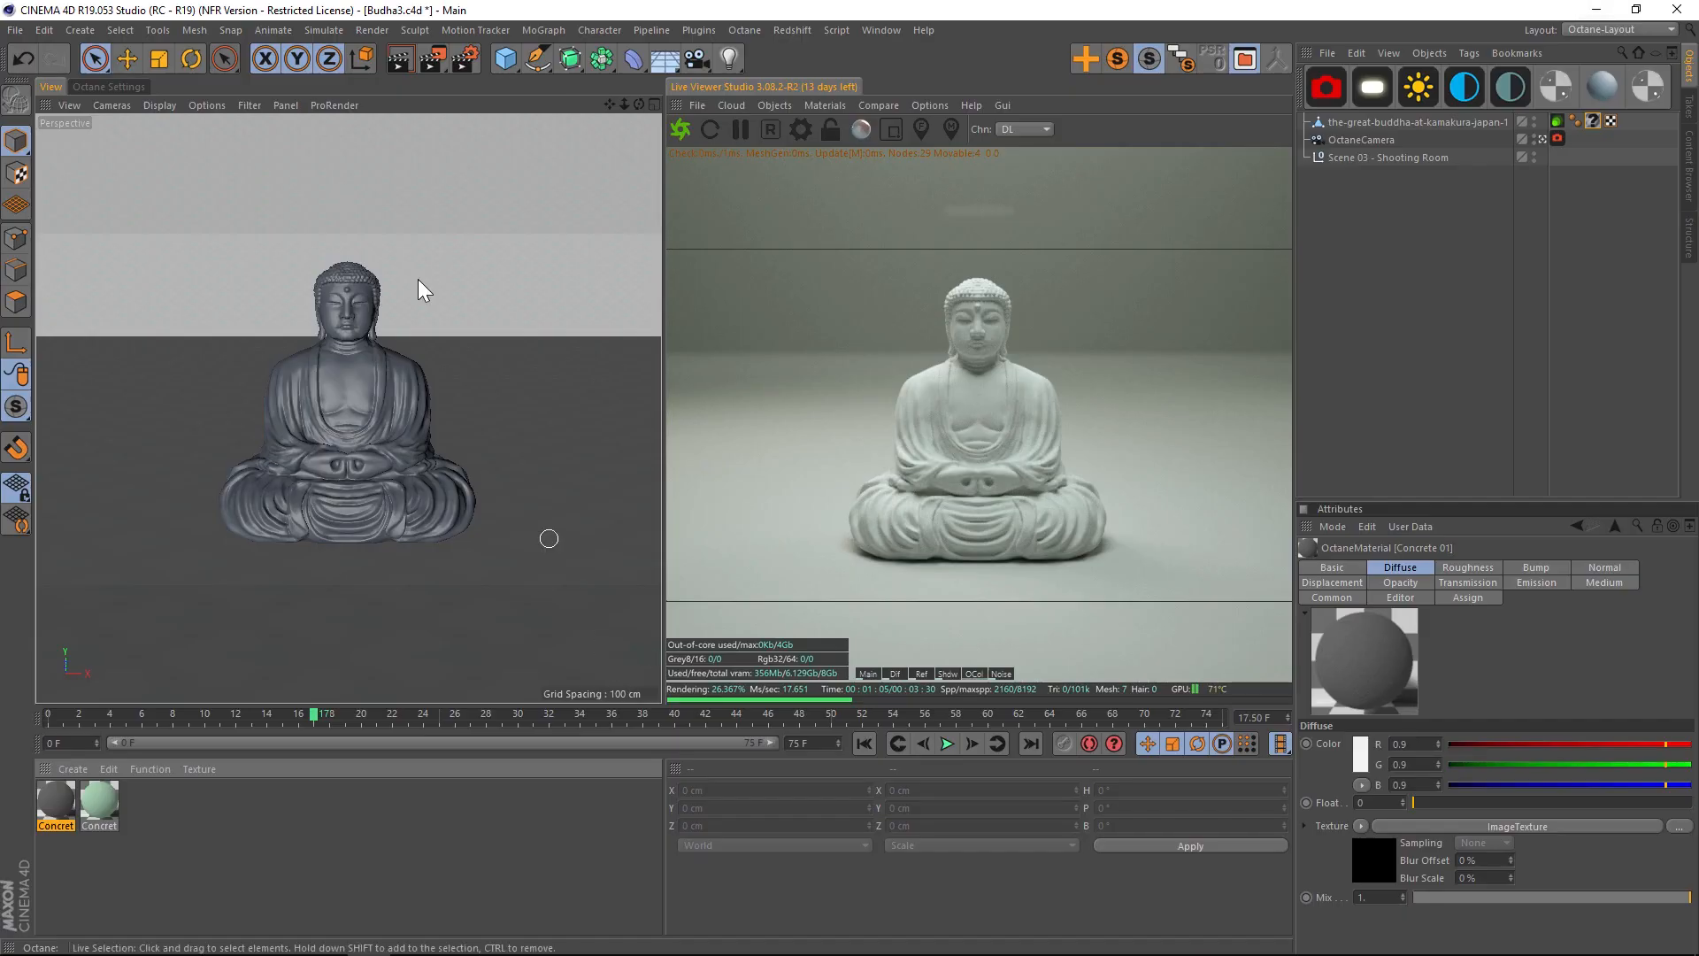
mouse_move(828, 457)
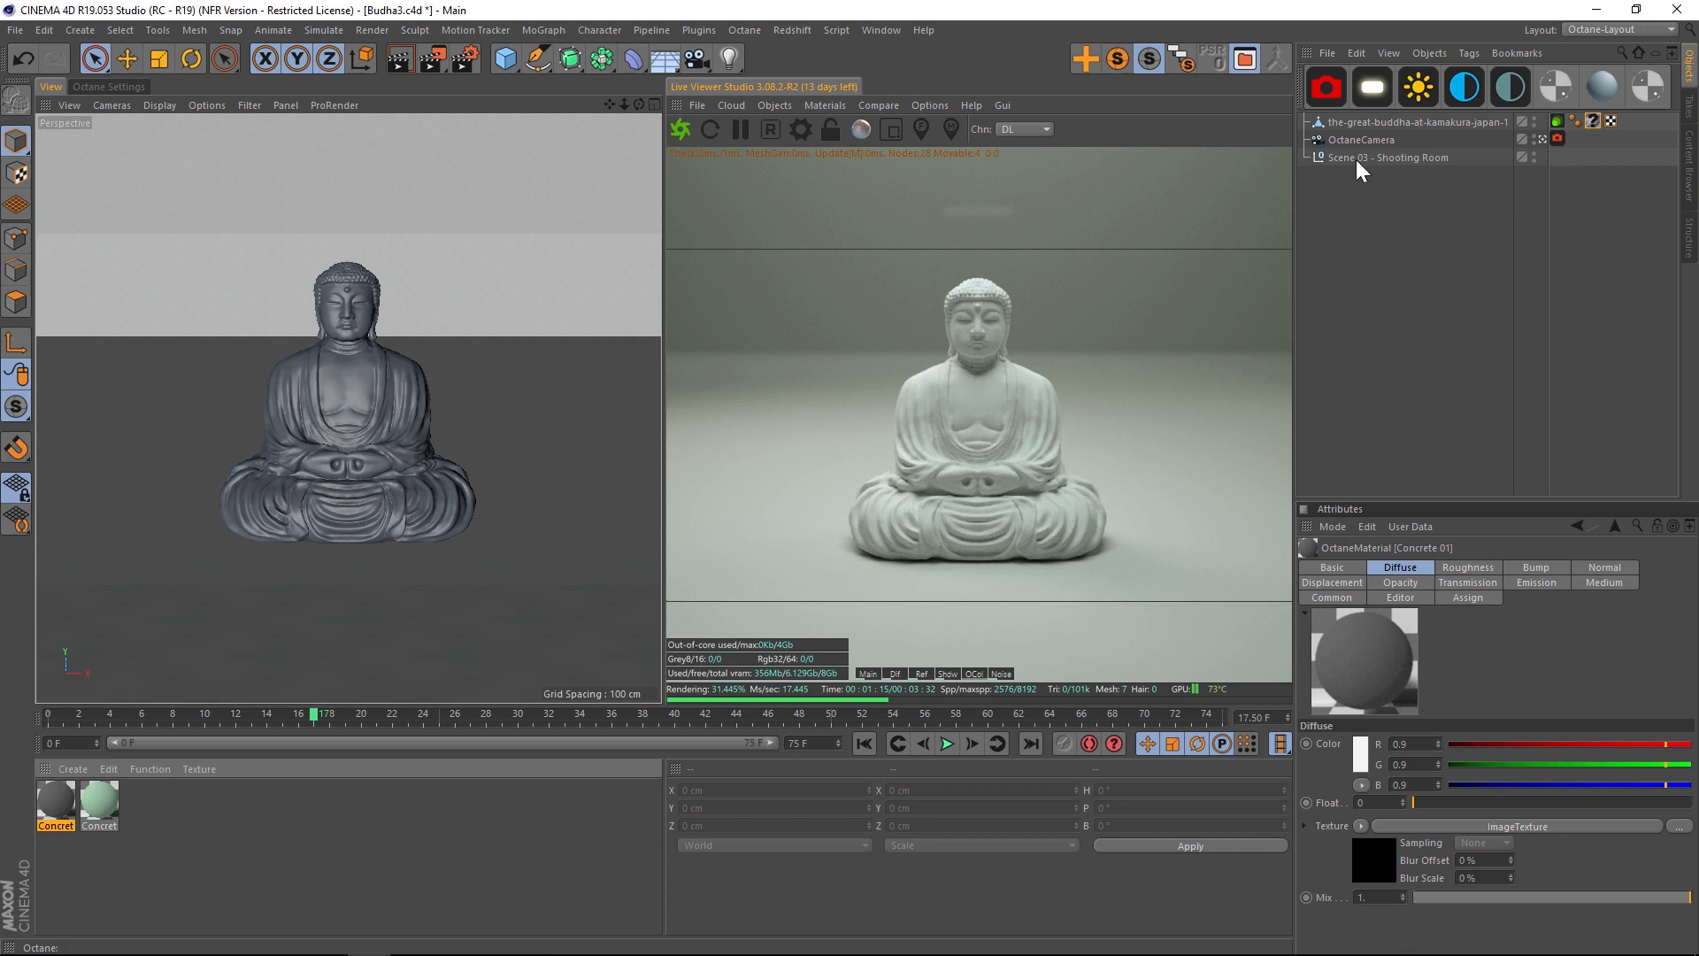
left_click(1388, 158)
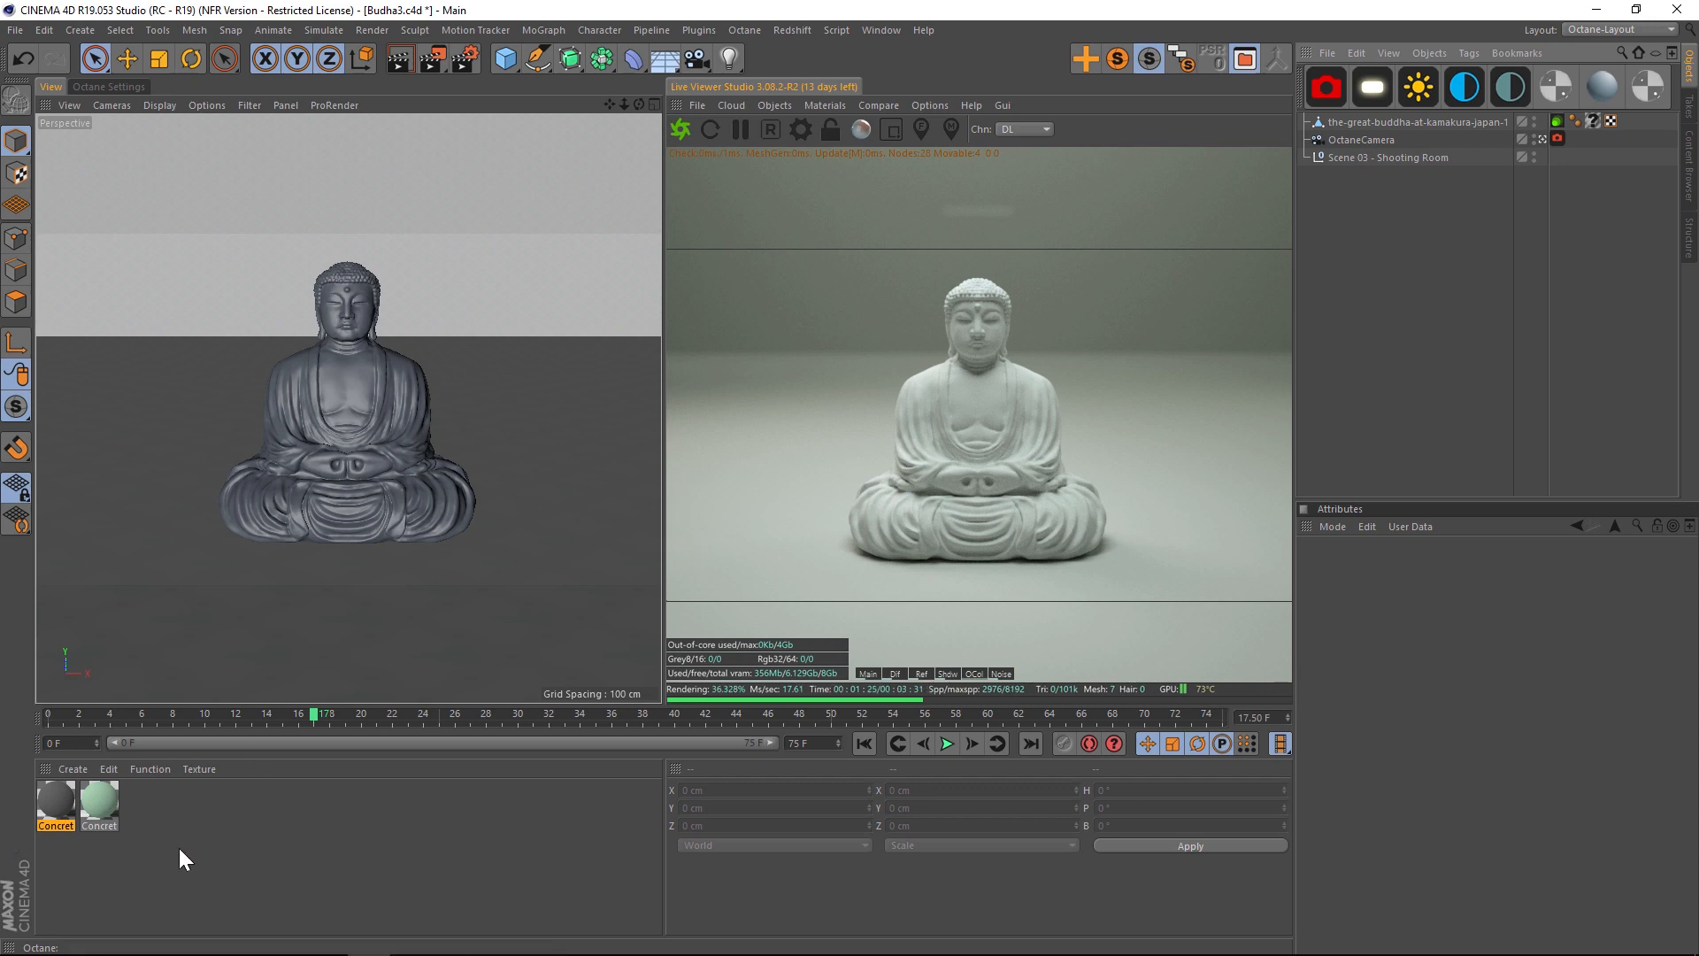
mouse_move(970, 314)
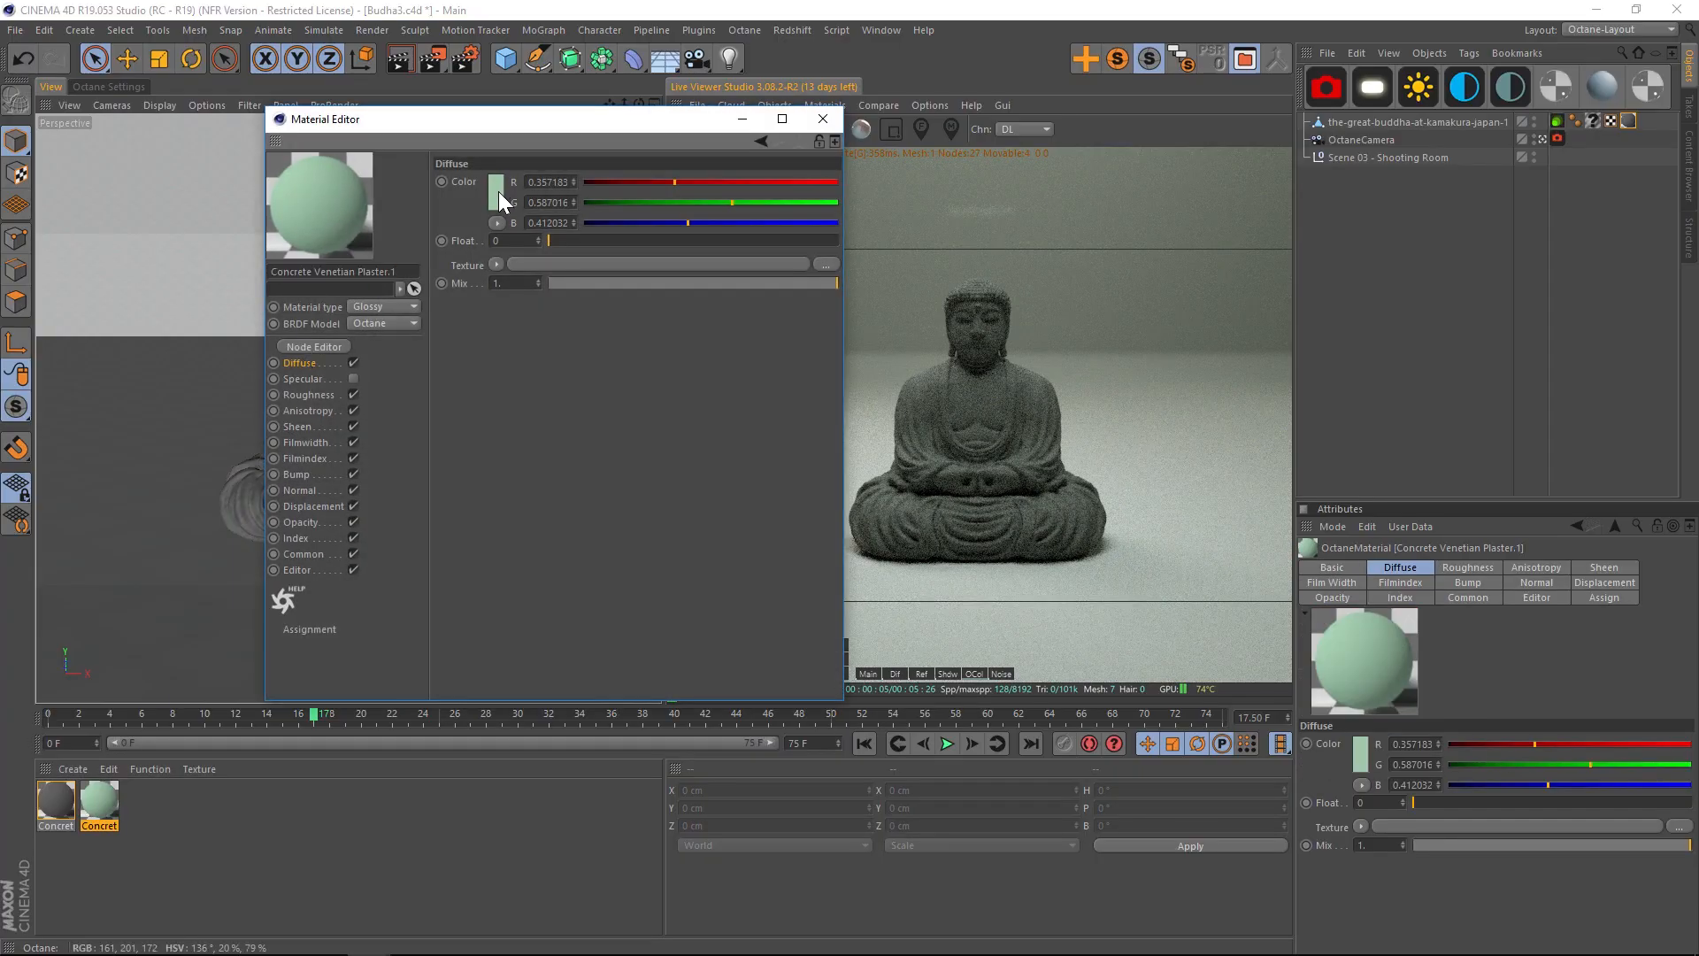
left_click(496, 180)
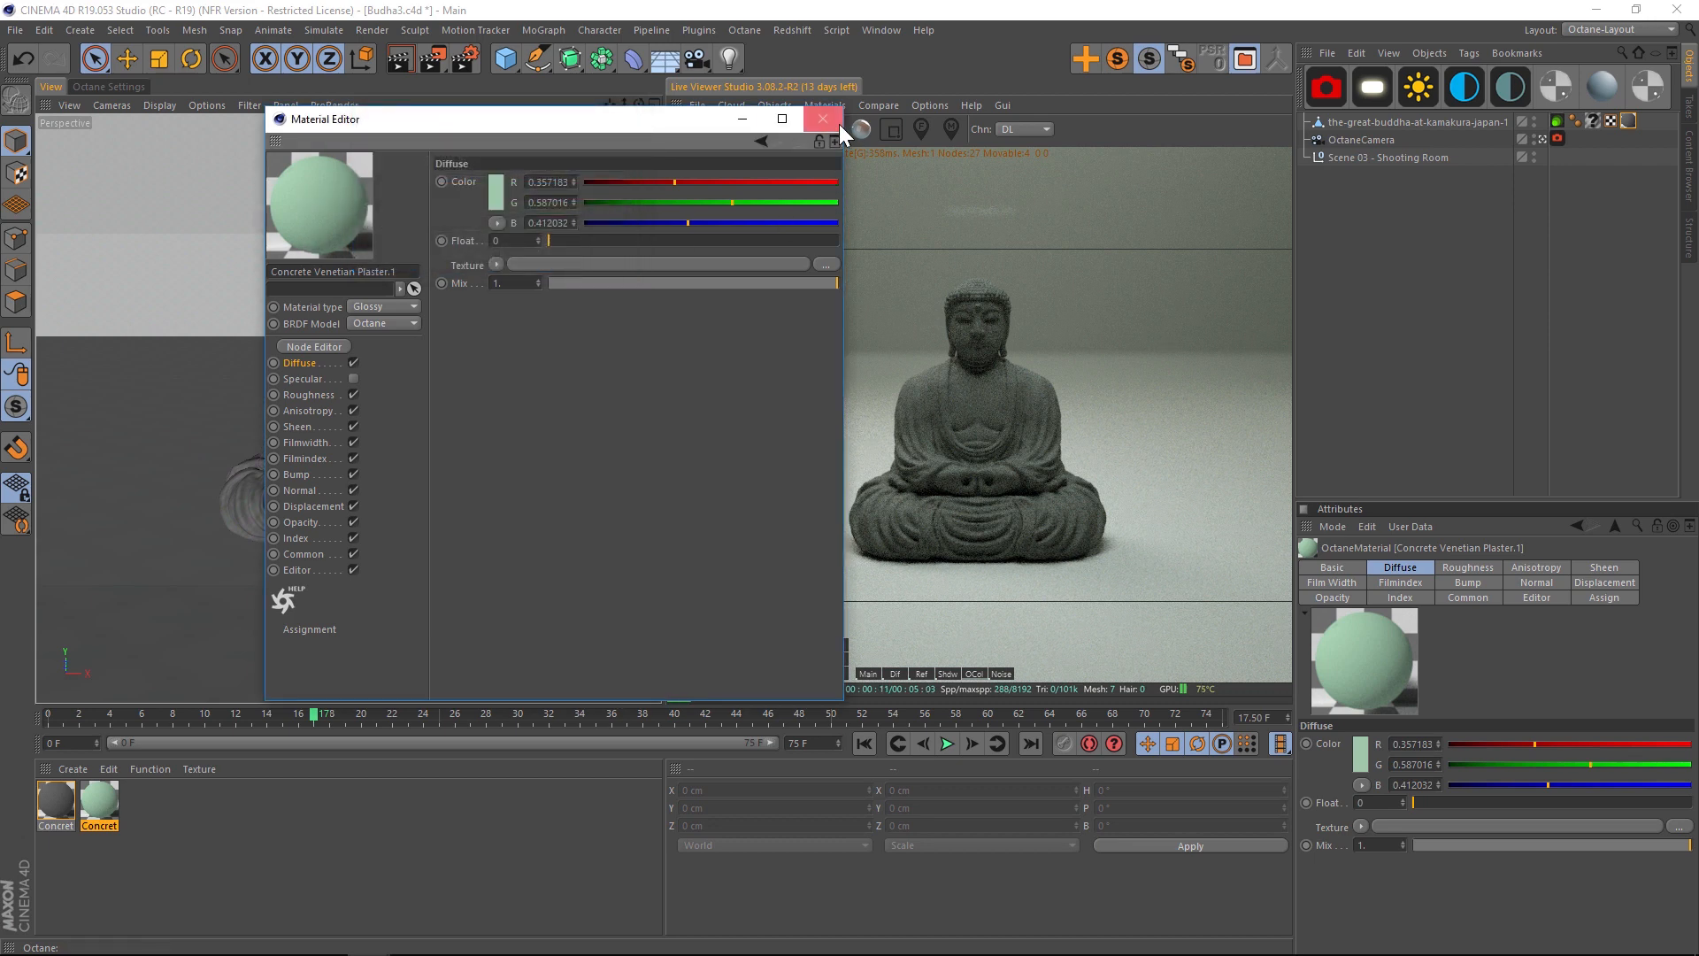
left_click(823, 119)
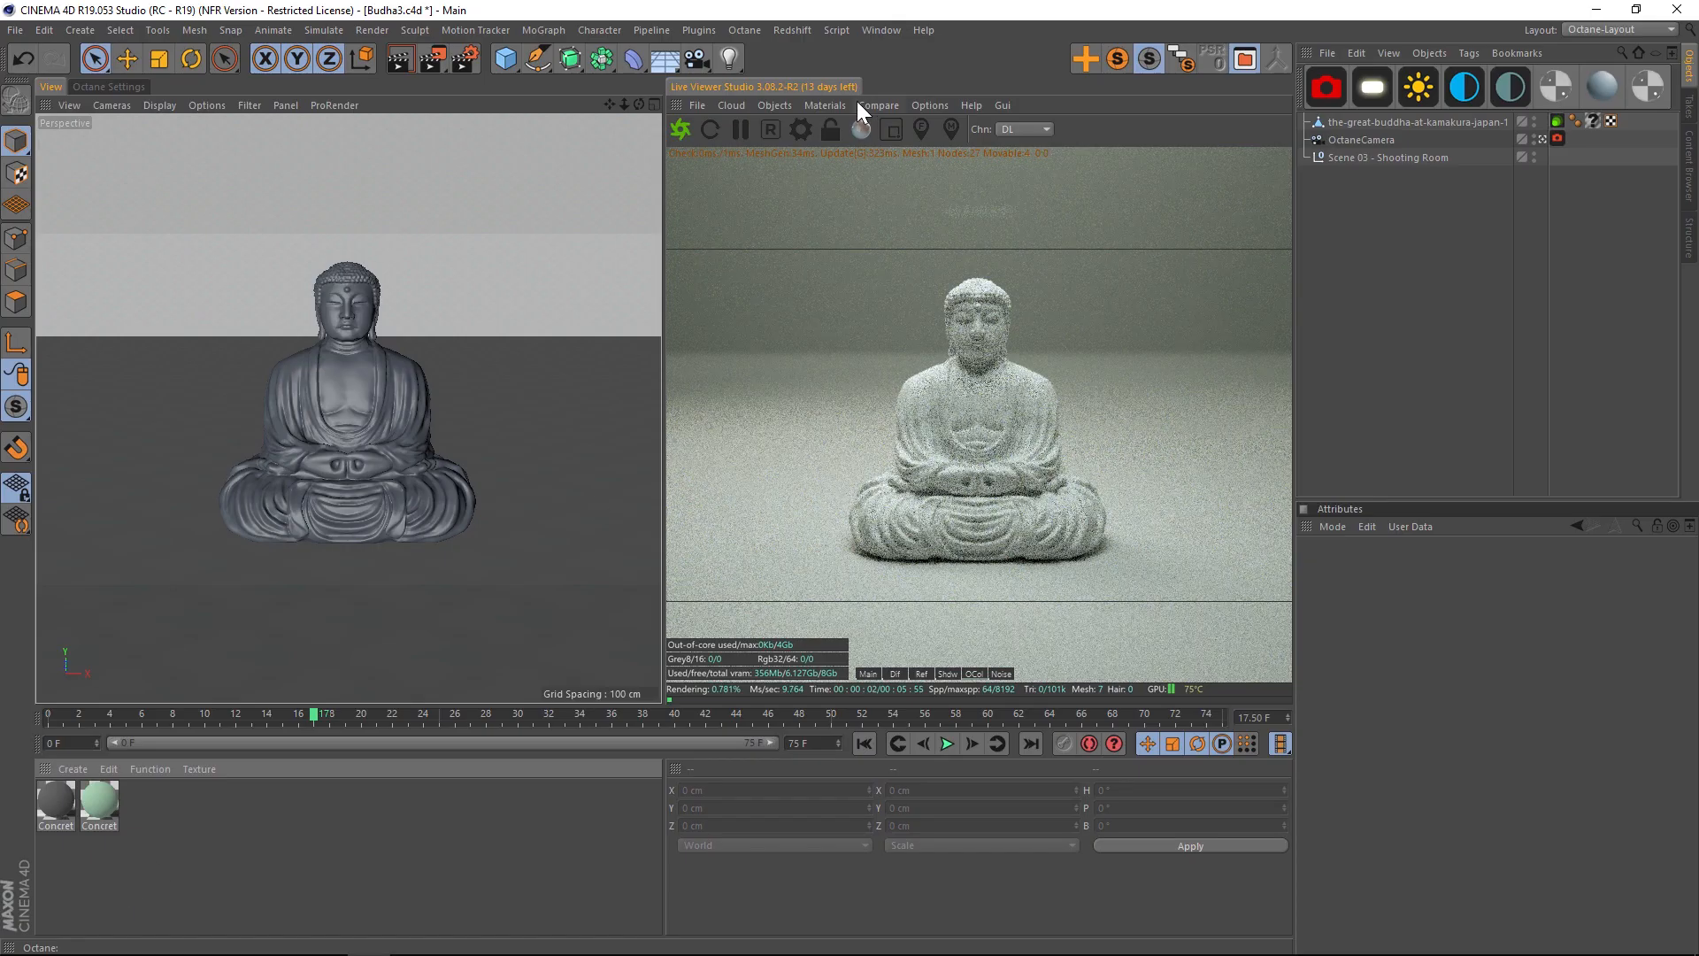
Create an Octane mix material of Concrete 01 and green Venetian plaster with a Dirt amount texture.
left_click(825, 104)
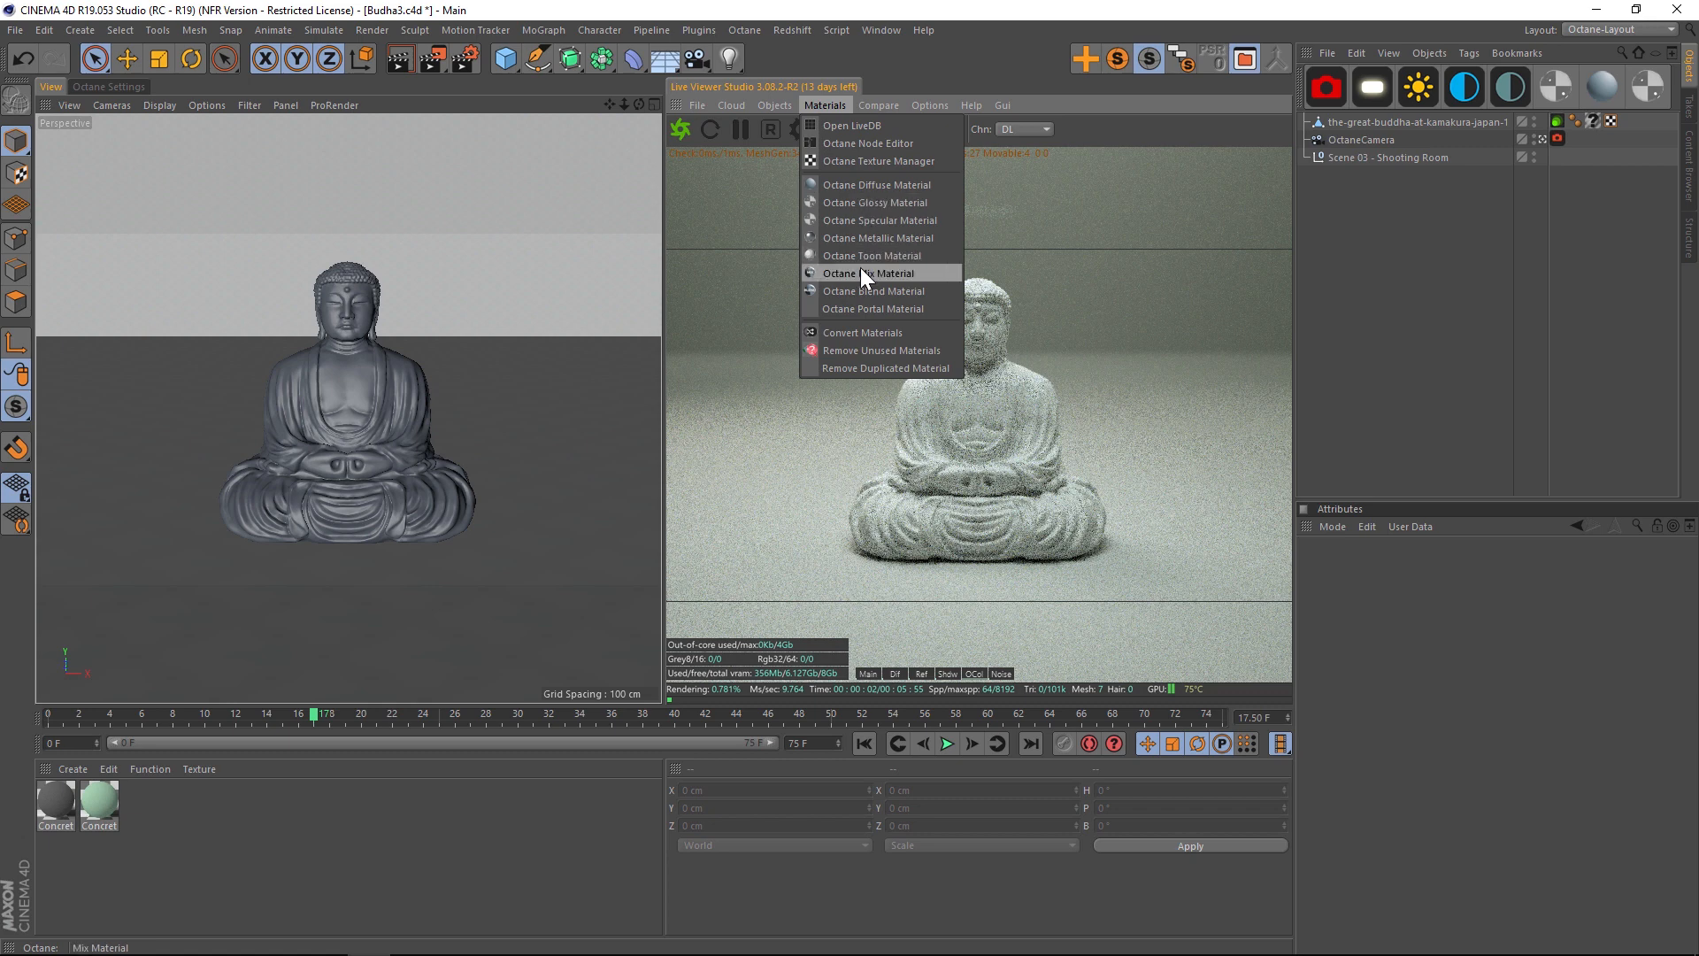
left_click(878, 273)
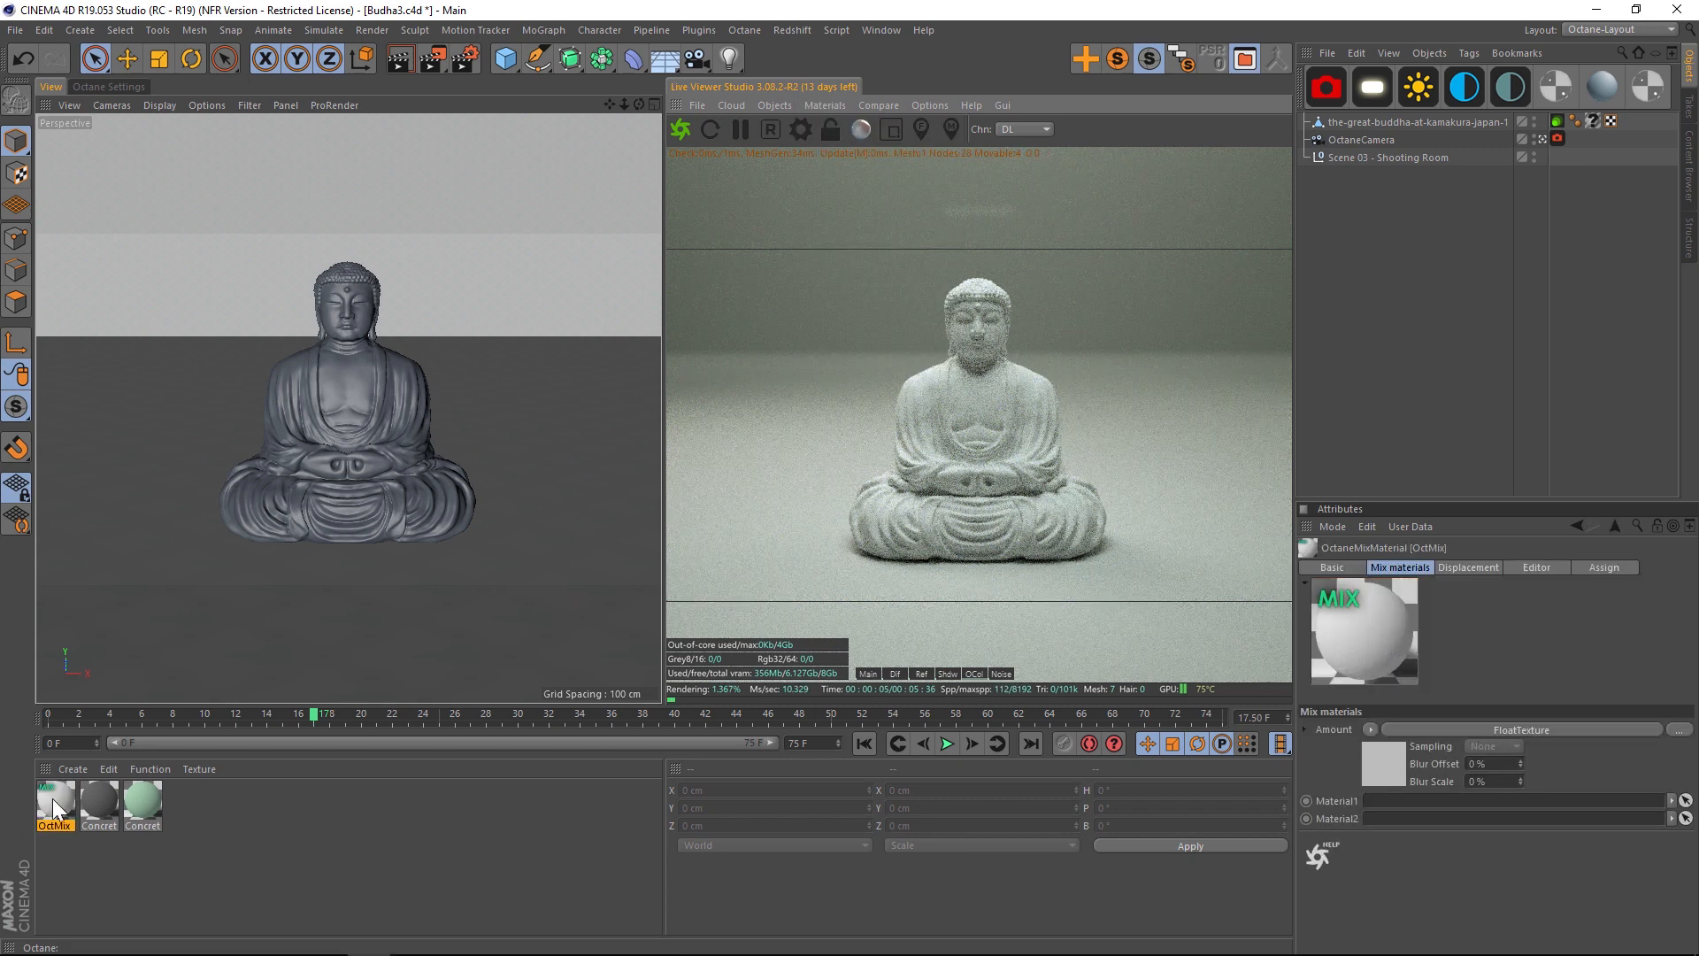
double_click(55, 802)
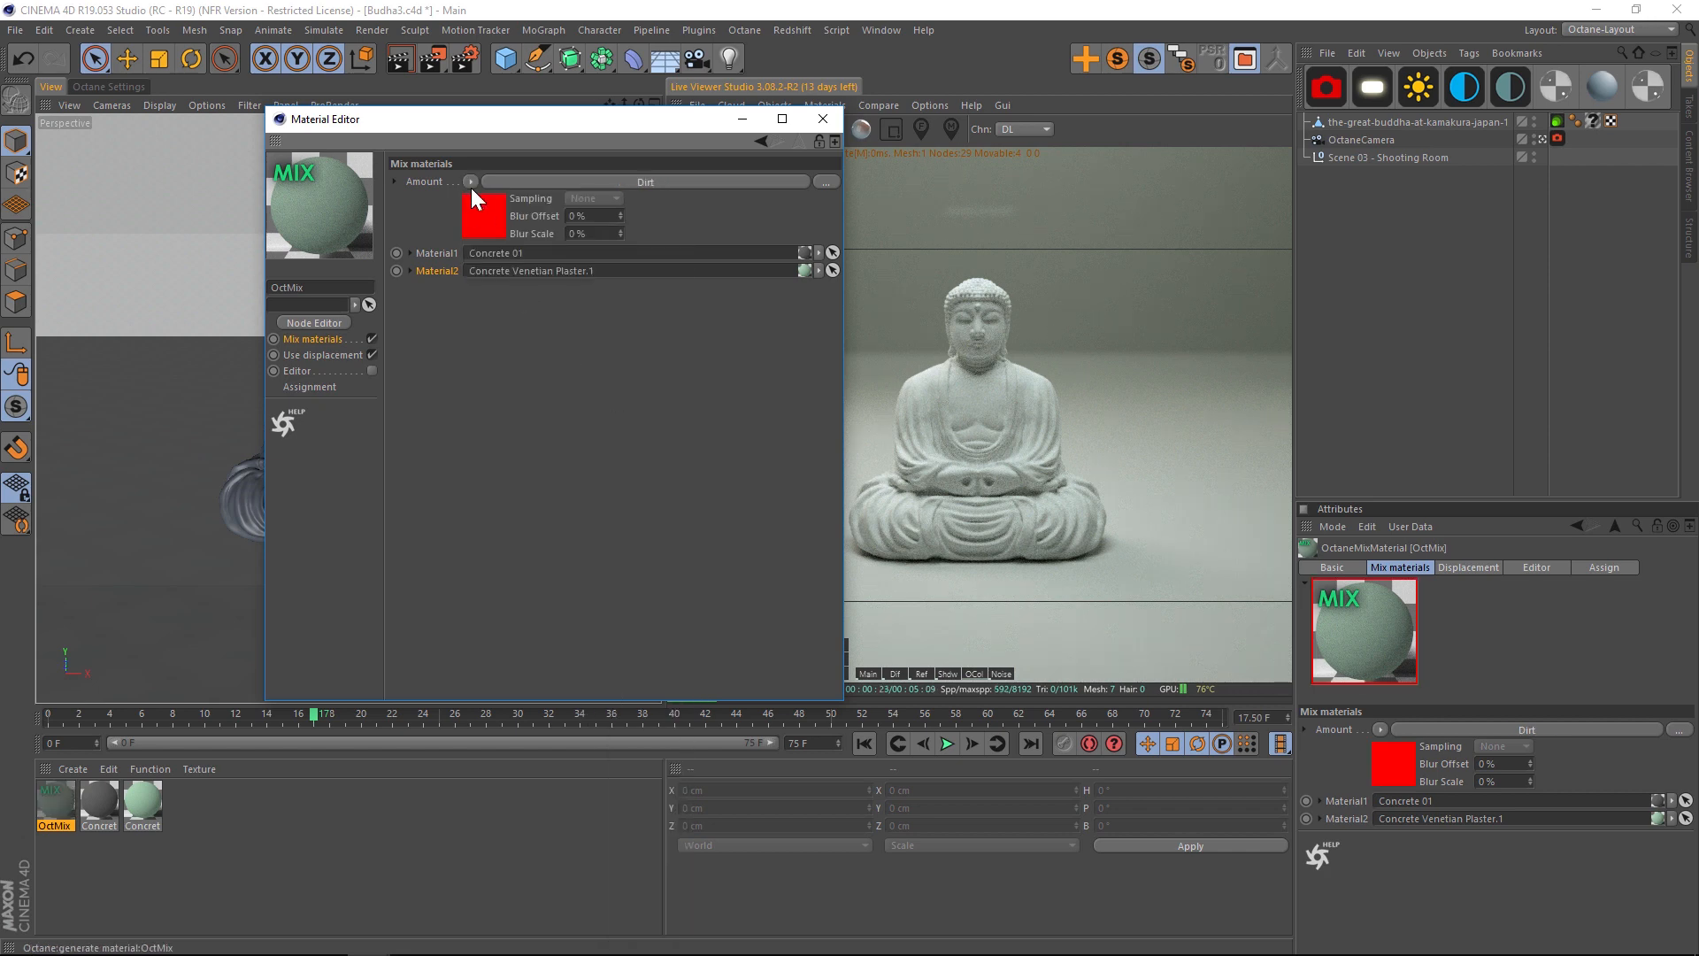
left_click(446, 160)
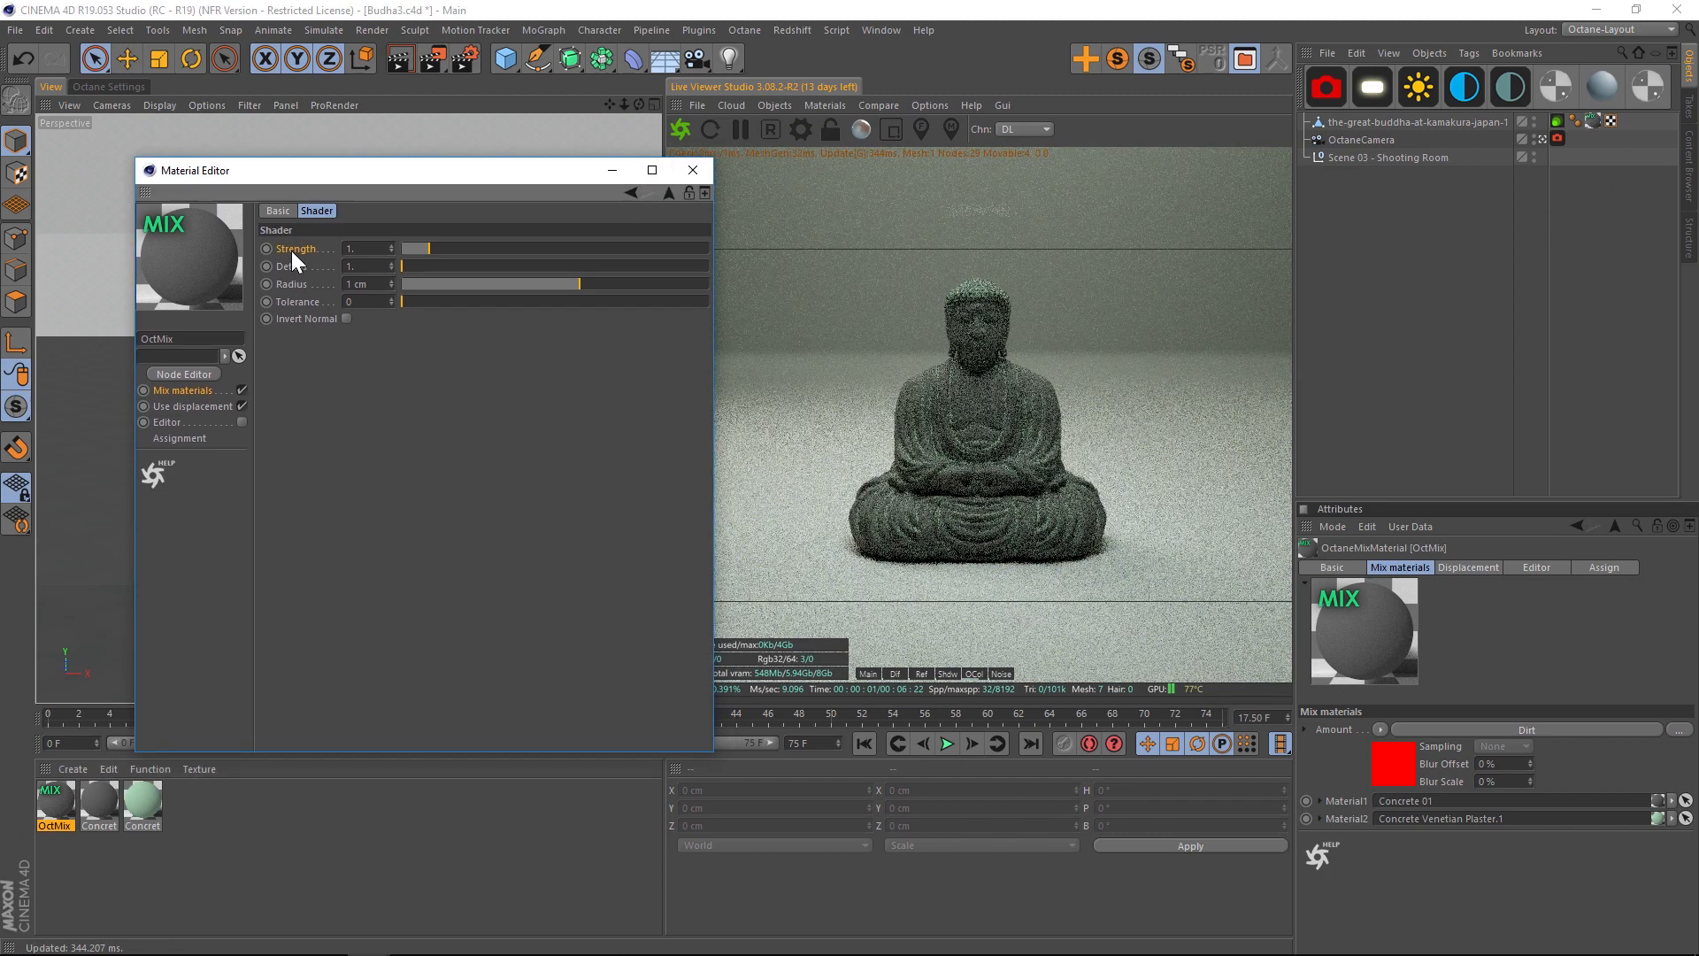
Set the dirt shader Strength to 10.
left_click(357, 248)
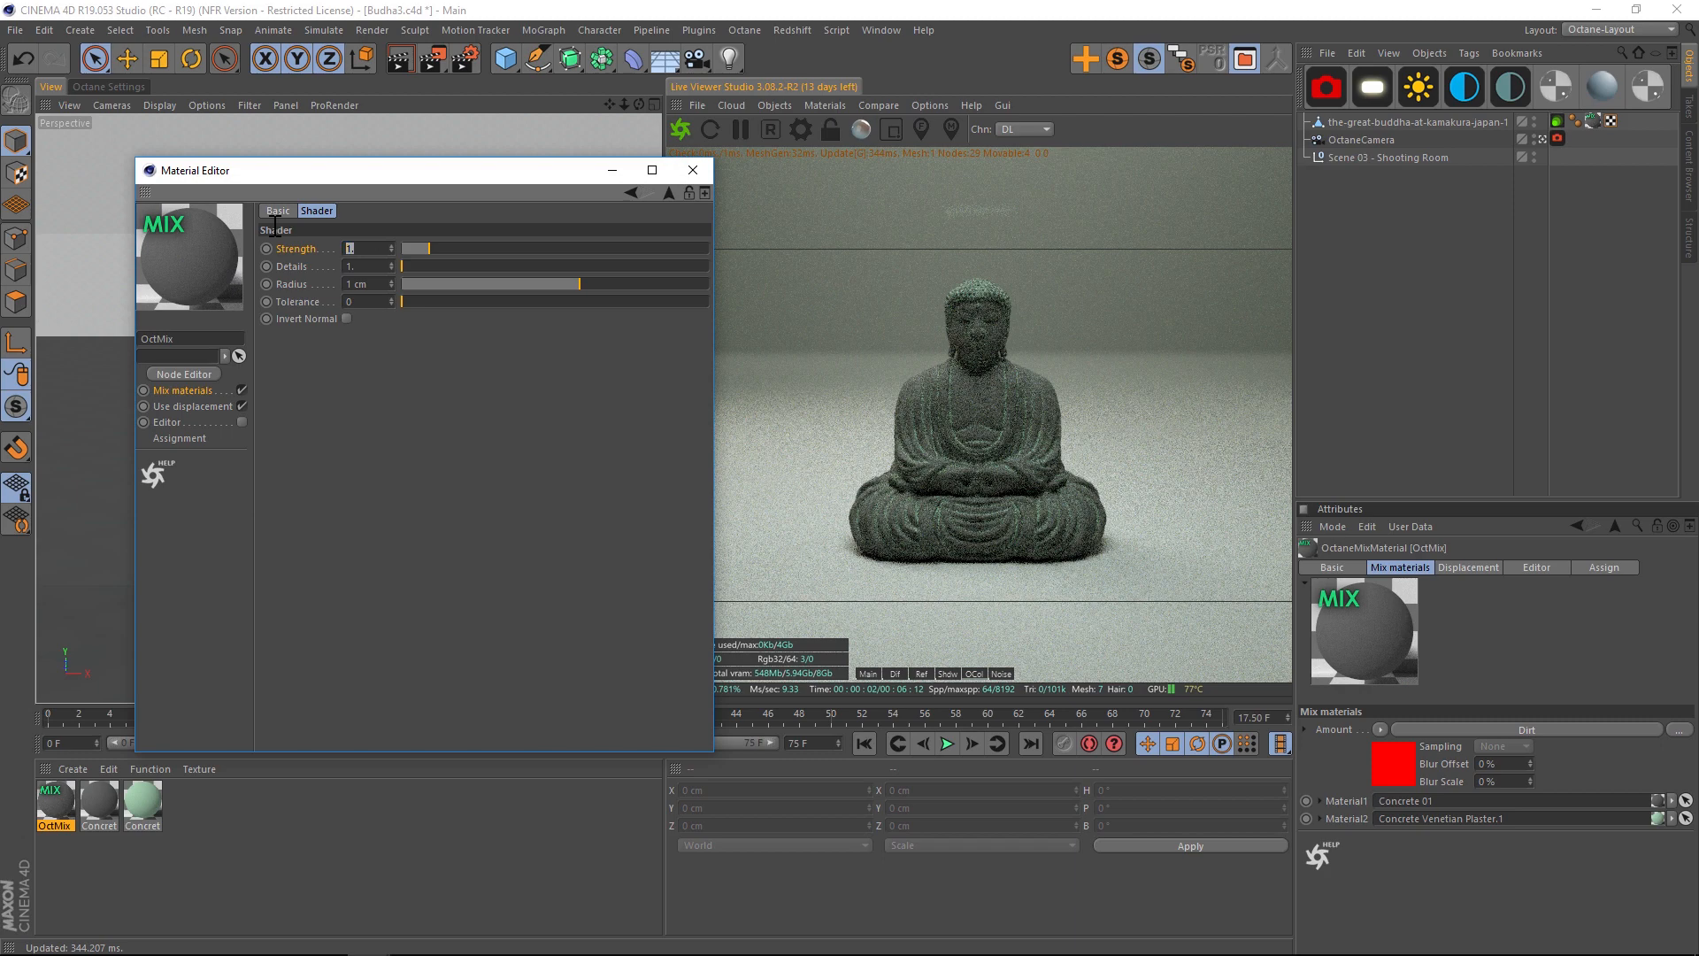
type("10")
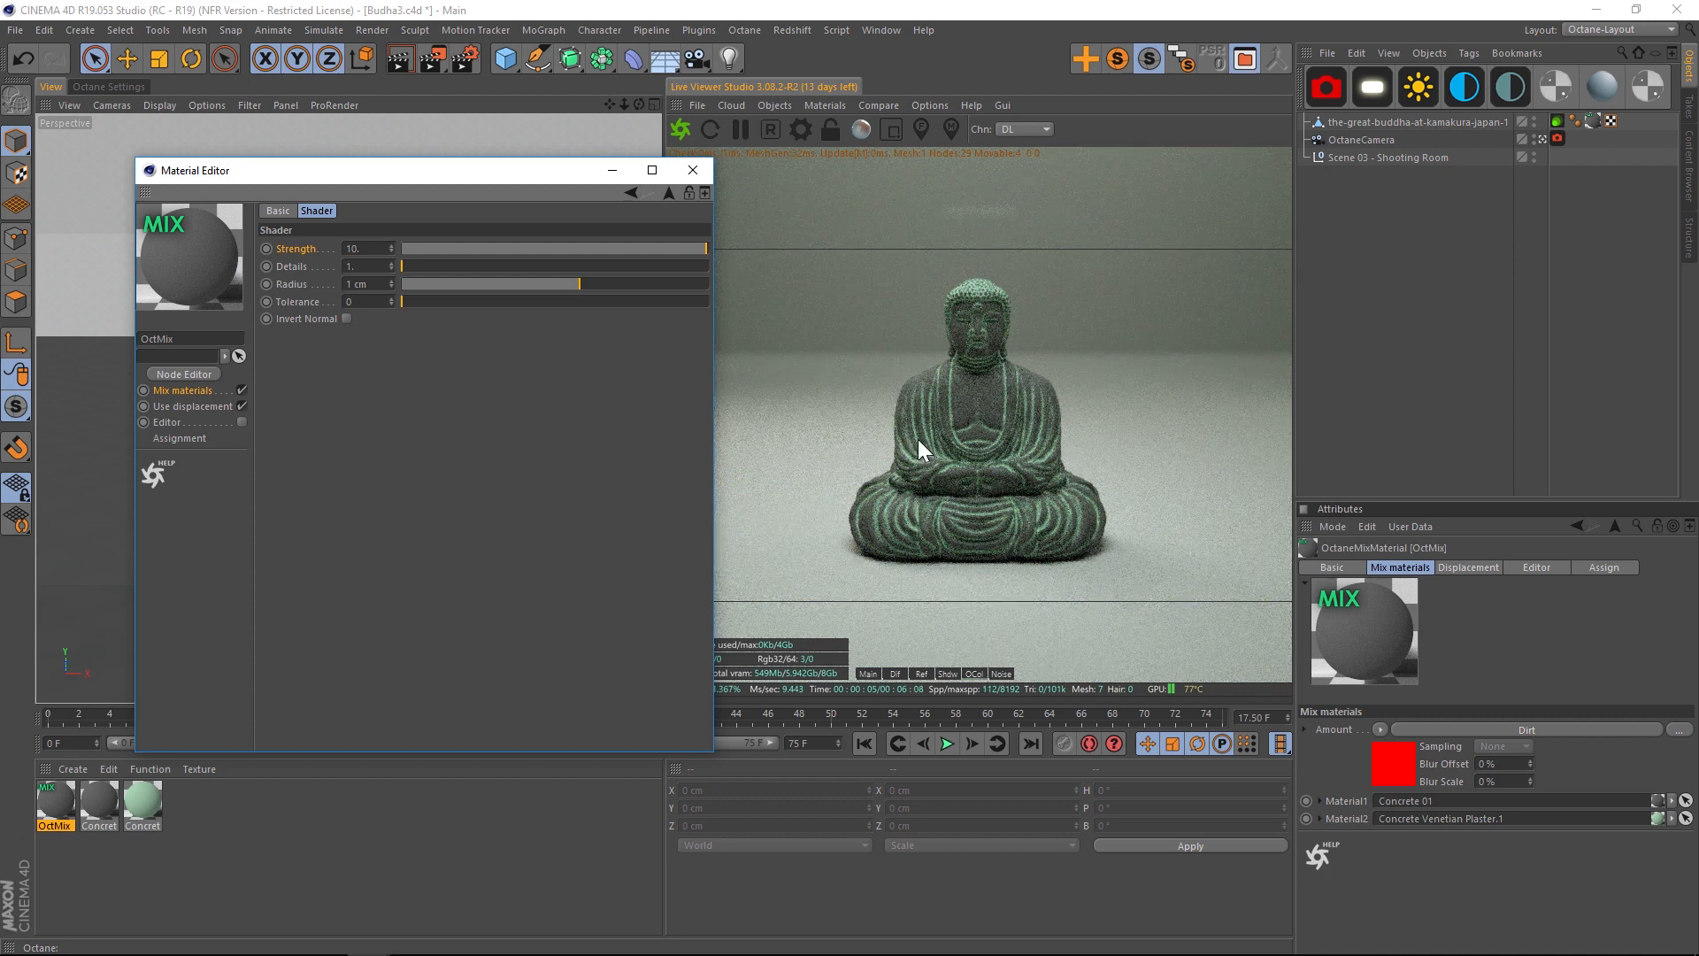
mouse_move(1001, 361)
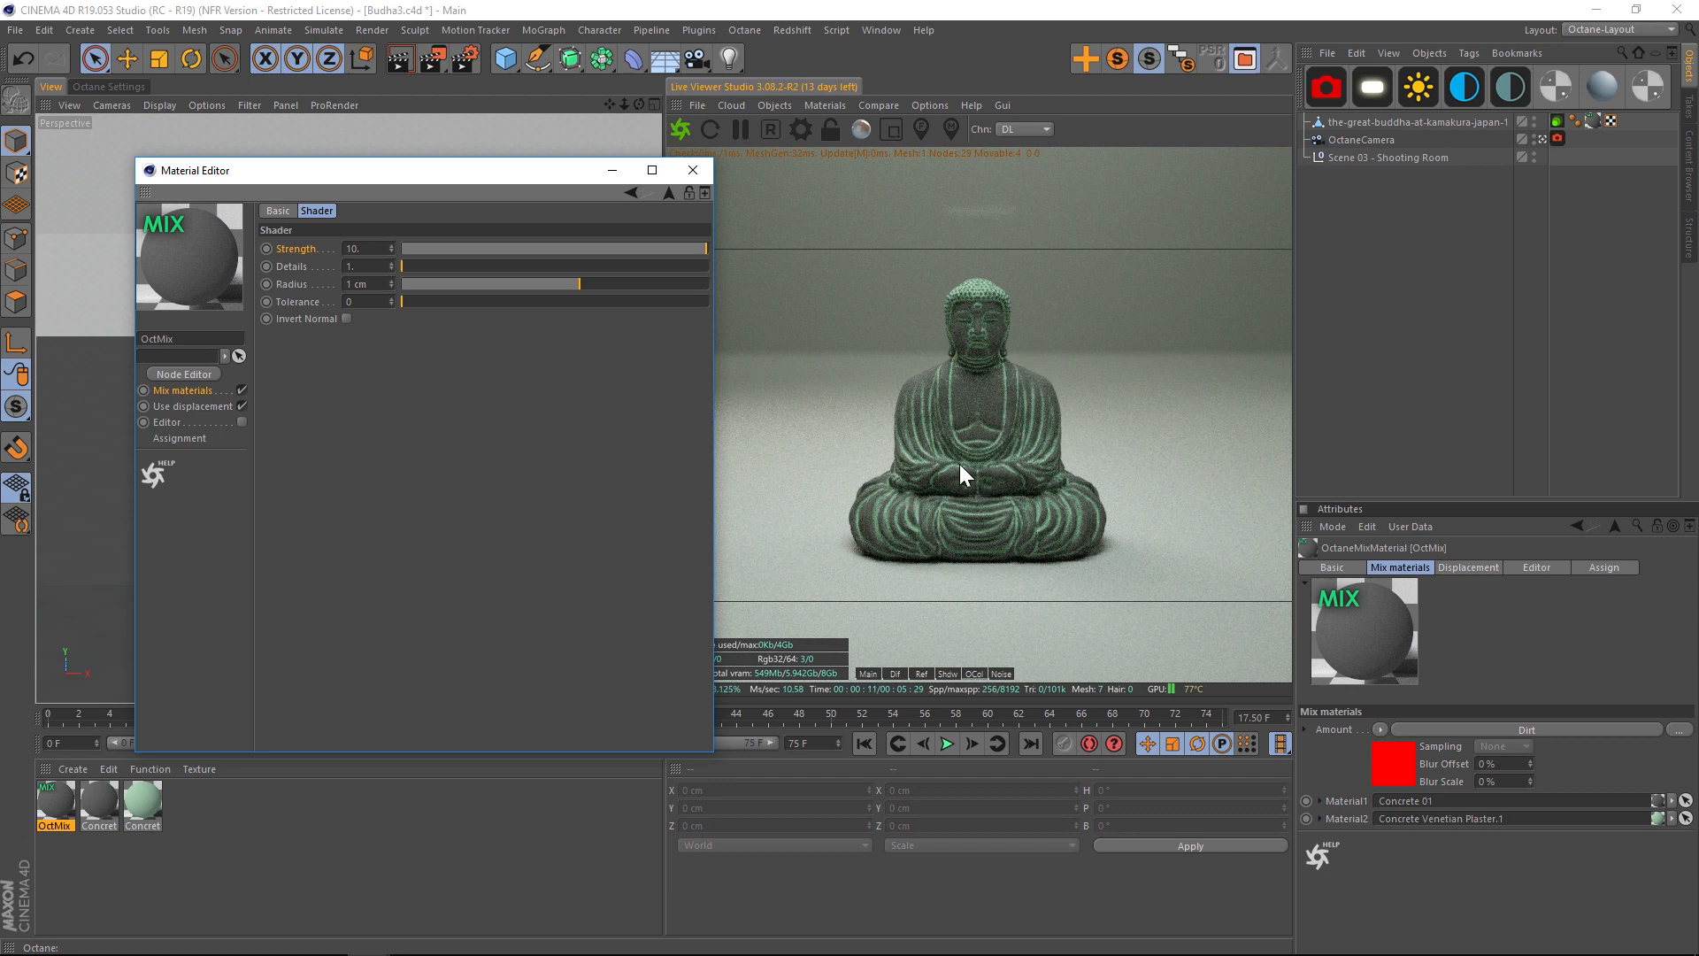
mouse_move(997, 488)
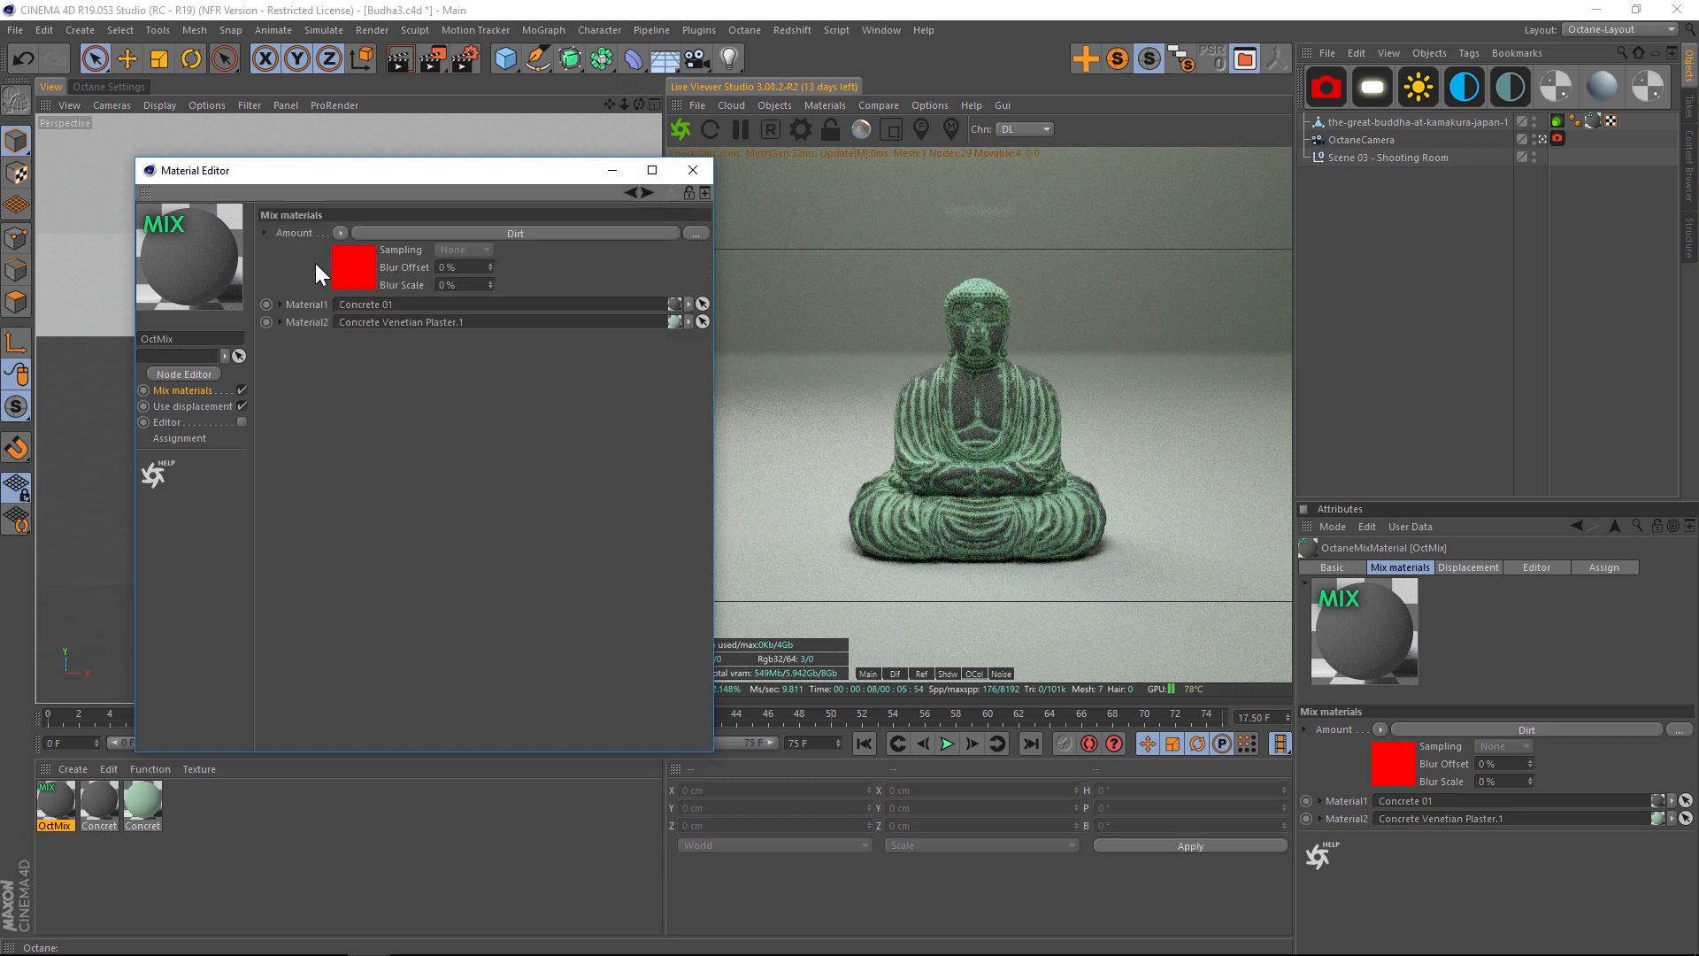
mouse_move(515, 193)
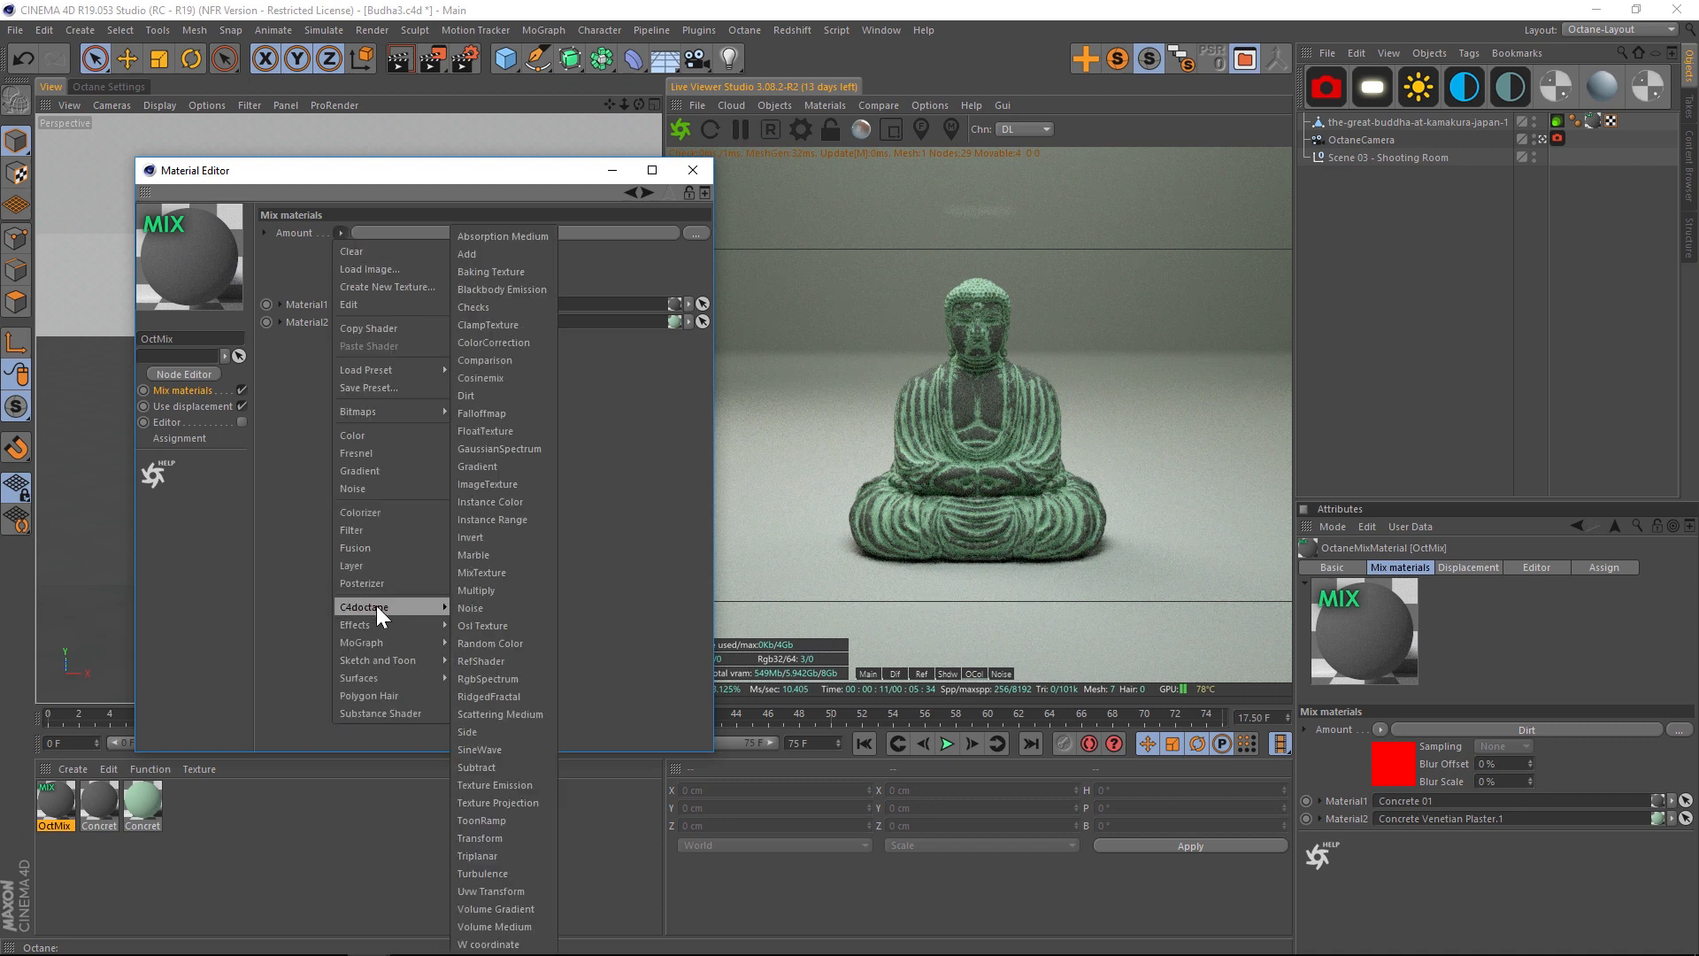
mouse_move(499, 448)
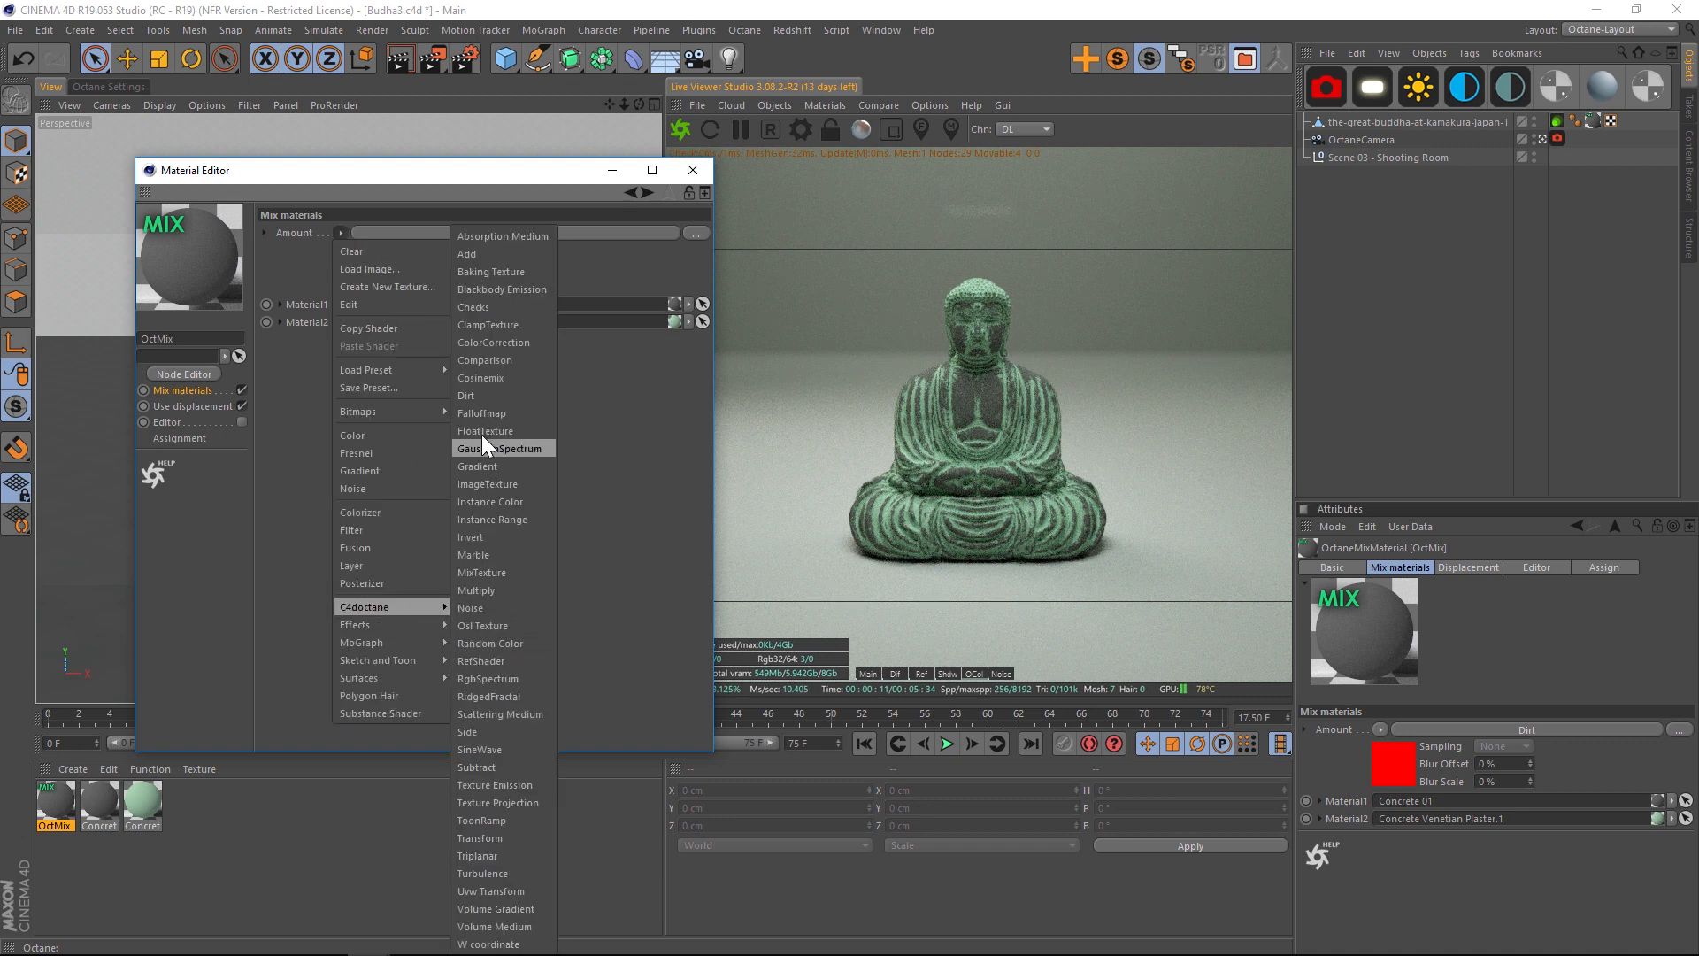
Wrap the dirt amount in a ColorCorrection whose Brightness uses a new ImageTexture.
left_click(494, 342)
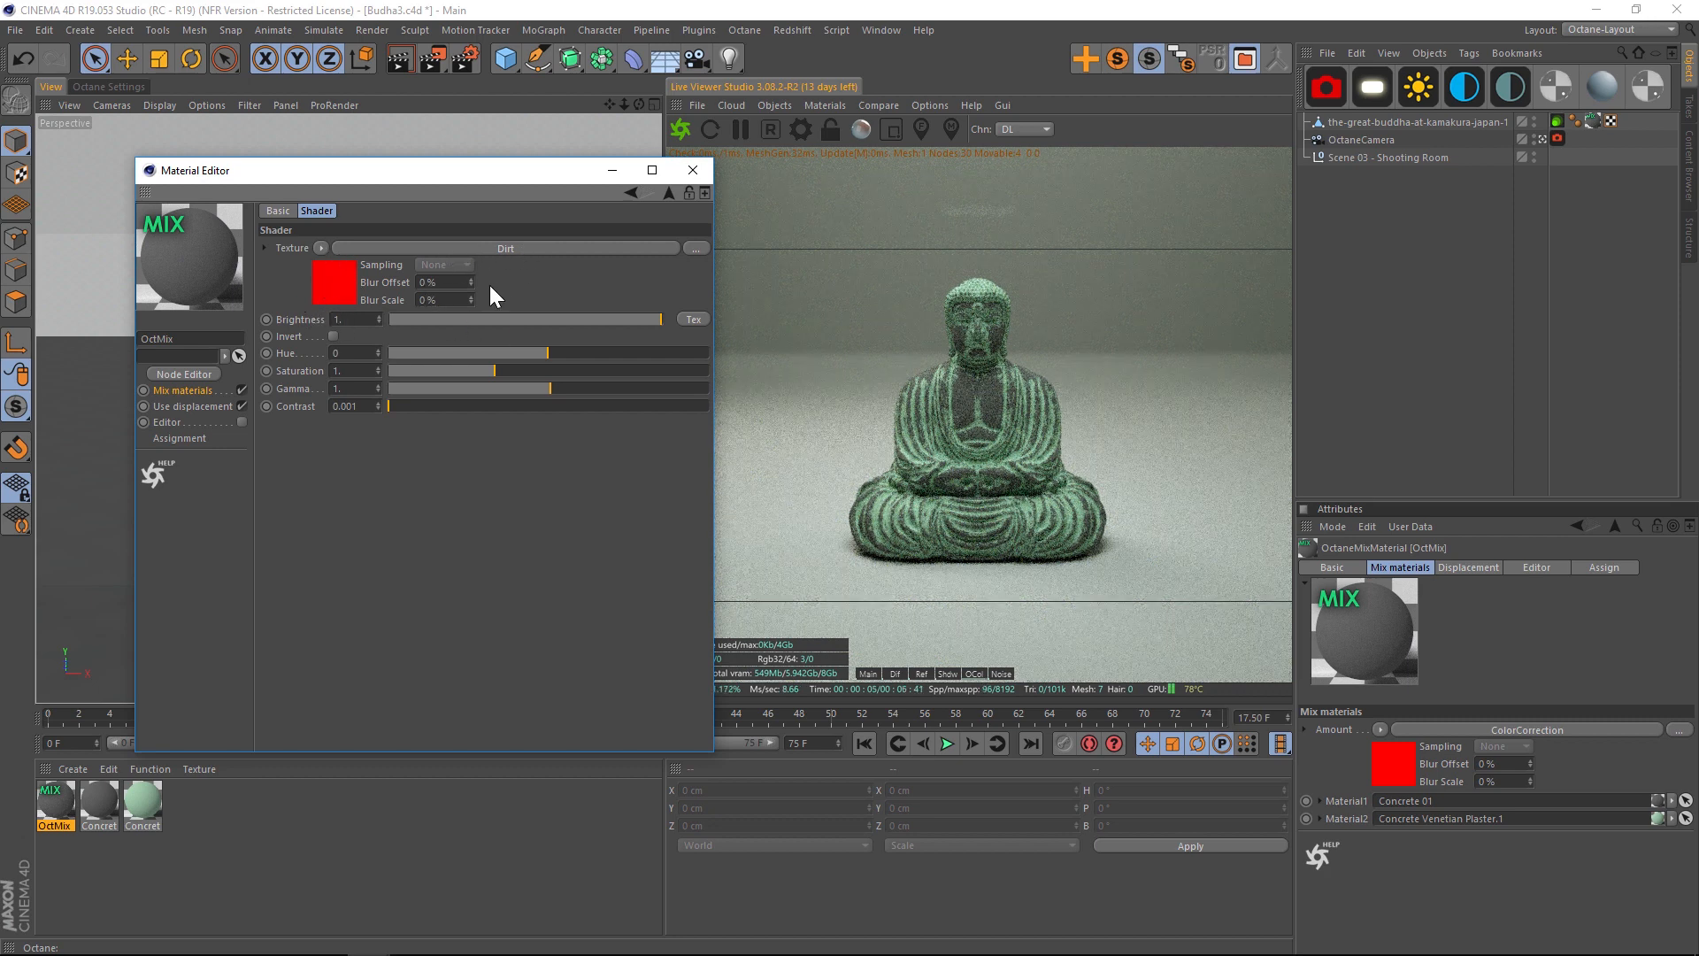
mouse_move(616, 321)
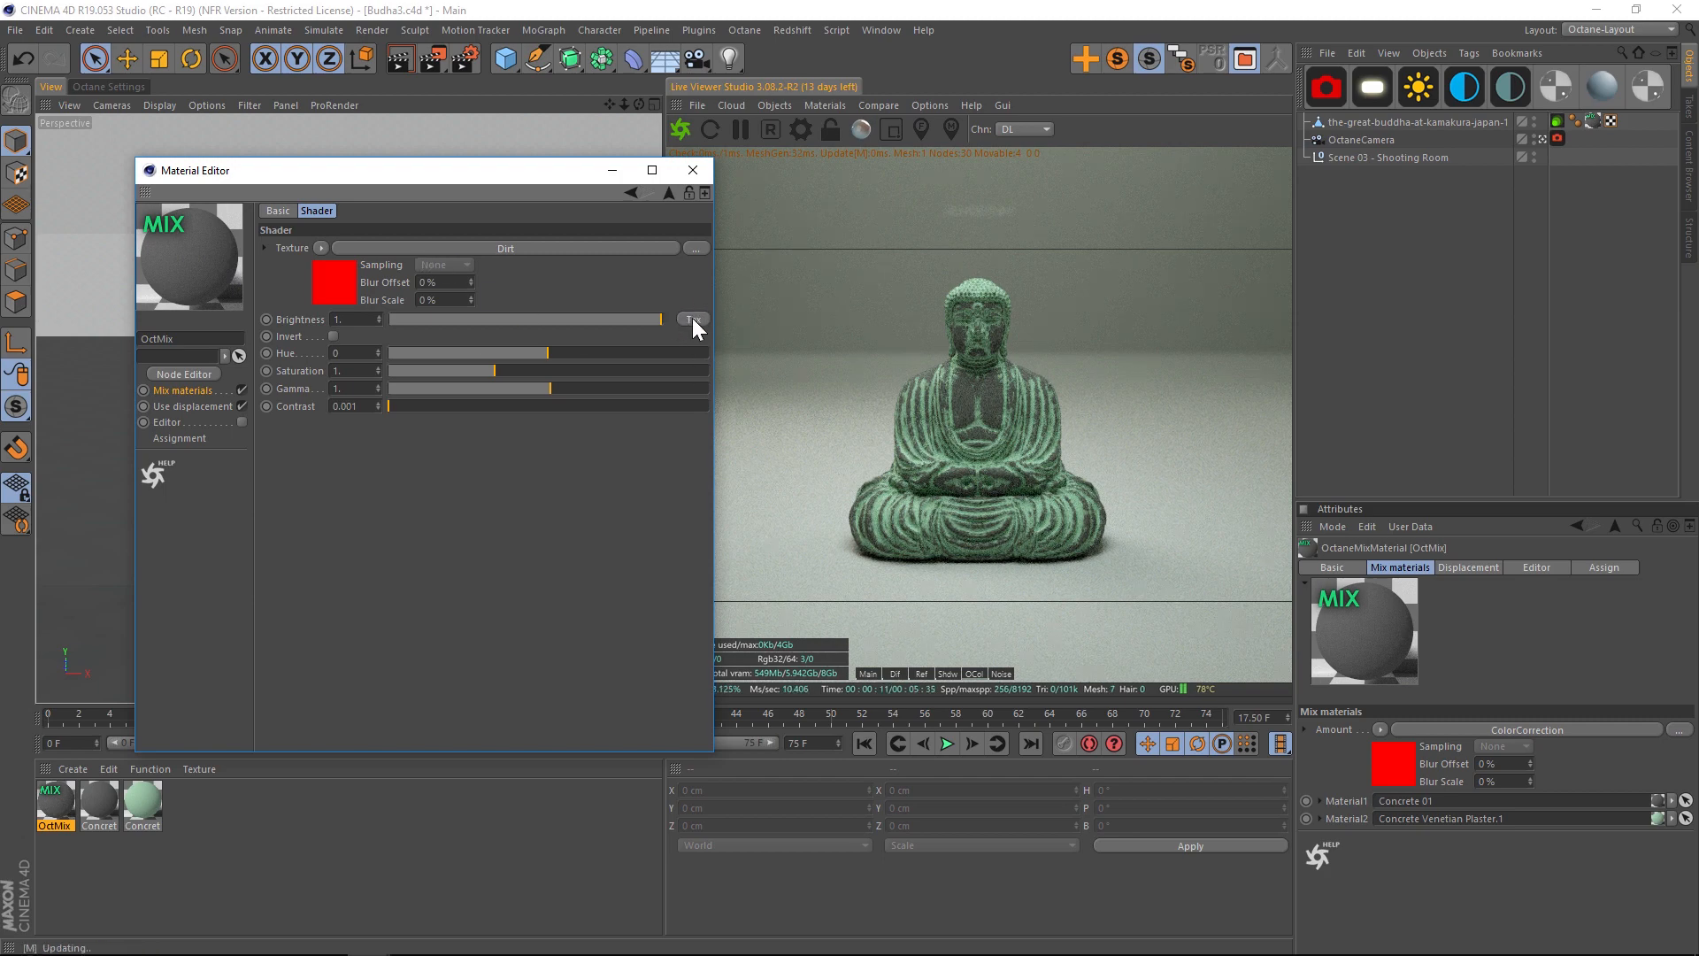
left_click(694, 319)
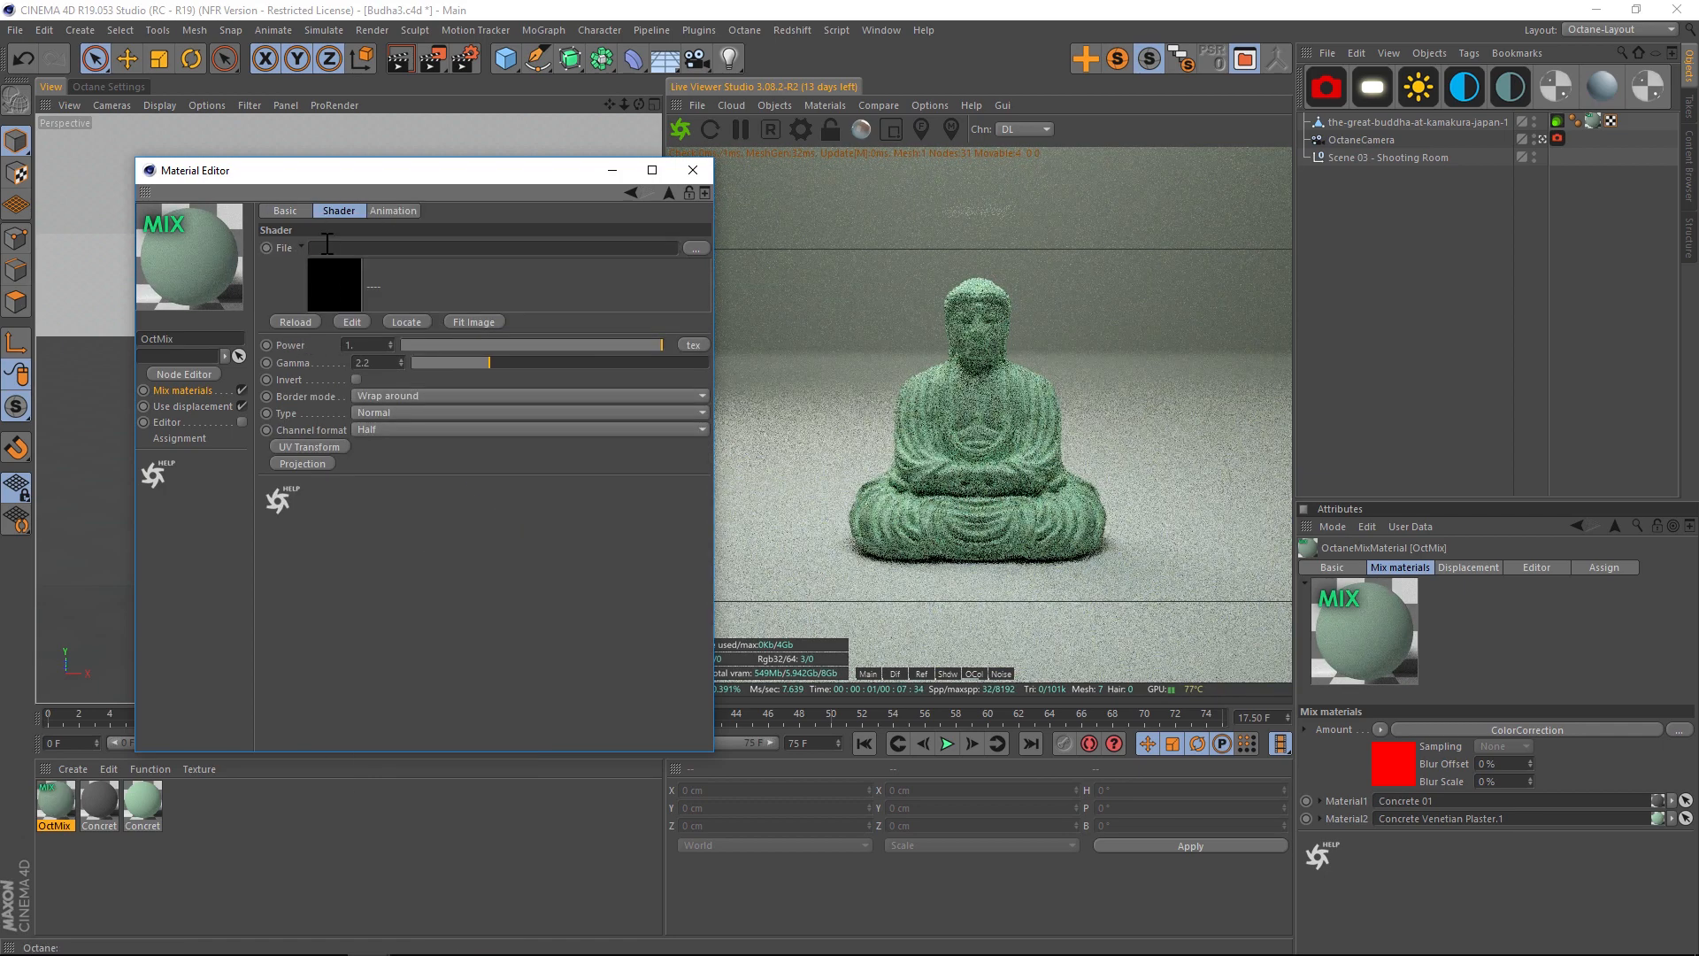
Load concrete_wall_grunge_08_diffuse from the Concrete_maps folder into the image texture.
left_click(694, 248)
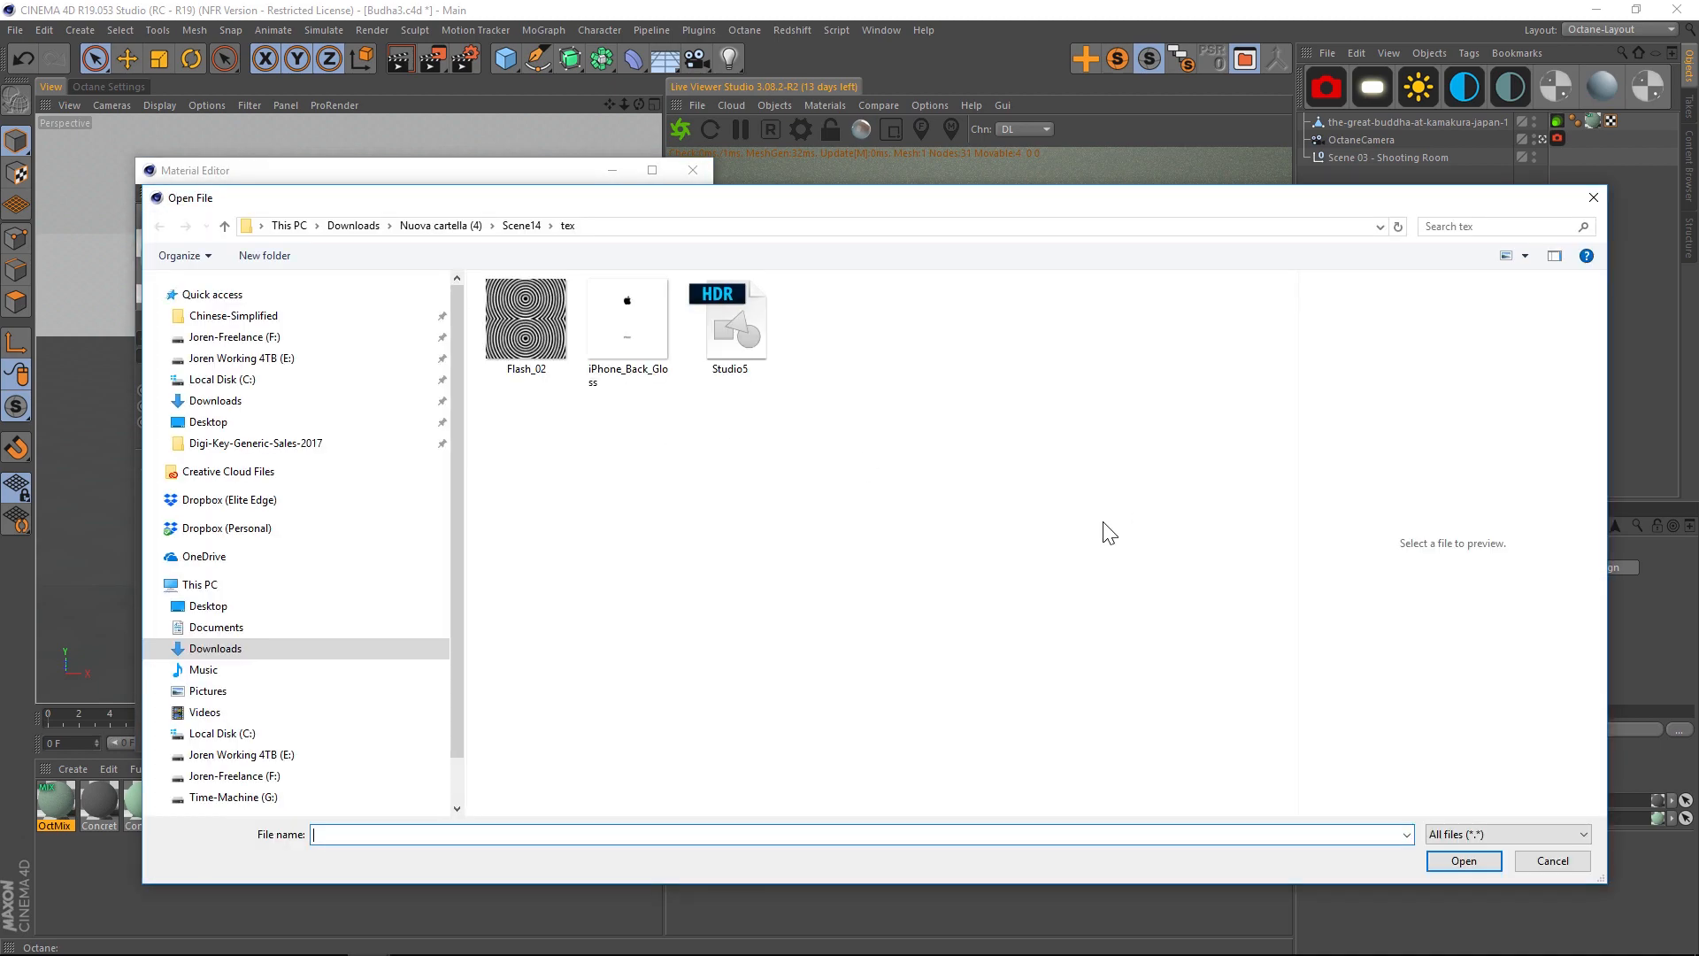
left_click(926, 476)
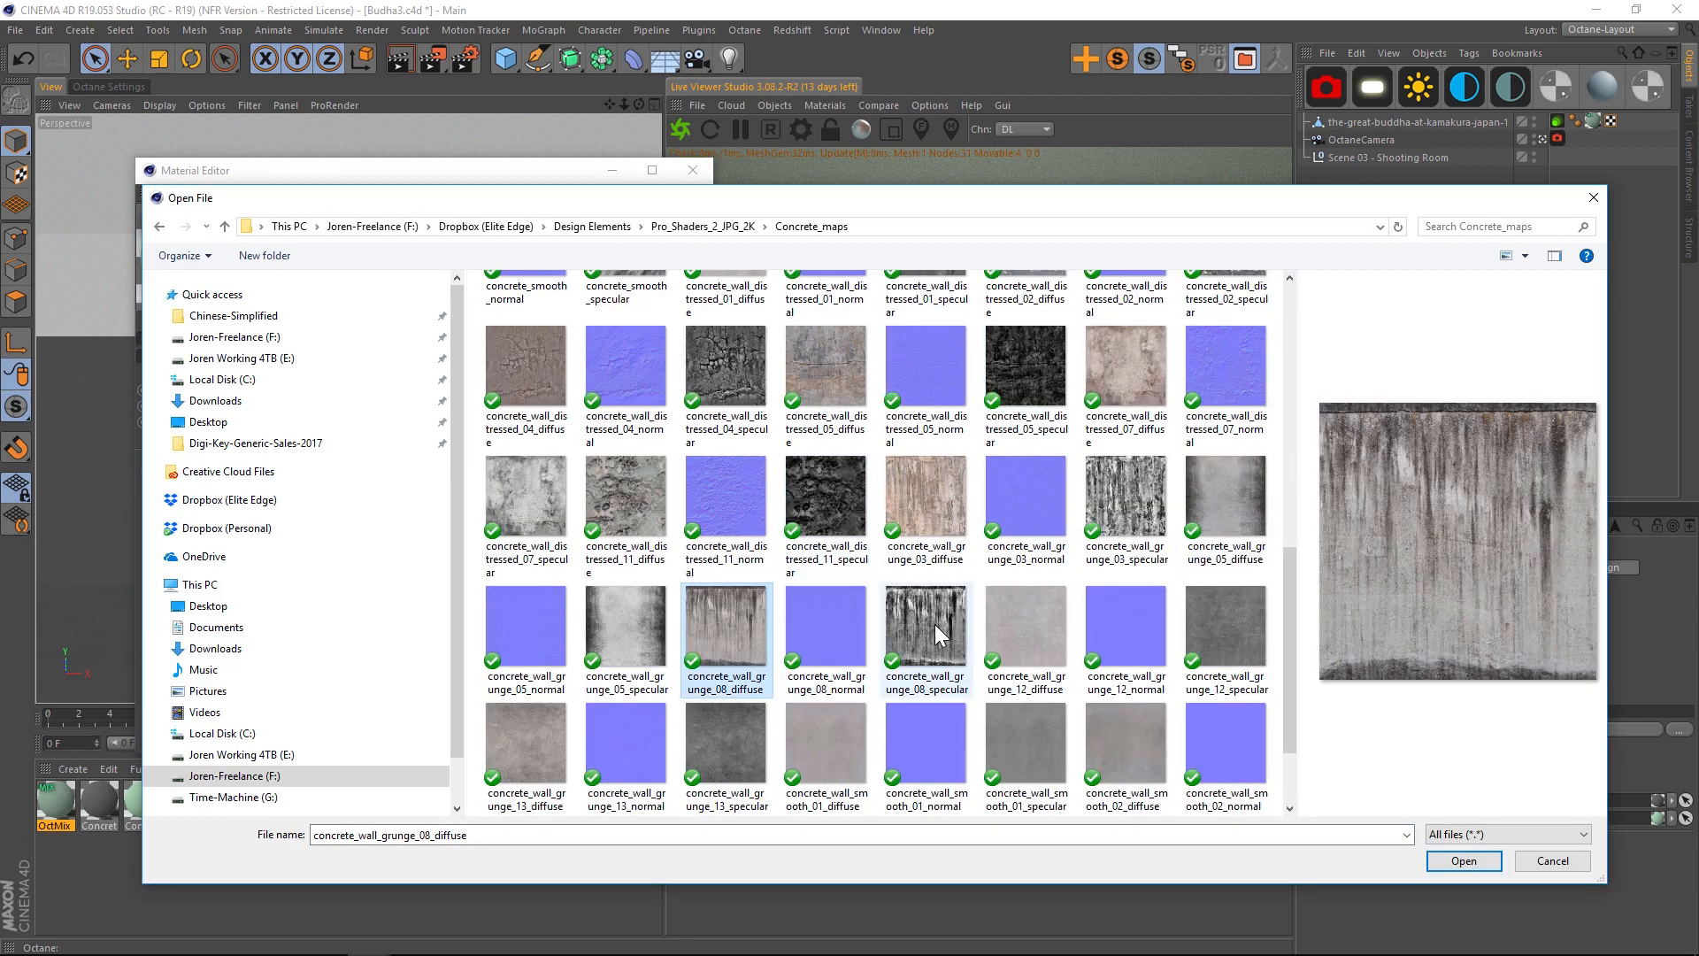
left_click(1463, 860)
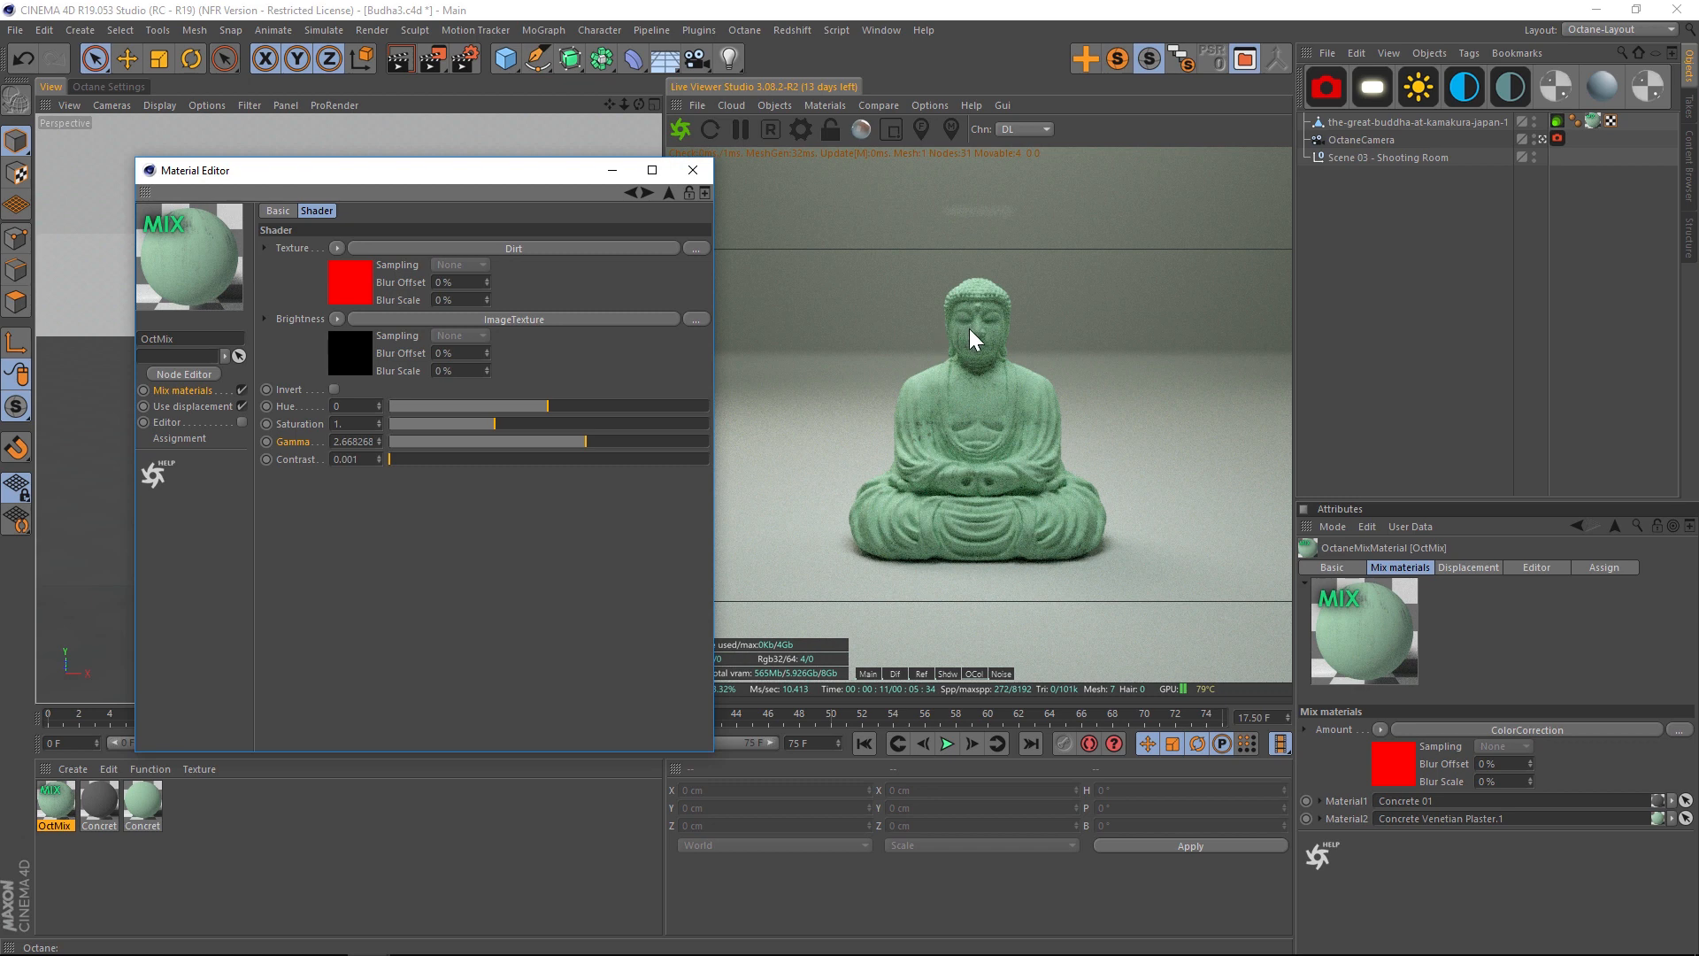
mouse_move(582, 198)
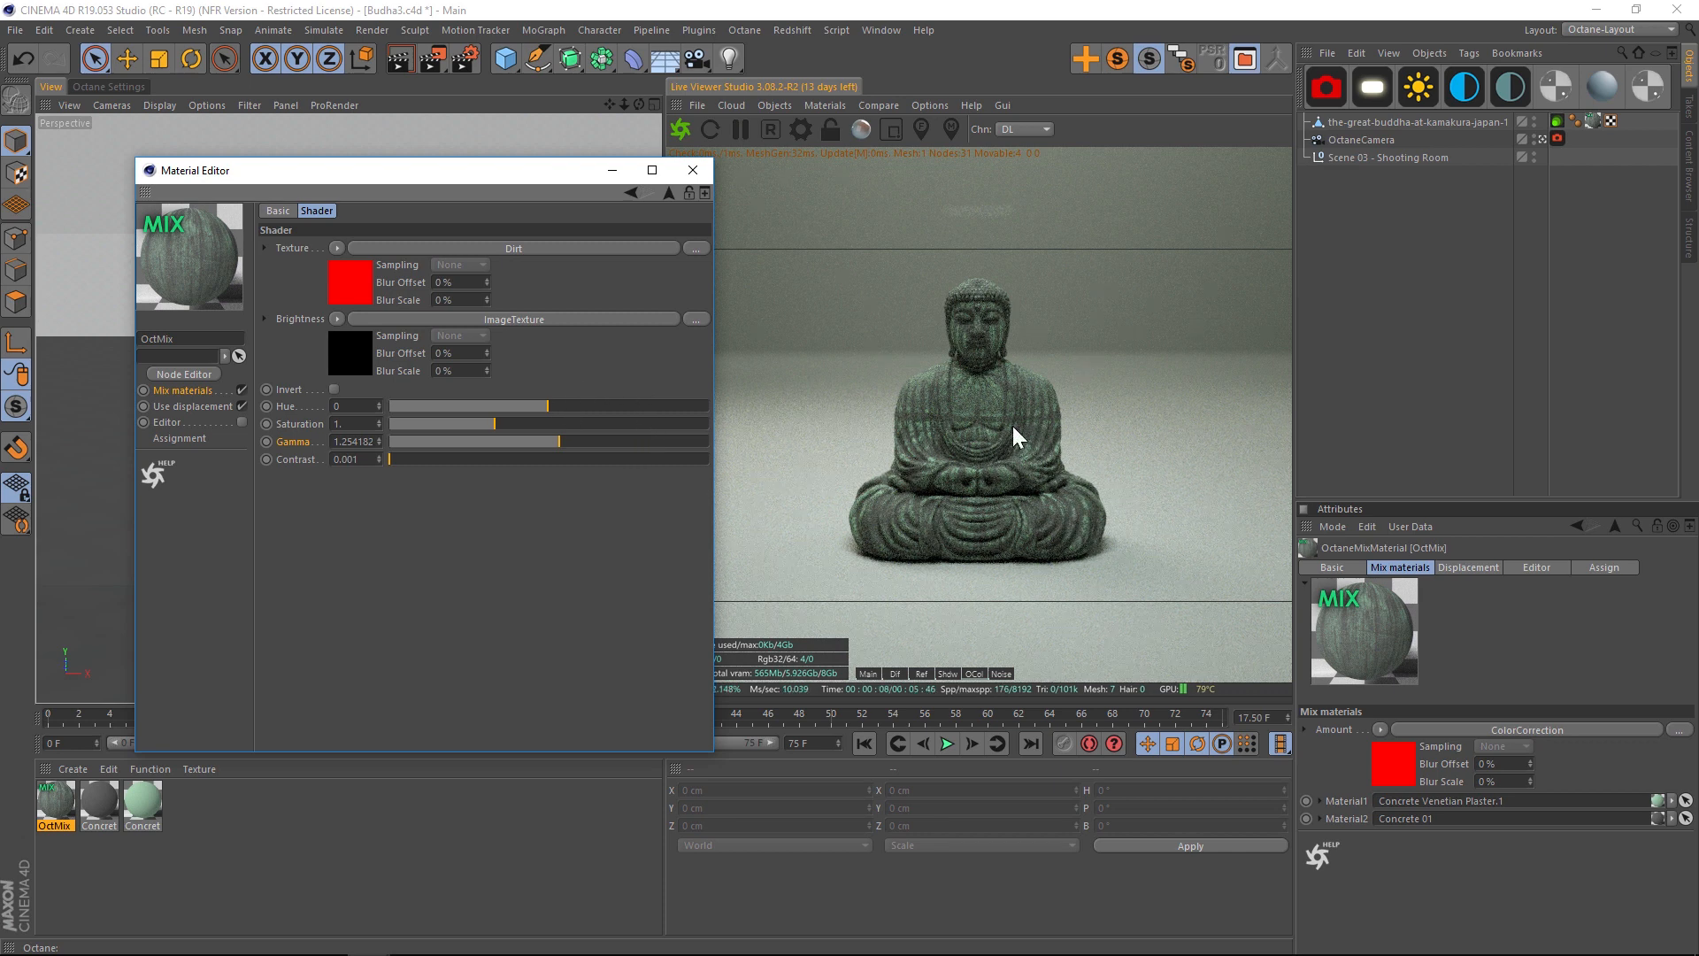
mouse_move(954, 421)
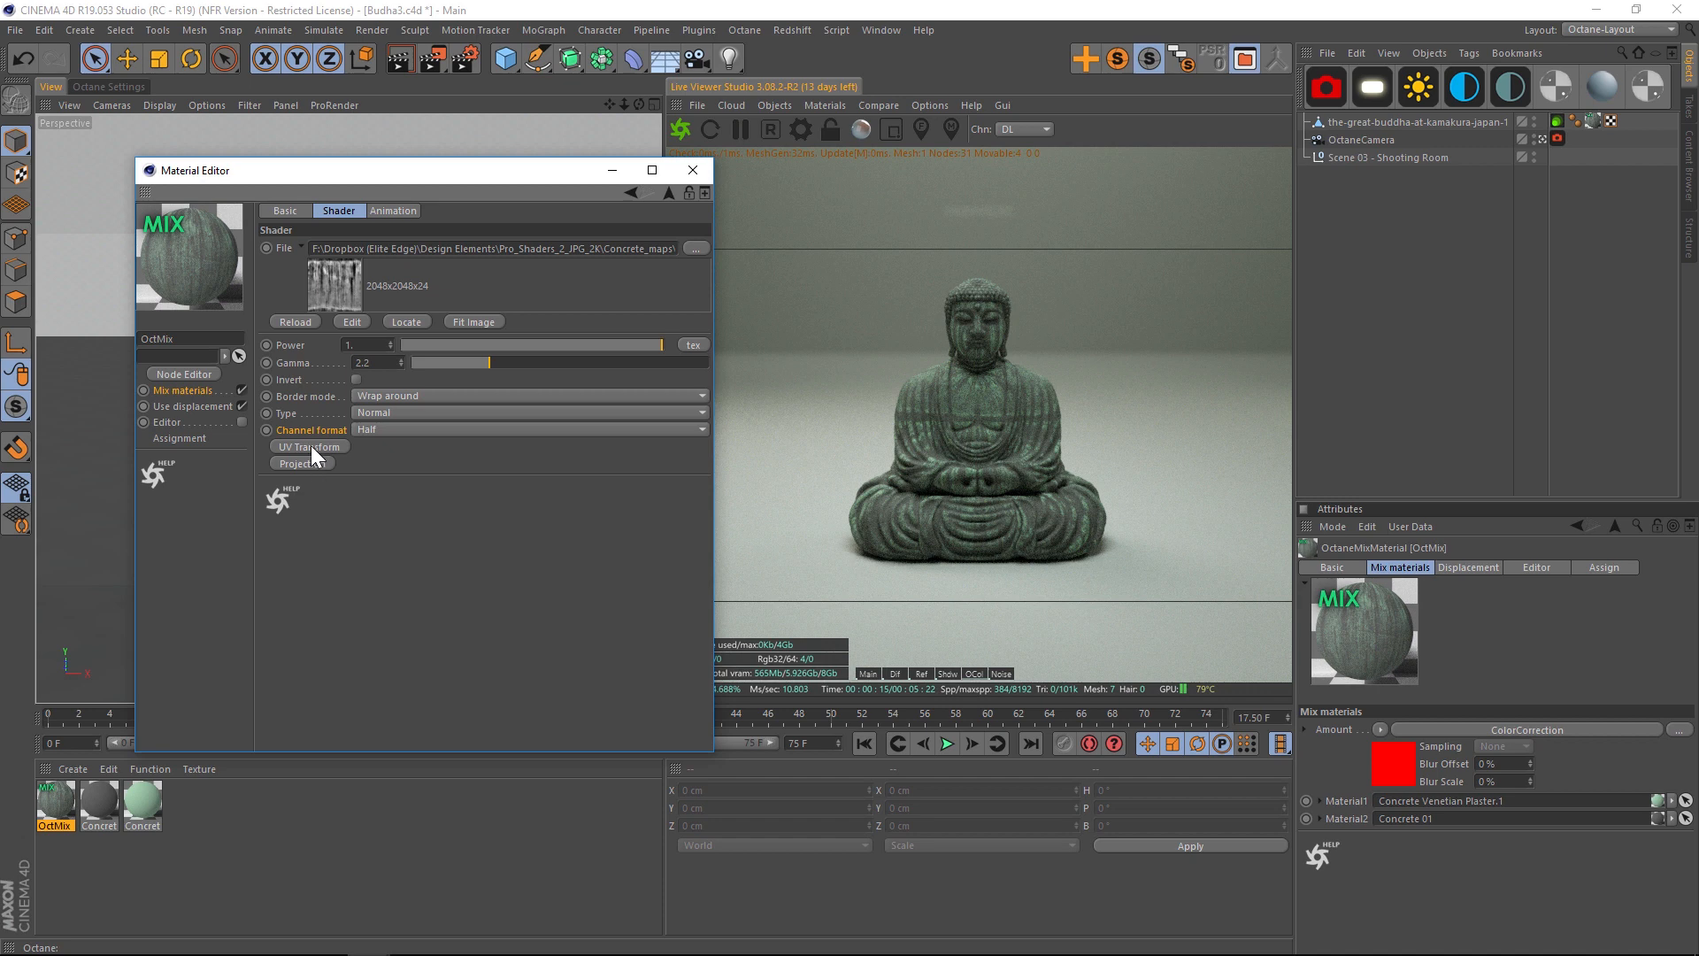
Set the image's UV transform scale to 2 with Lock Aspect Ratio on.
left_click(315, 446)
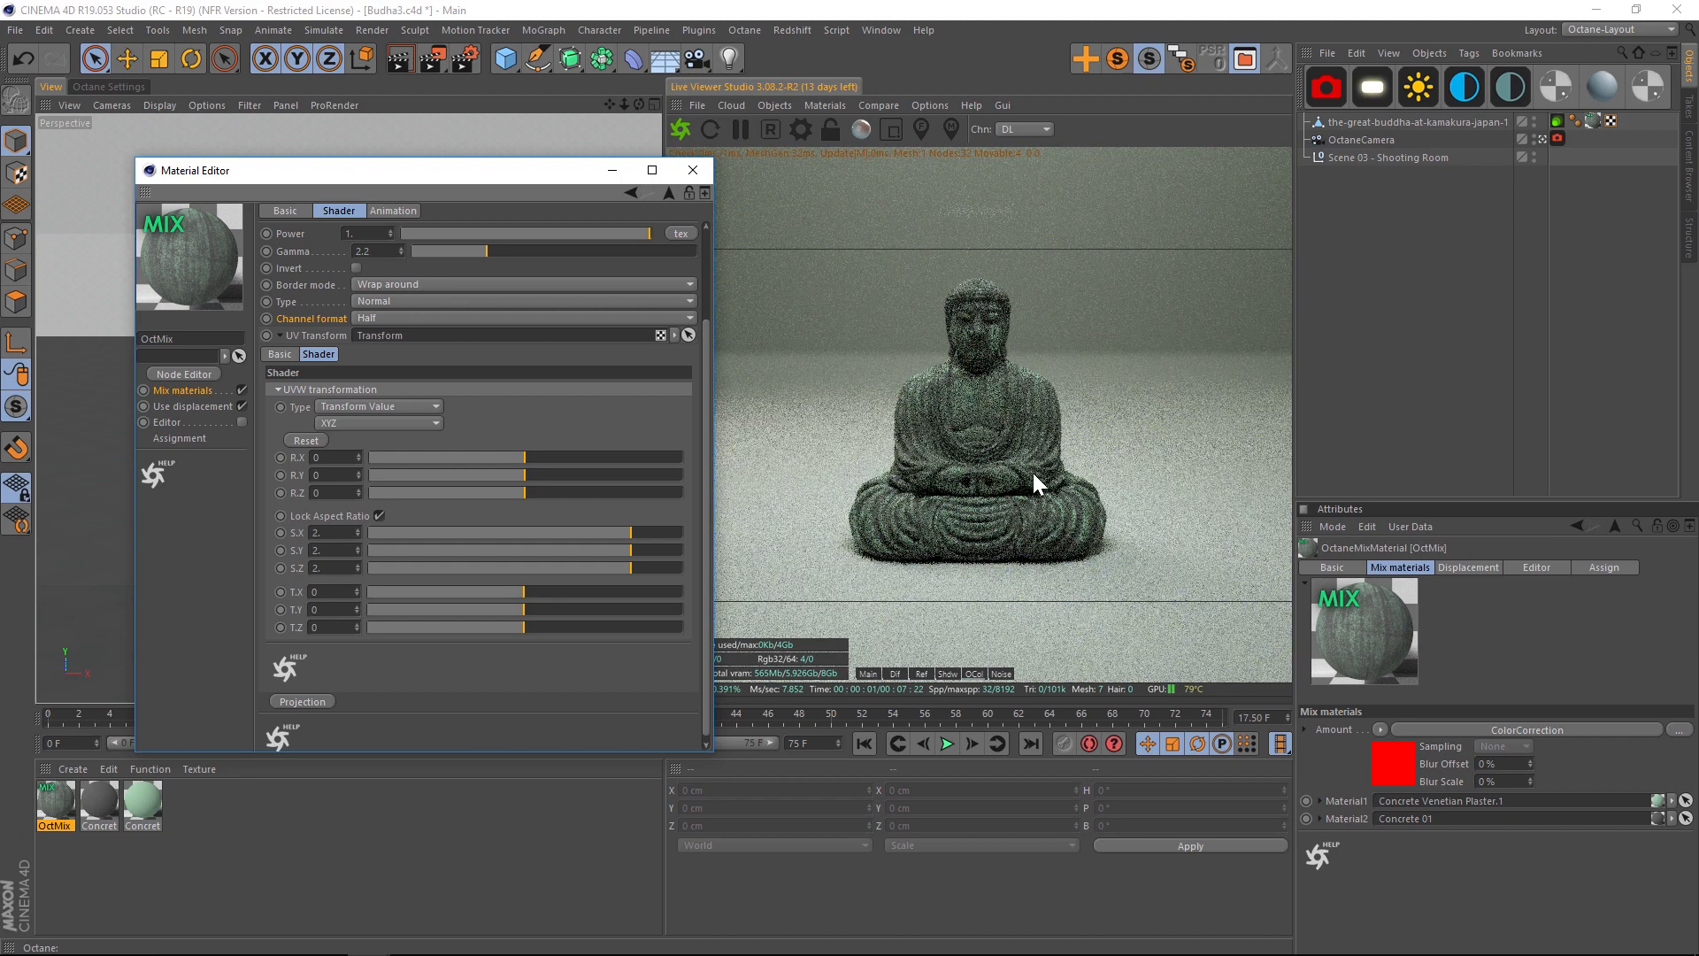
mouse_move(996, 404)
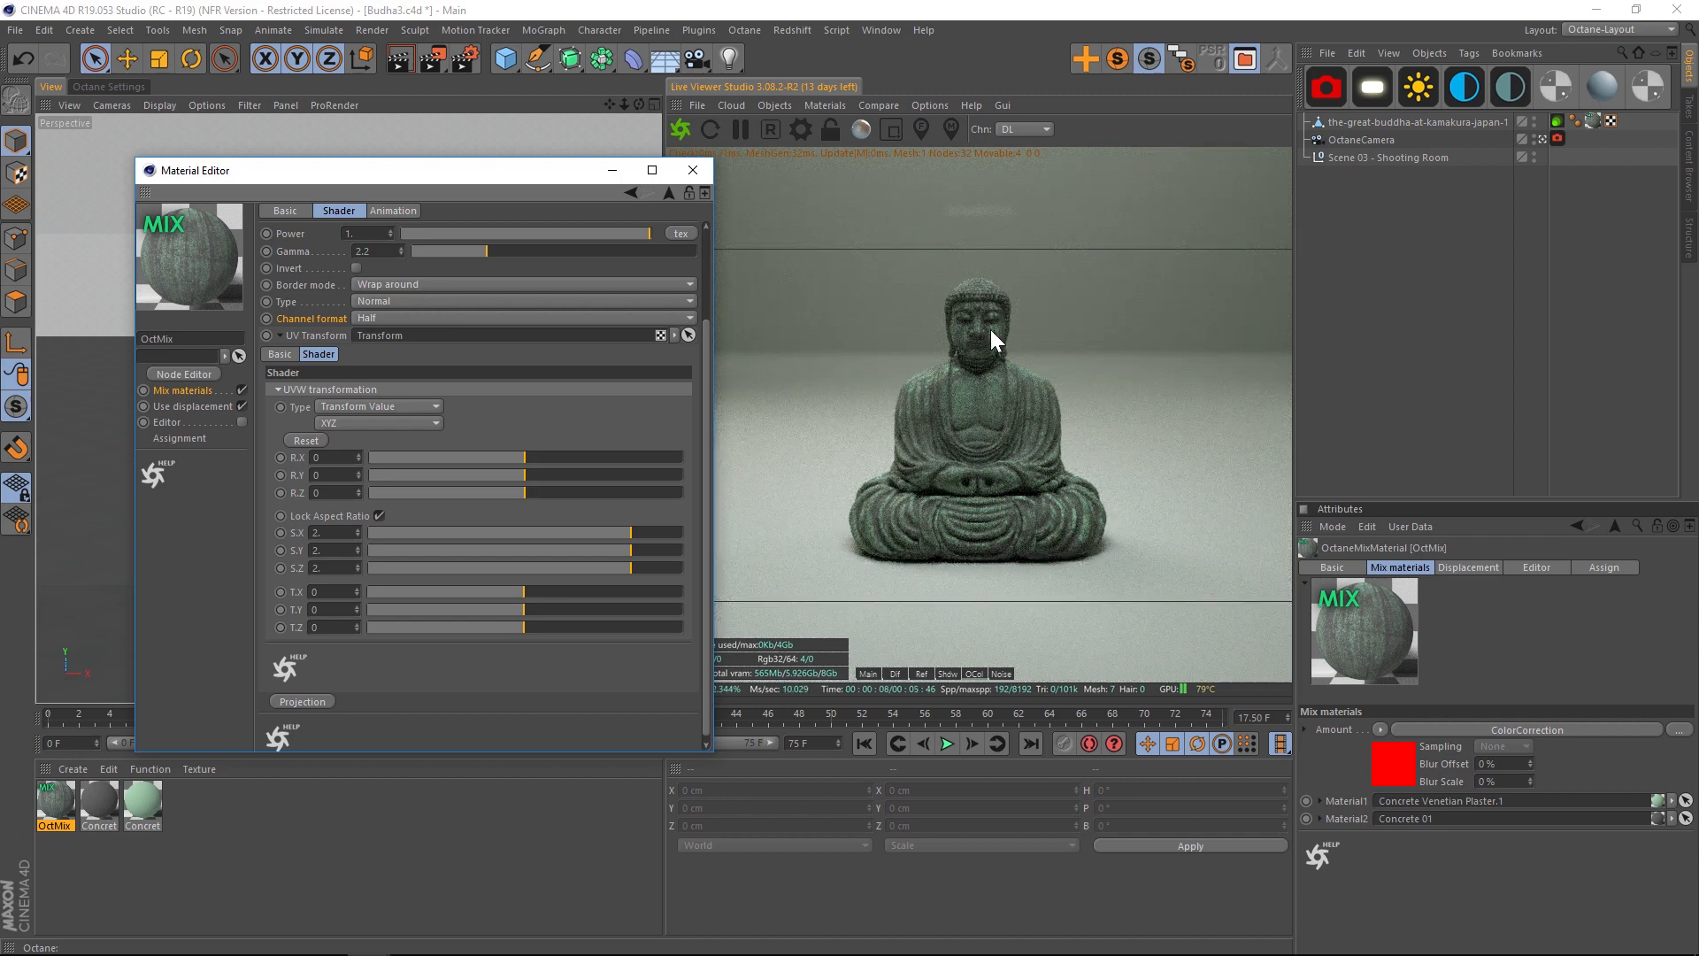
mouse_move(1051, 435)
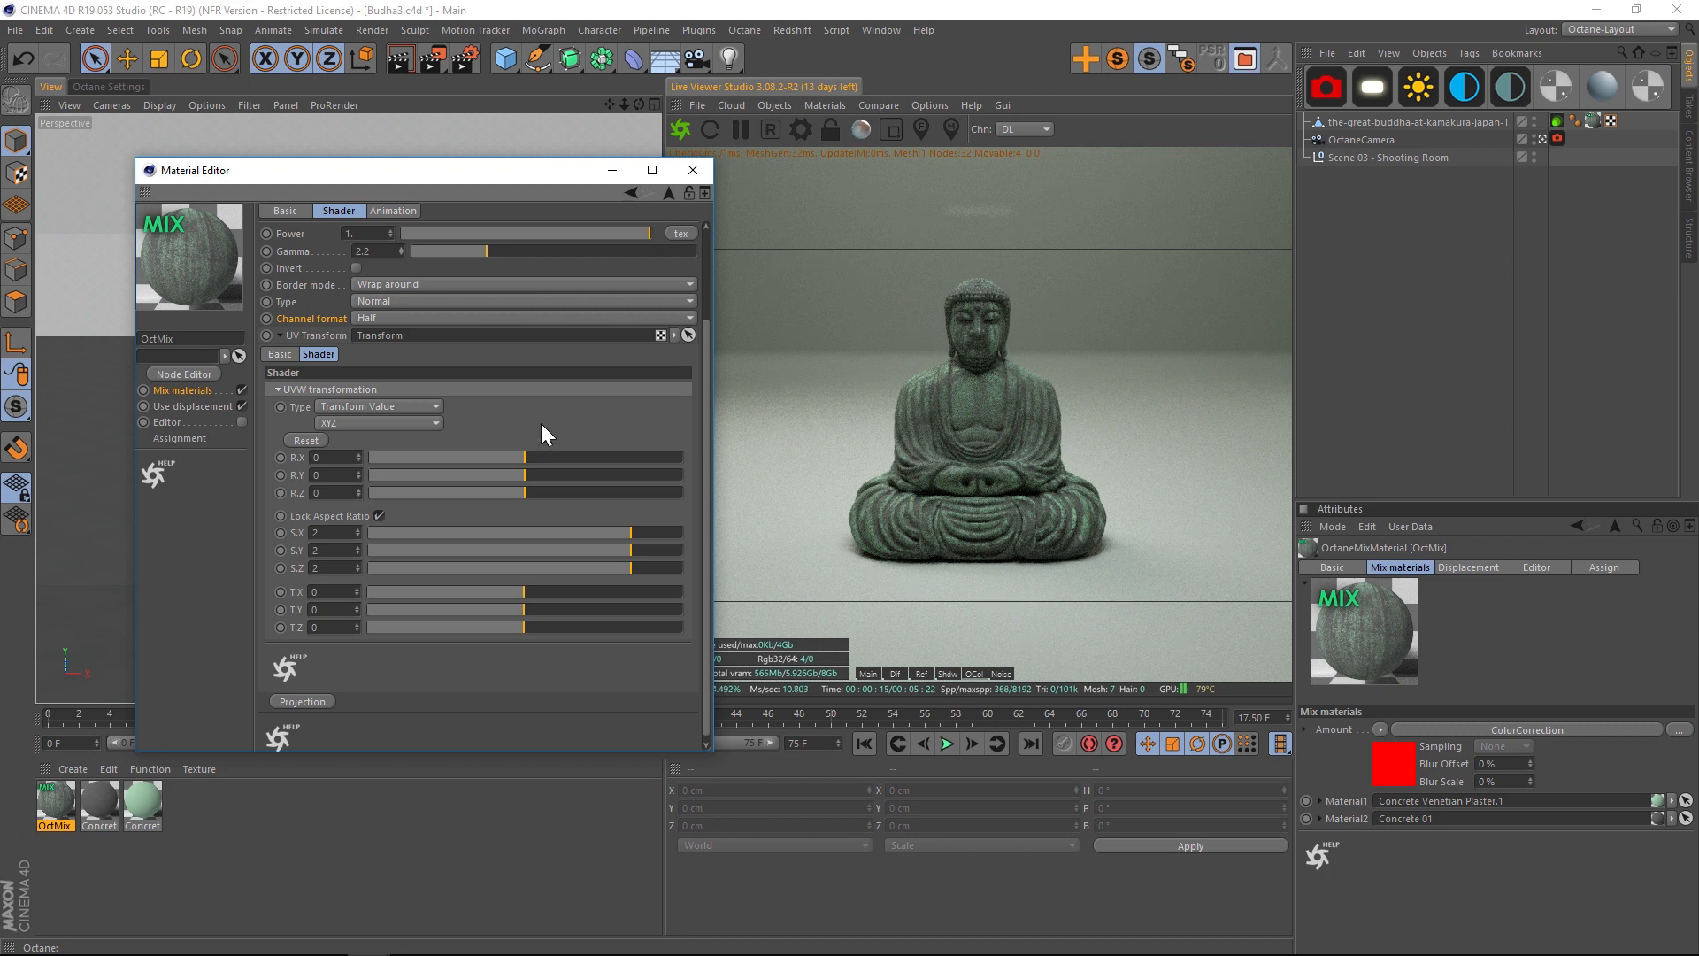
Slide the A|B compare split back and forth over the Buddha render.
left_click(879, 105)
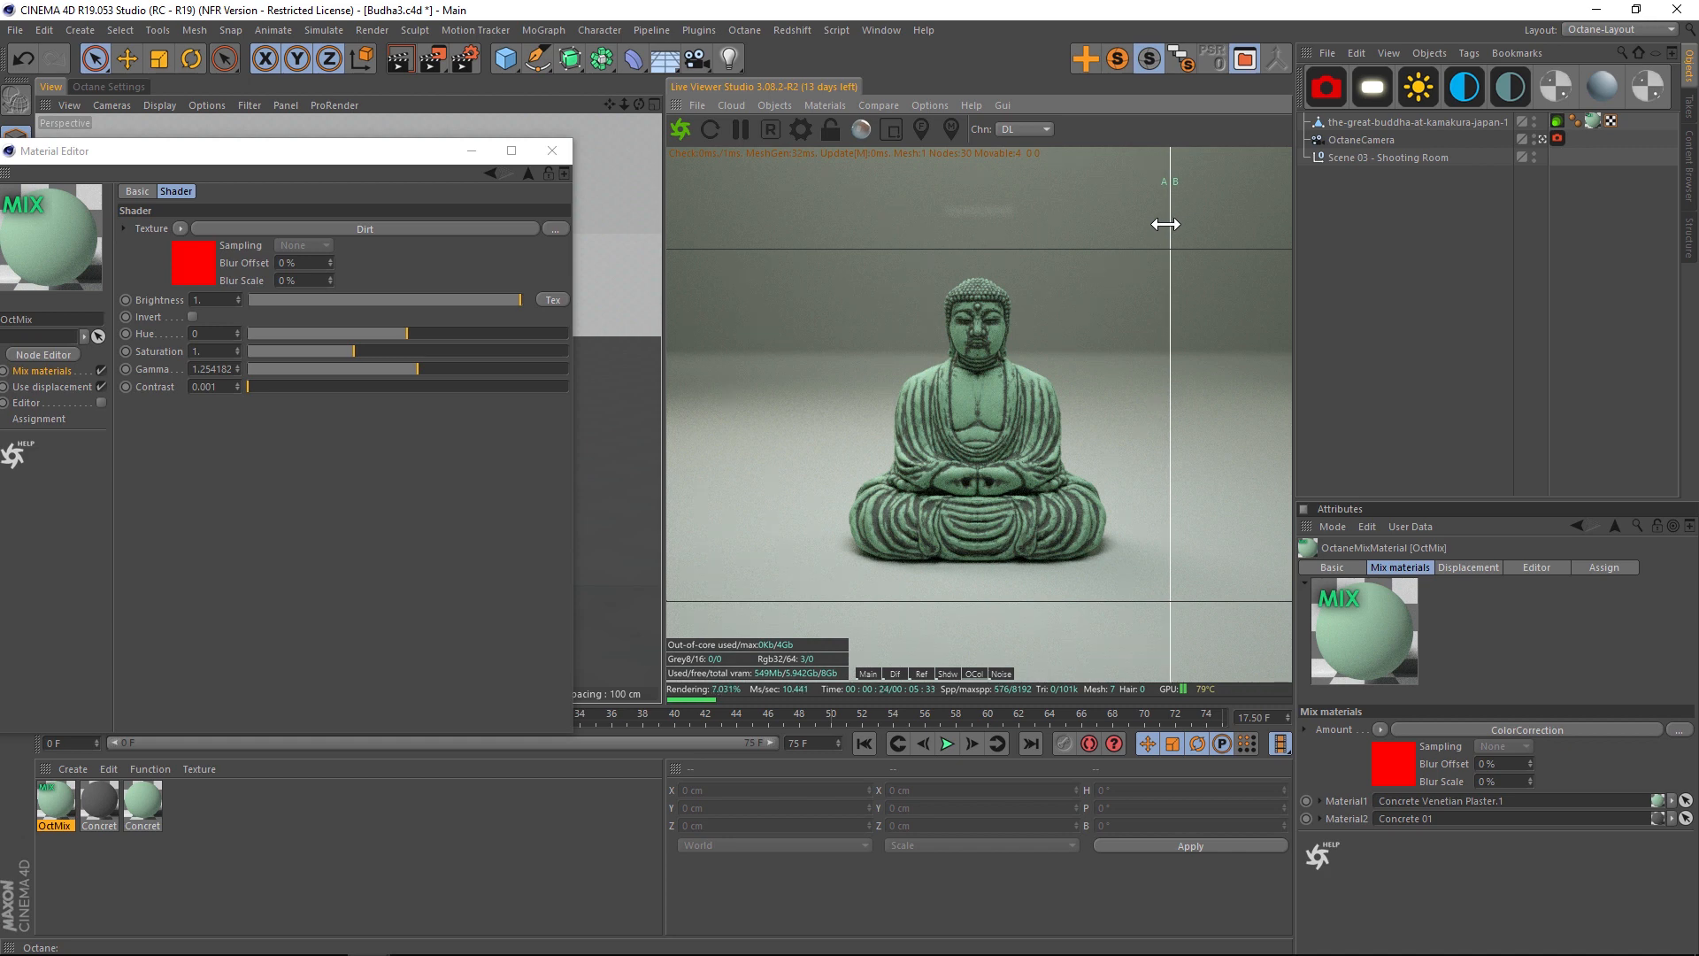
left_click_drag(1170, 225, 784, 229)
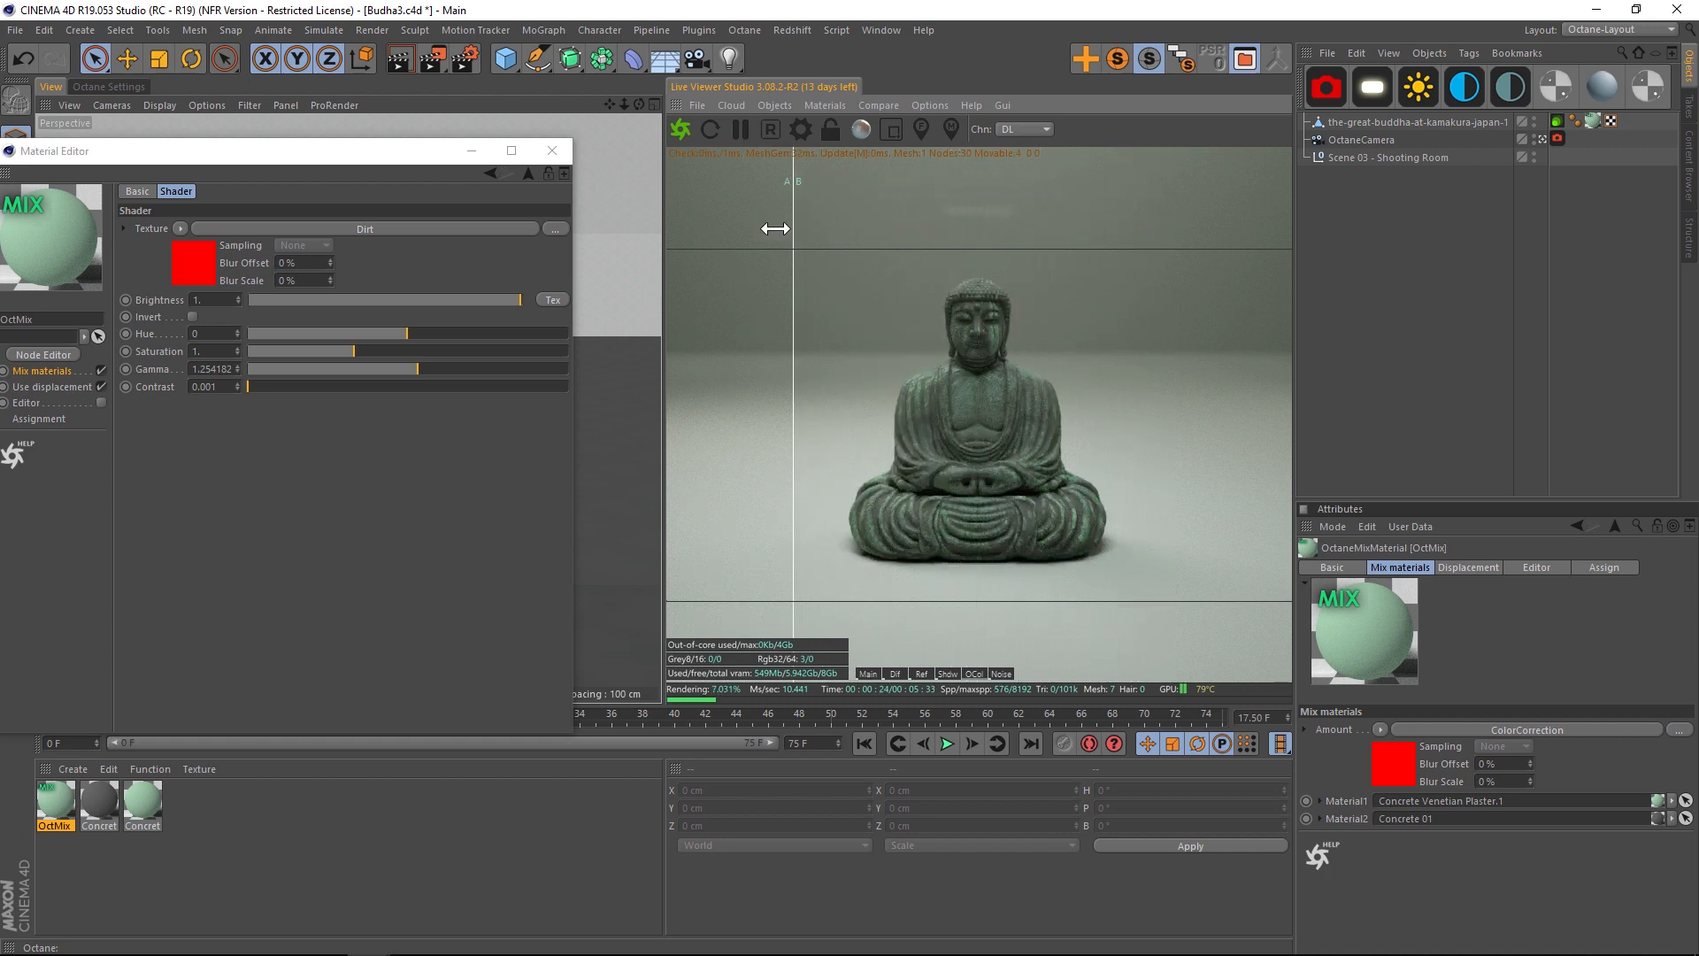
left_click_drag(776, 228, 986, 245)
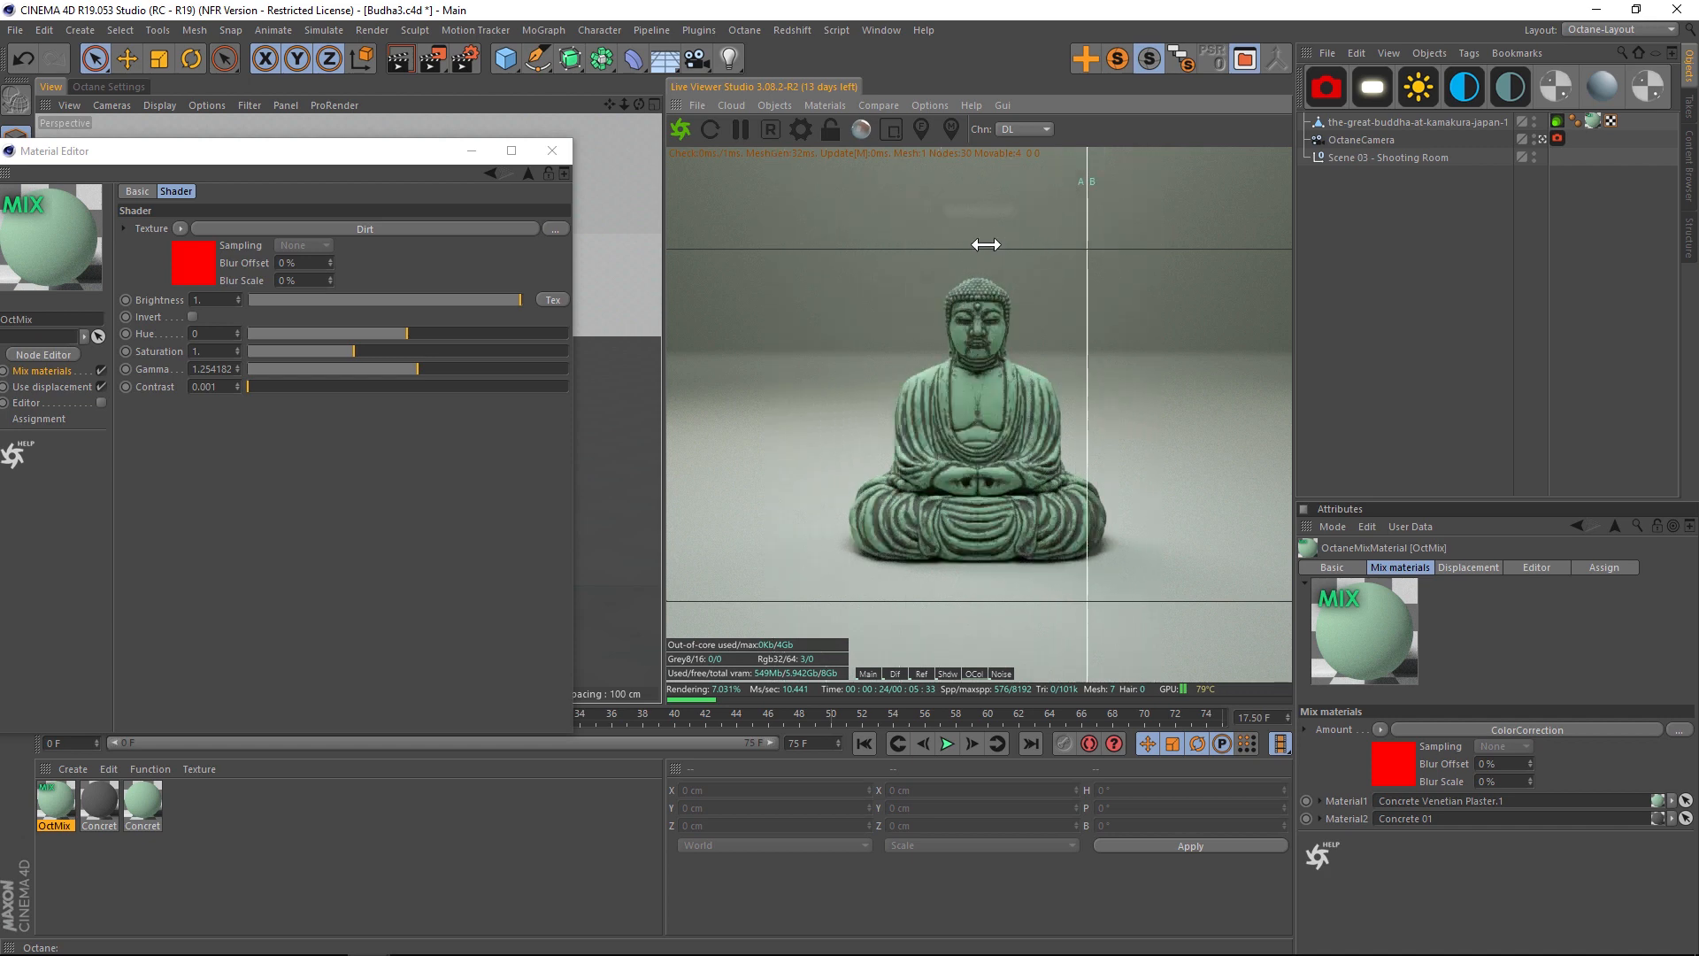
left_click_drag(986, 244, 857, 287)
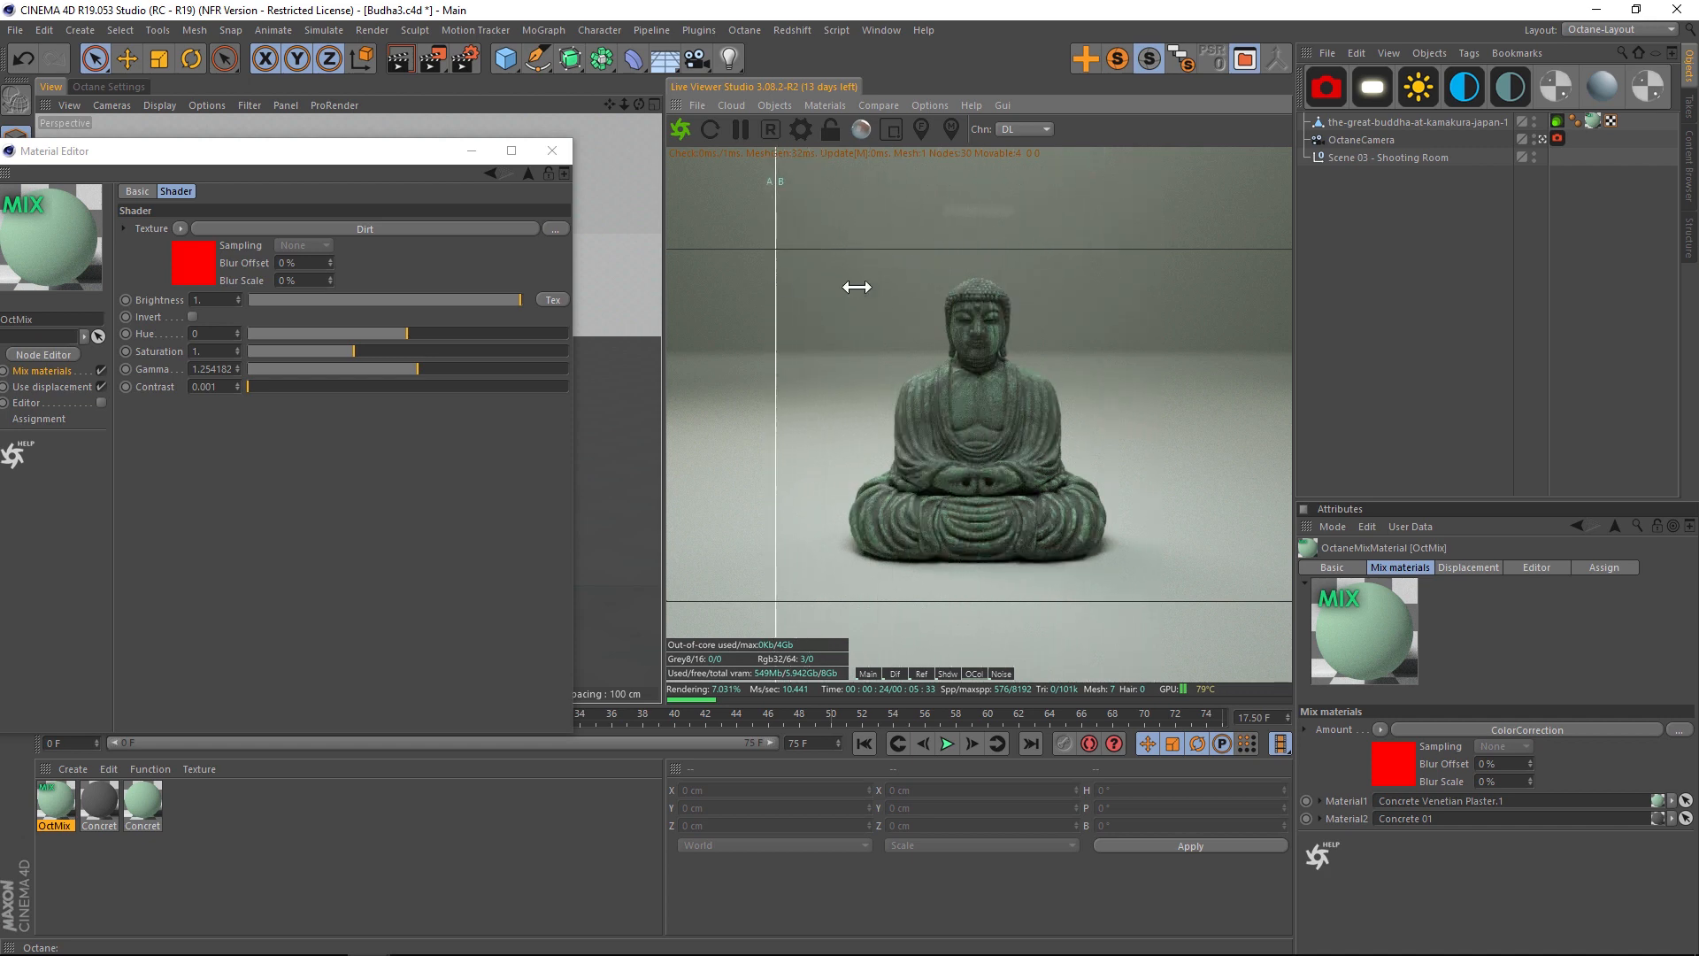
left_click_drag(779, 287, 963, 287)
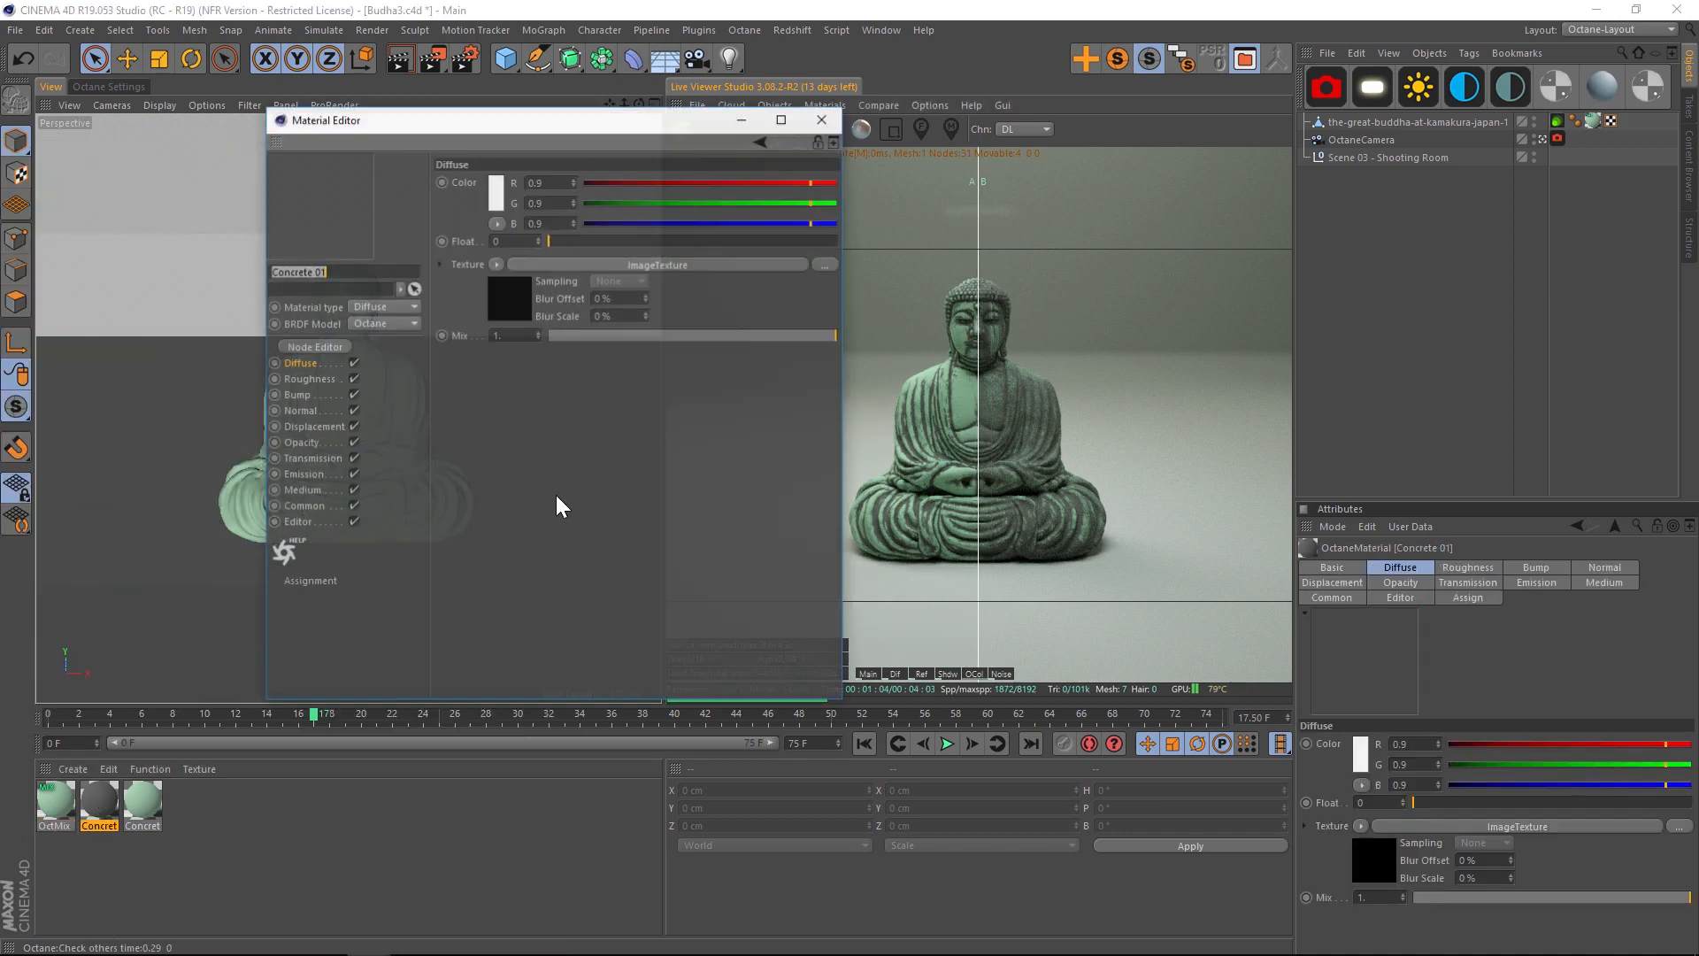
Show Concrete 01 in the node editor and Auto Arrange its selected nodes.
left_click(315, 345)
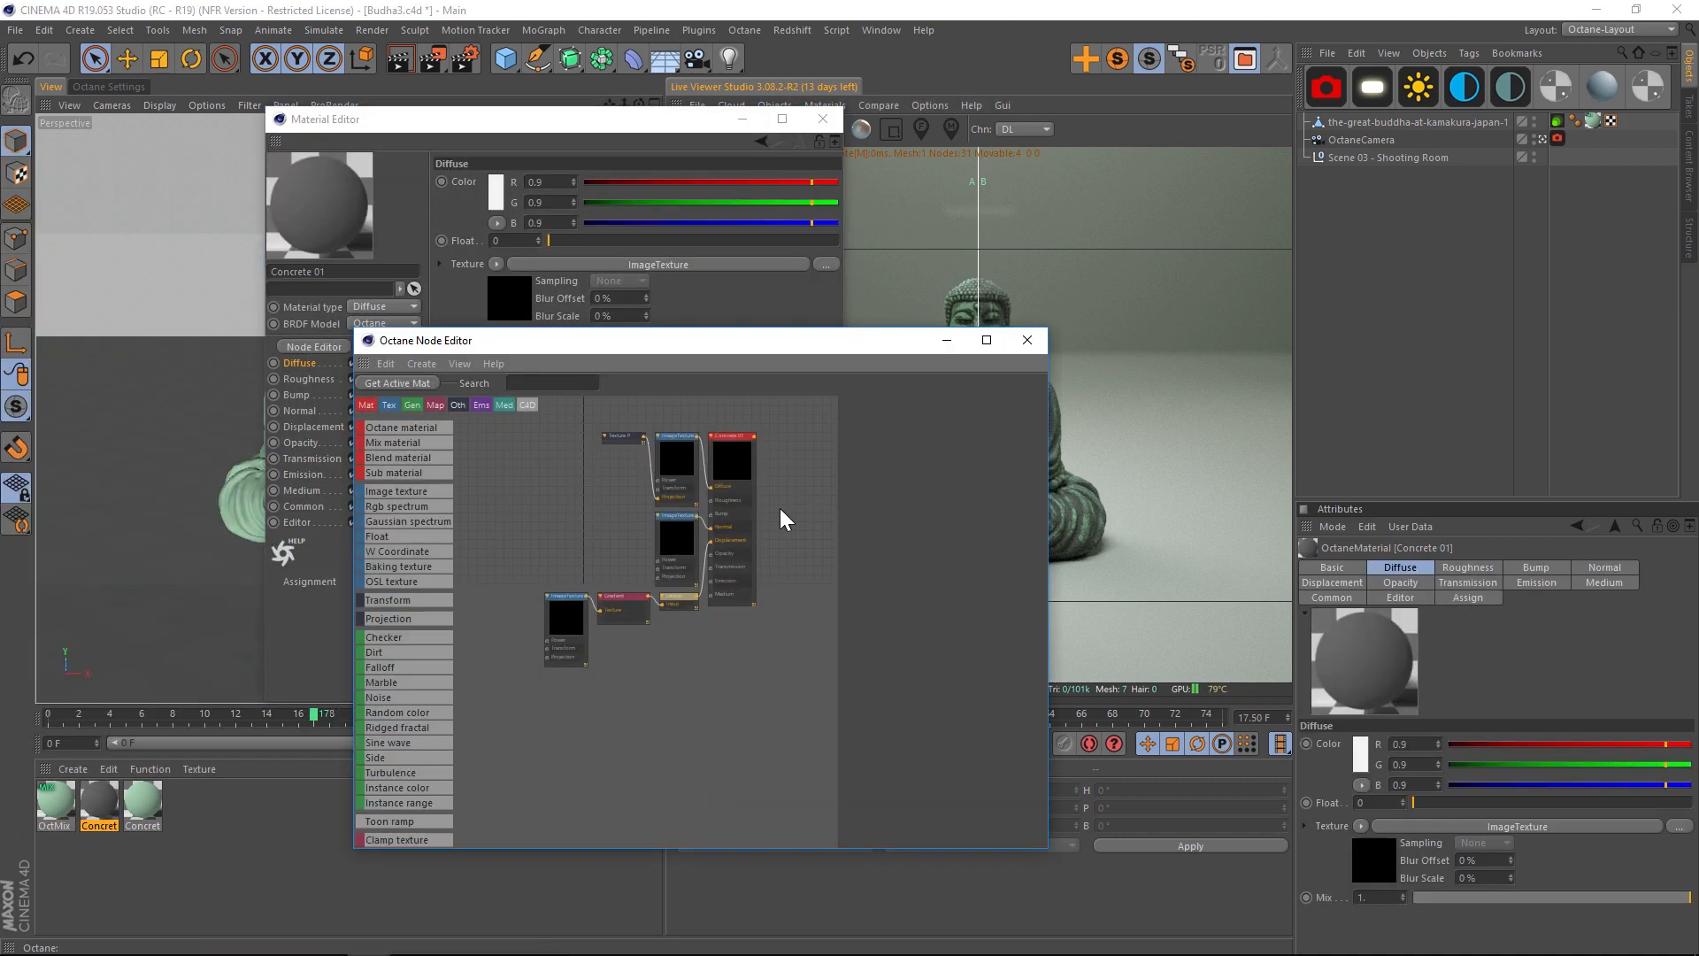
left_click(673, 515)
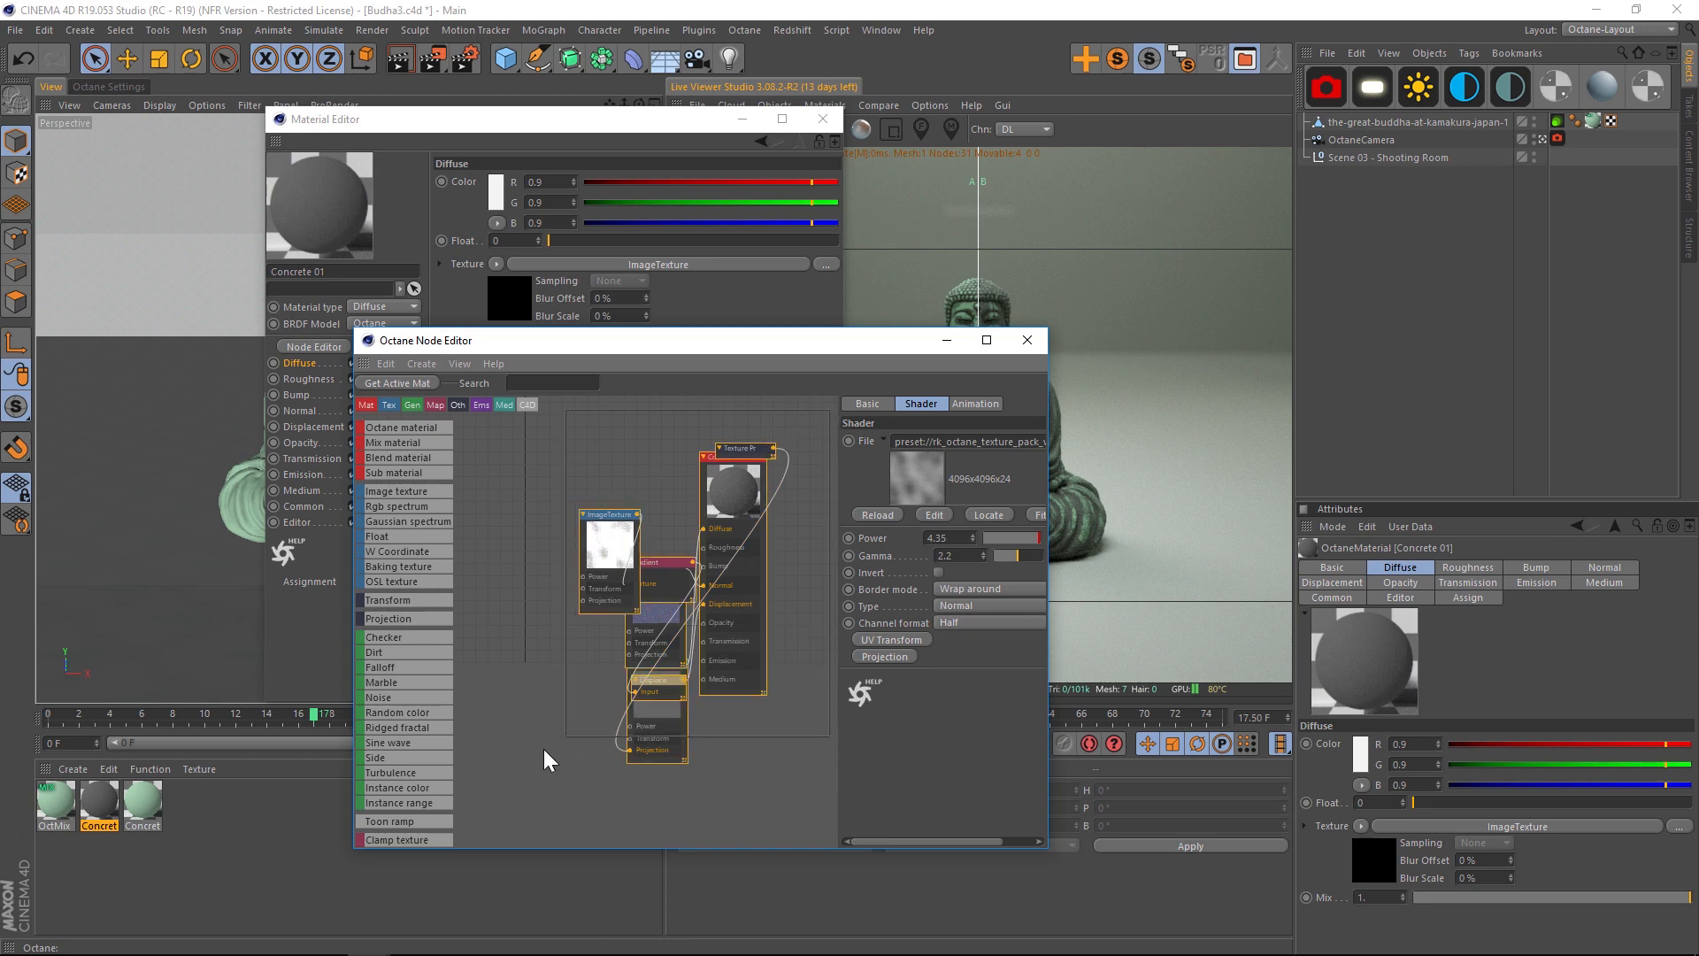
left_click(460, 363)
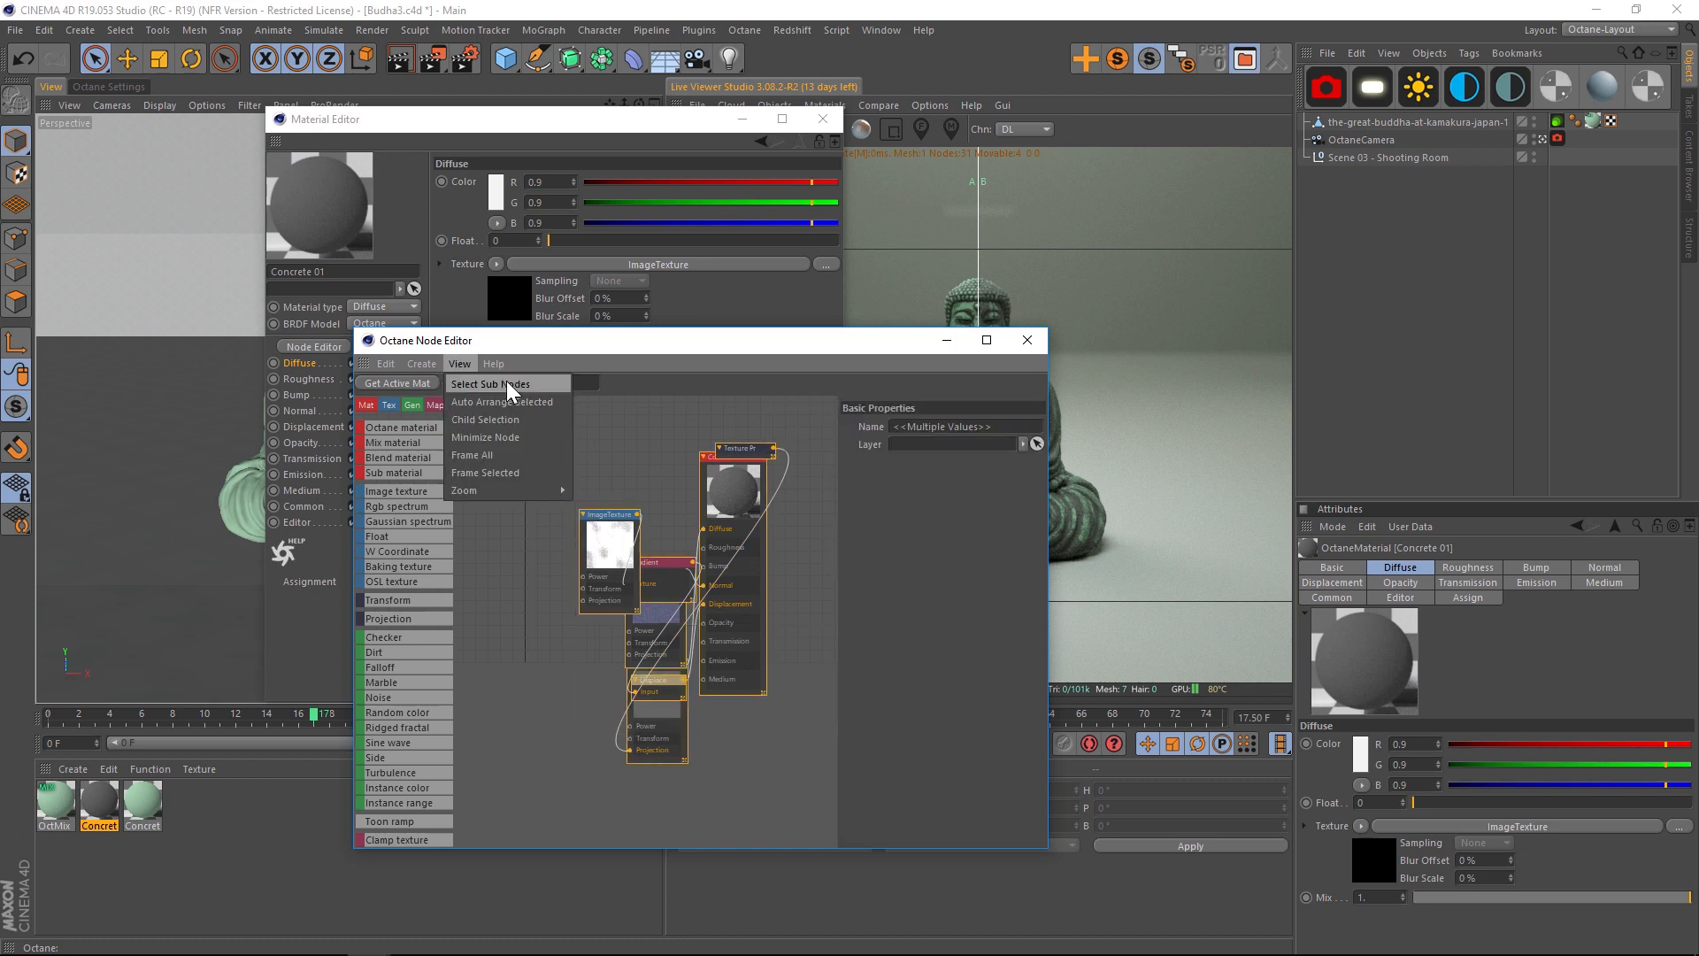
mouse_move(503, 402)
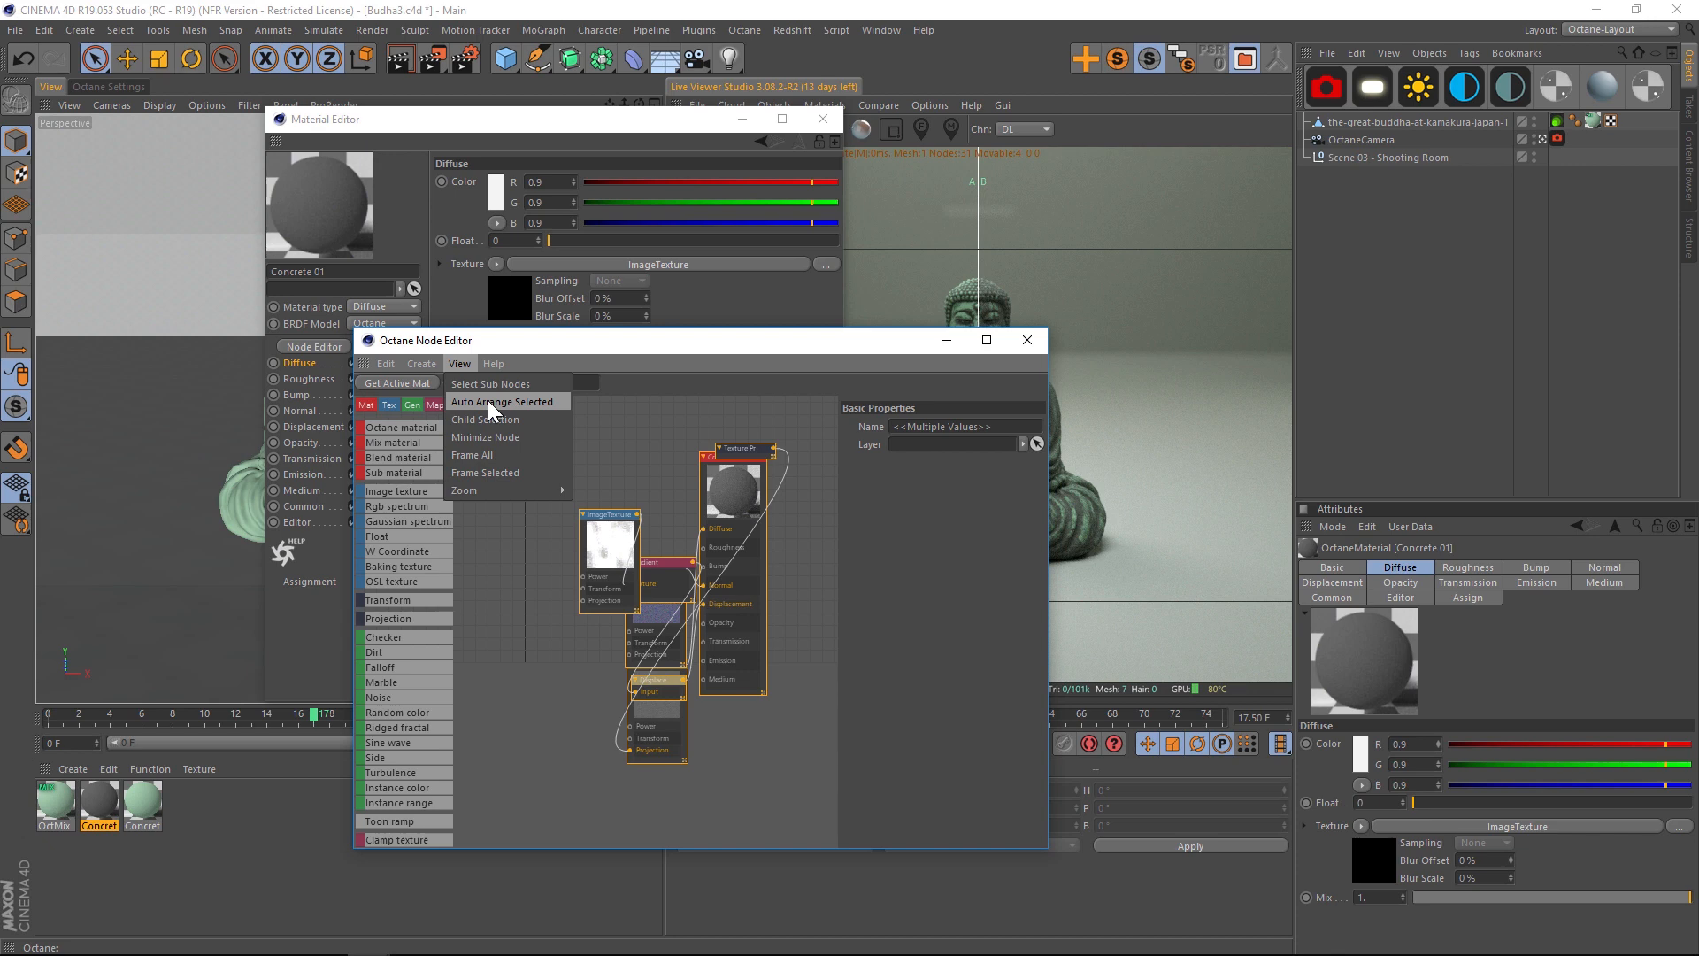
left_click(504, 402)
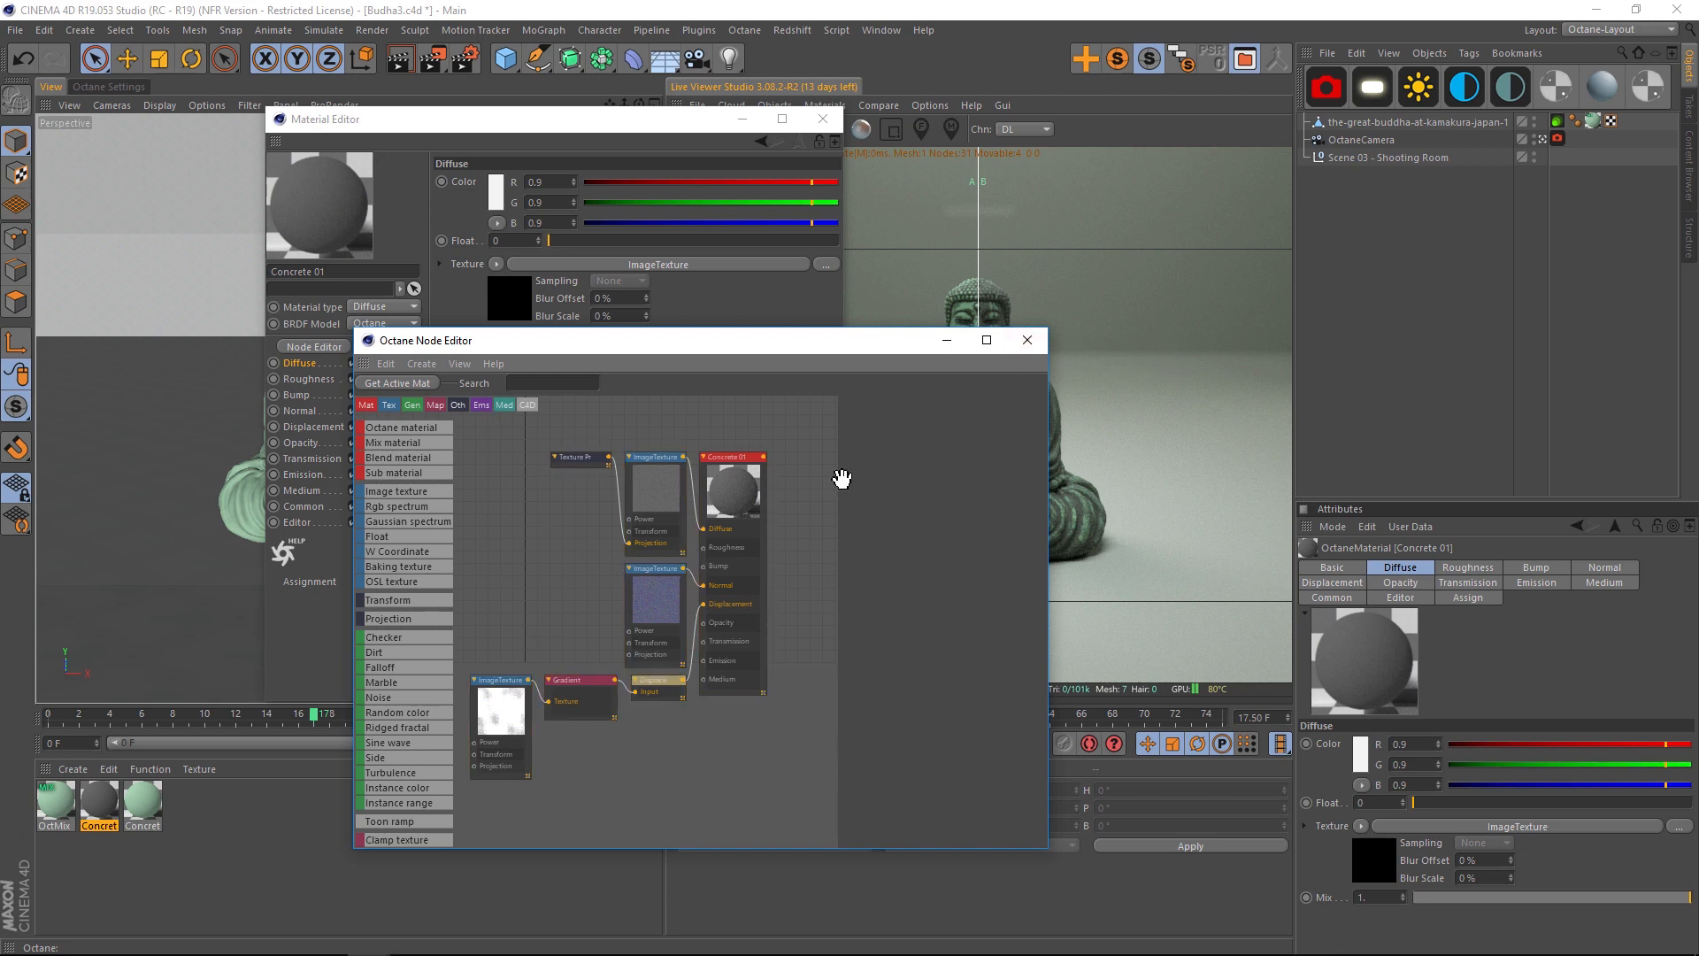
Close the Octane Node Editor and the Material Editor windows.
left_click(1025, 340)
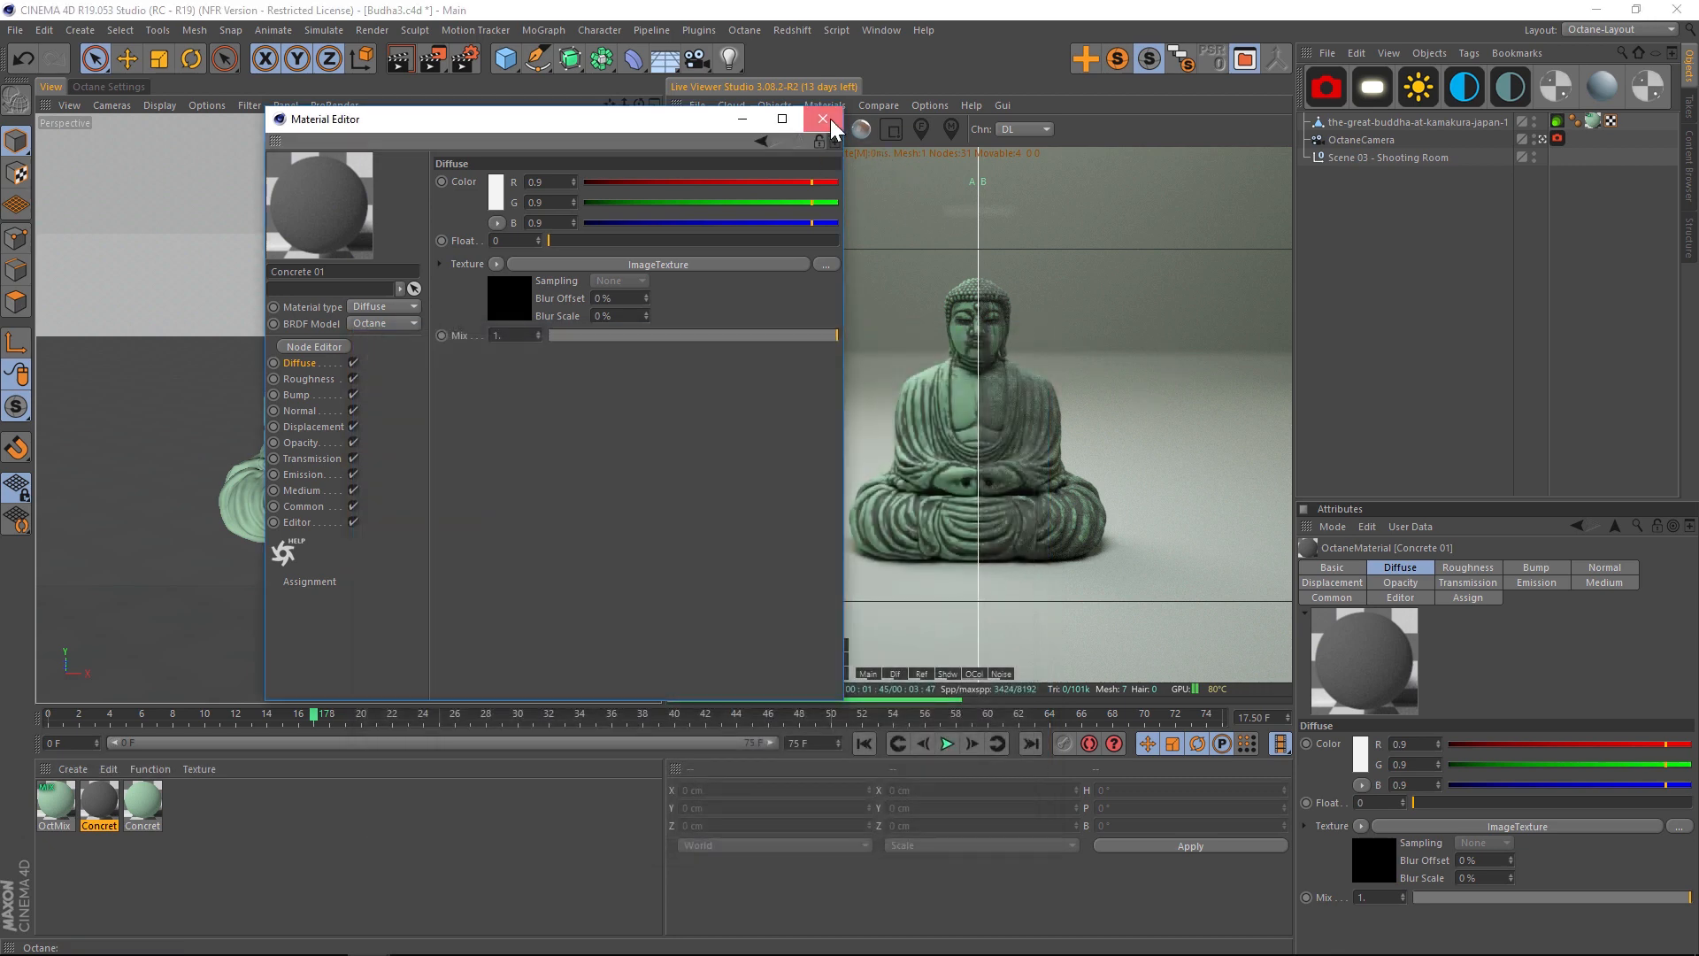
left_click(823, 119)
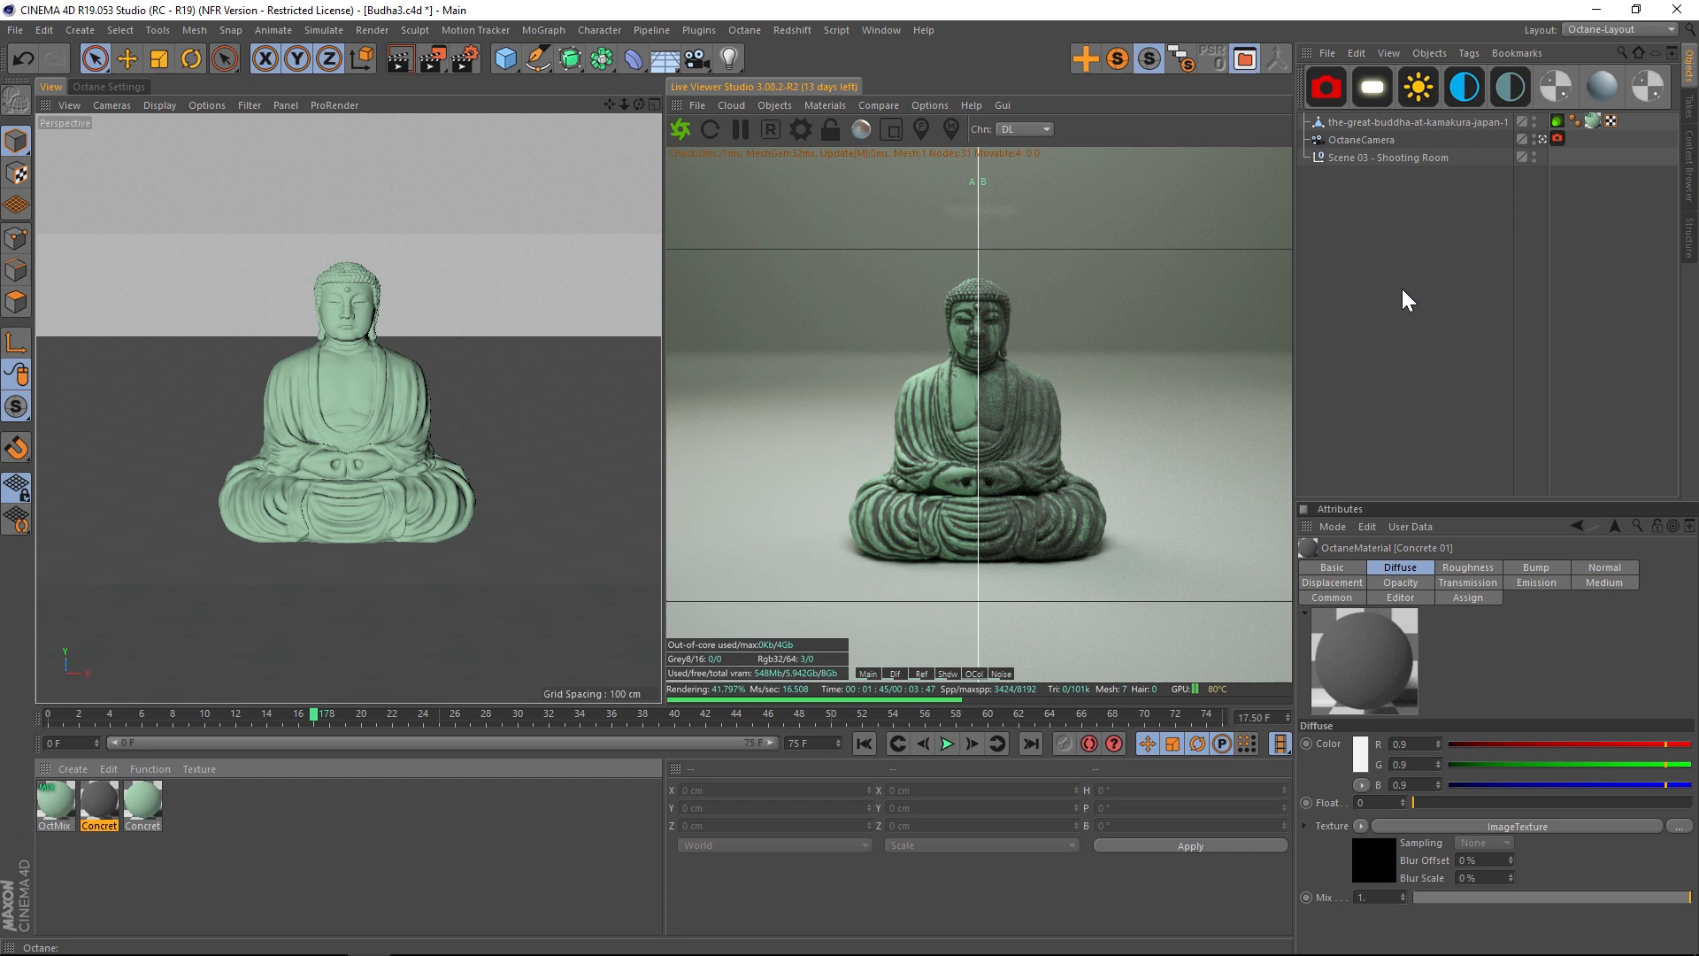